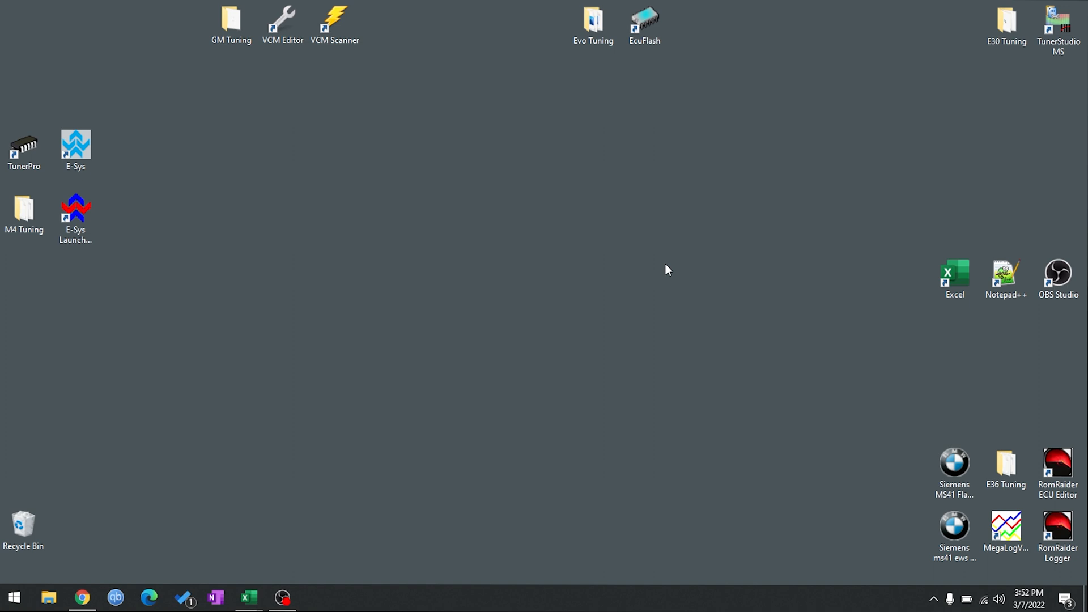
mouse_move(704, 286)
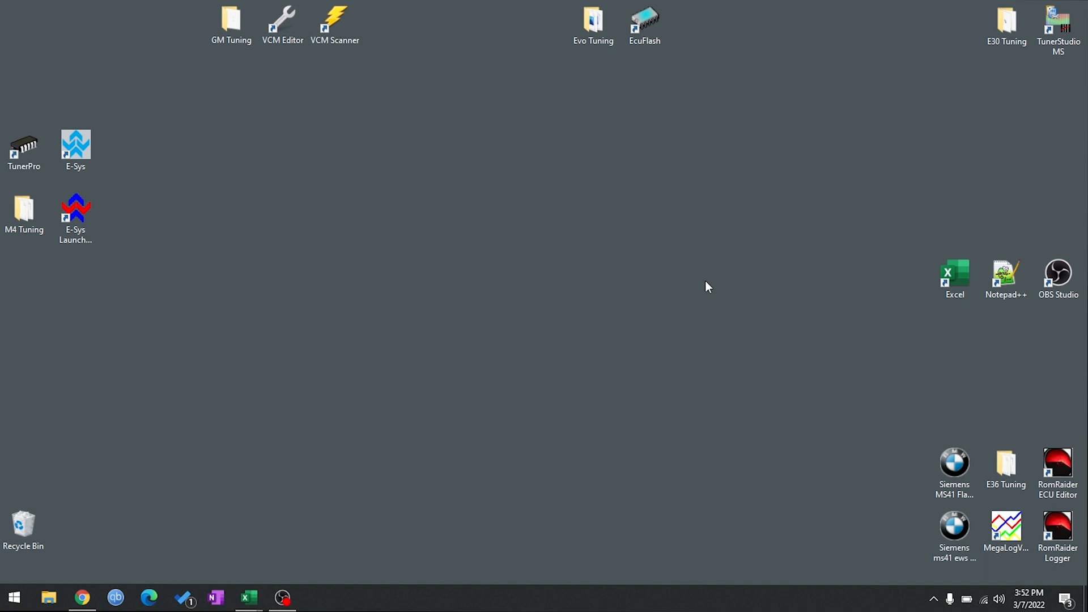
- Launch the MS41 Flash Tool and run a Partial 24kb flash with the V5 STFT 50 Percent .bin
click(954, 471)
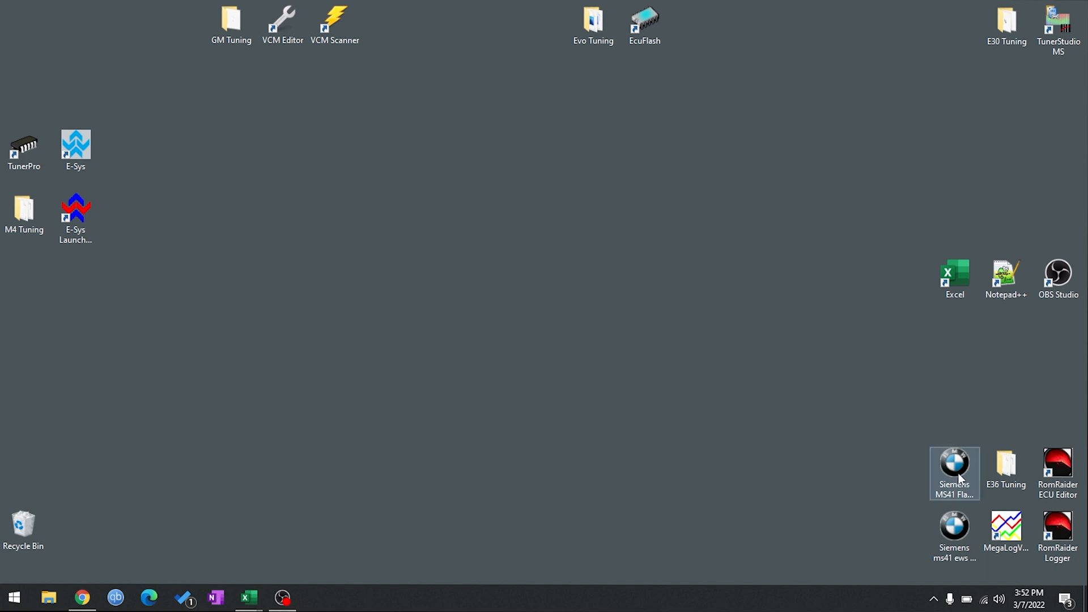
double_click(954, 467)
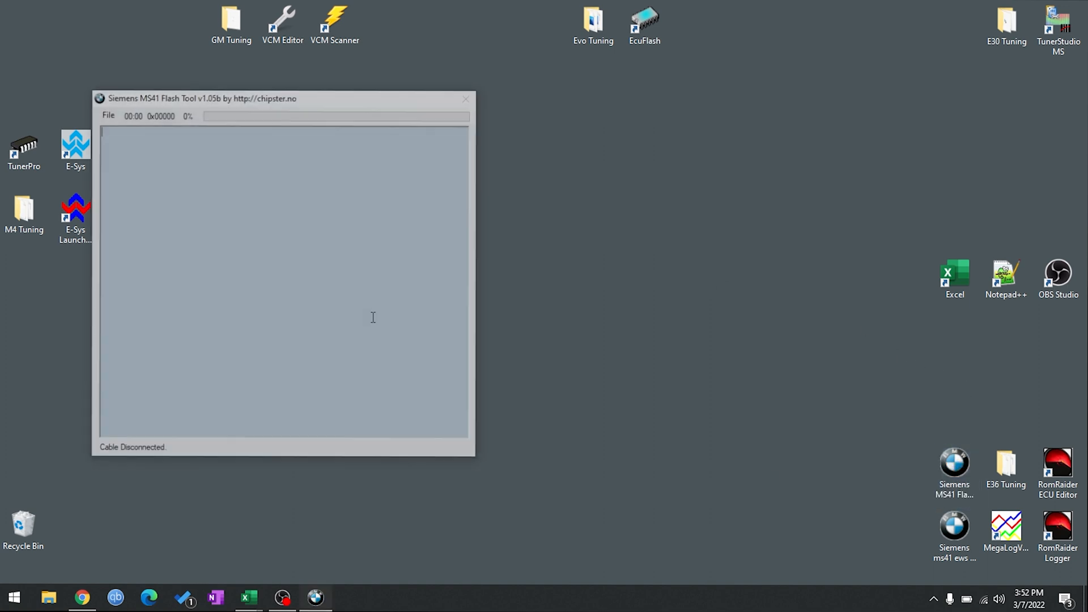
click(107, 114)
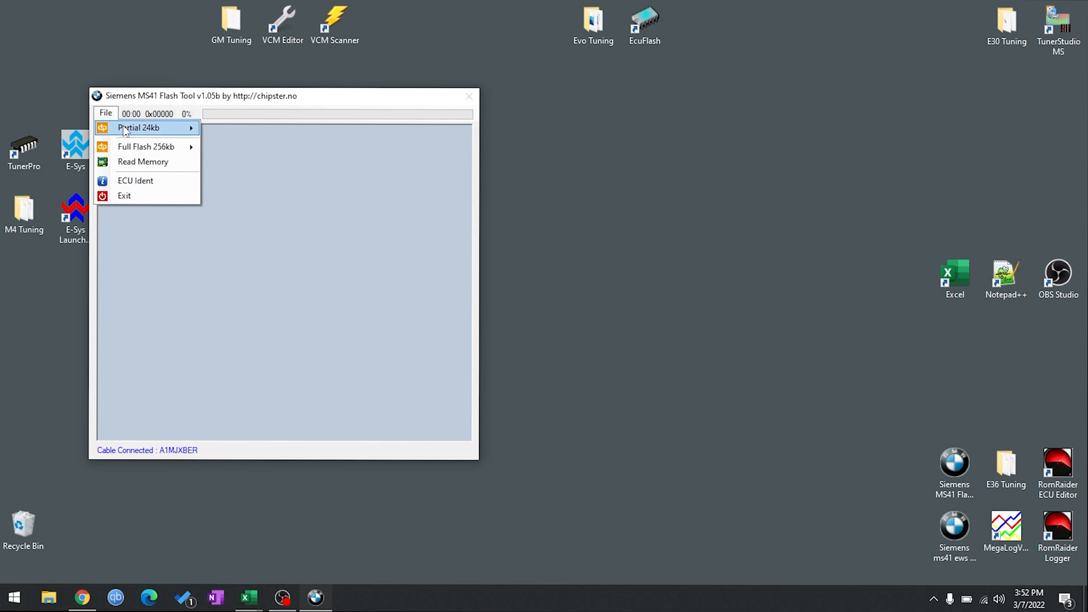
click(140, 128)
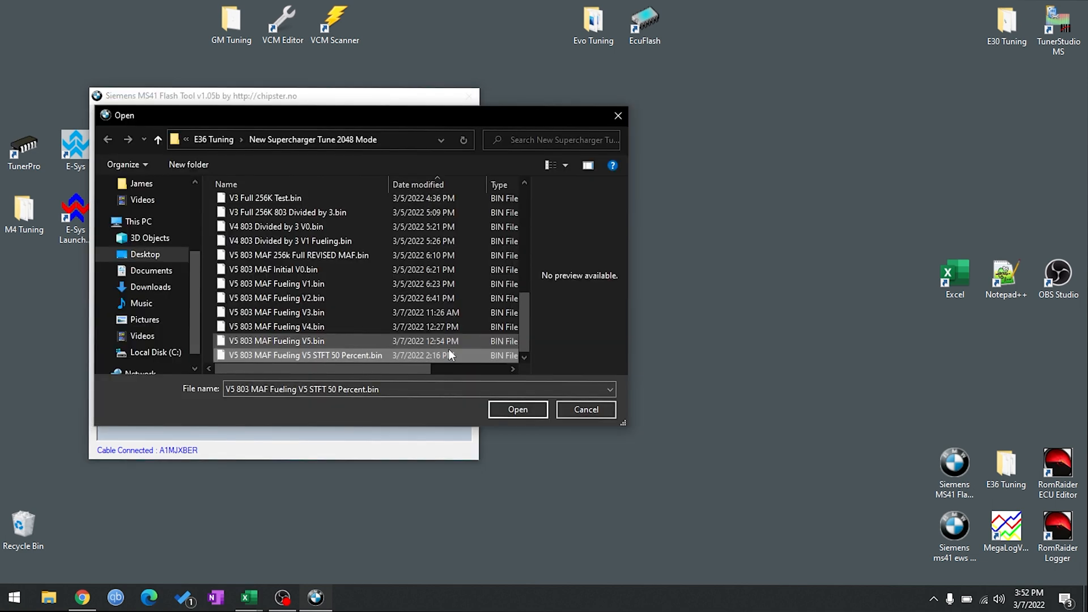
mouse_move(322, 355)
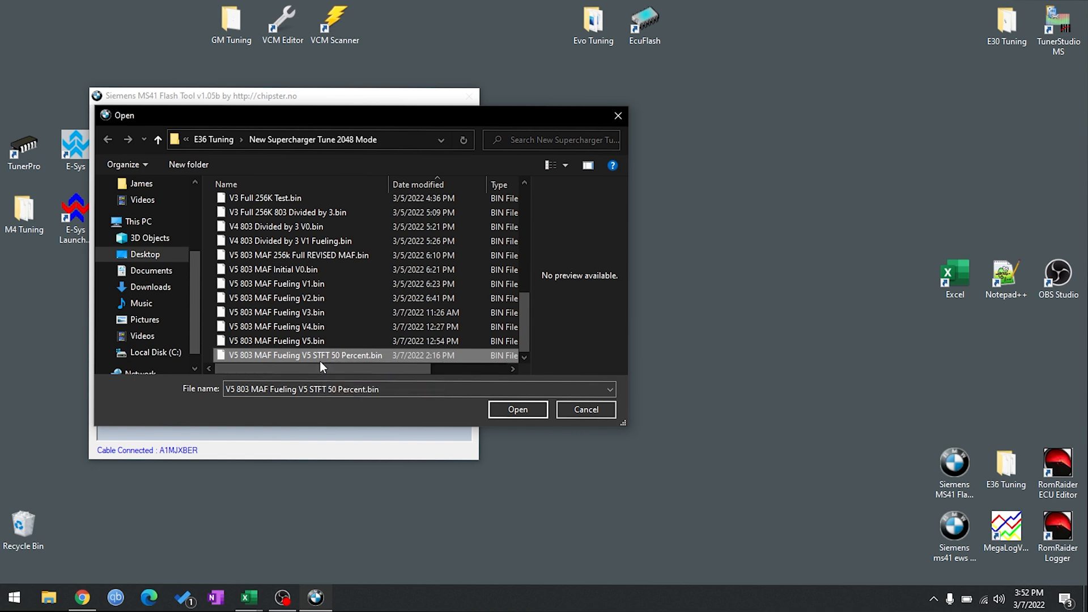
mouse_move(338, 364)
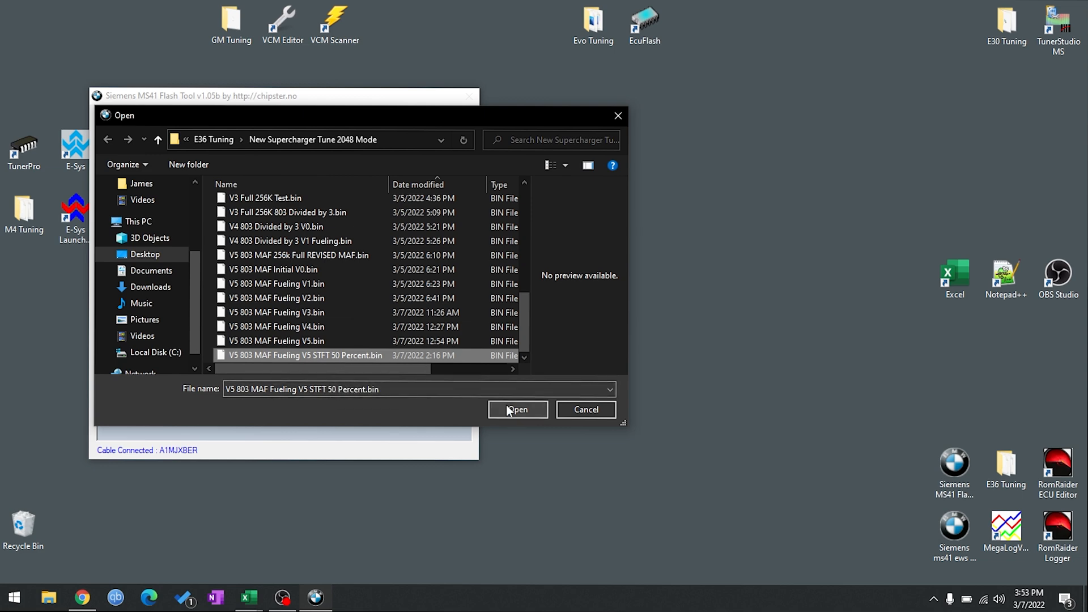
click(518, 410)
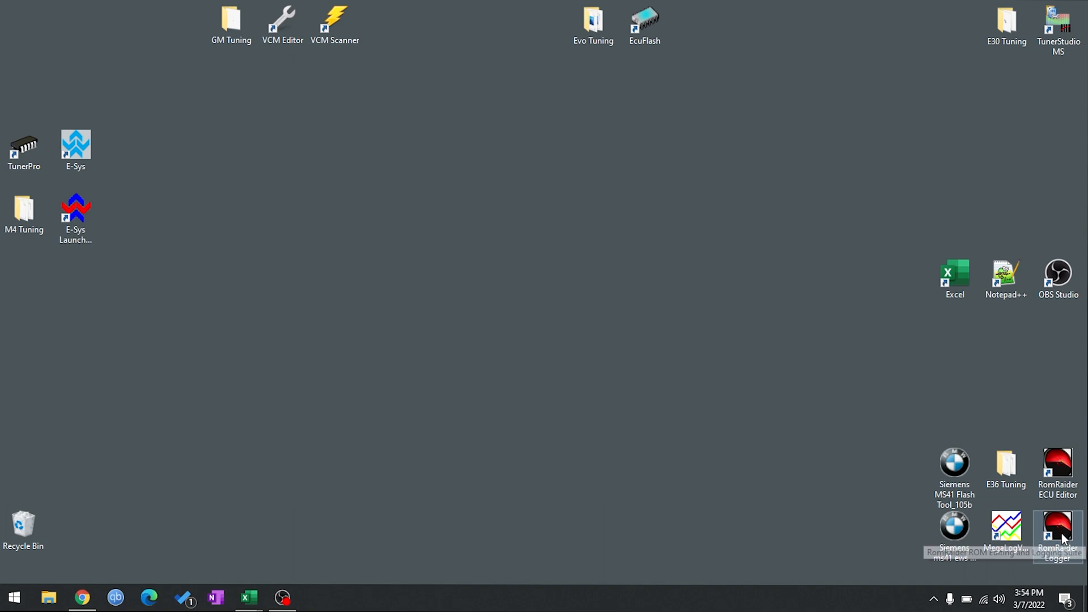
- Launch RomRaider Logger and set the logfile text to 'pt fueling'
double_click(1057, 533)
text(p)
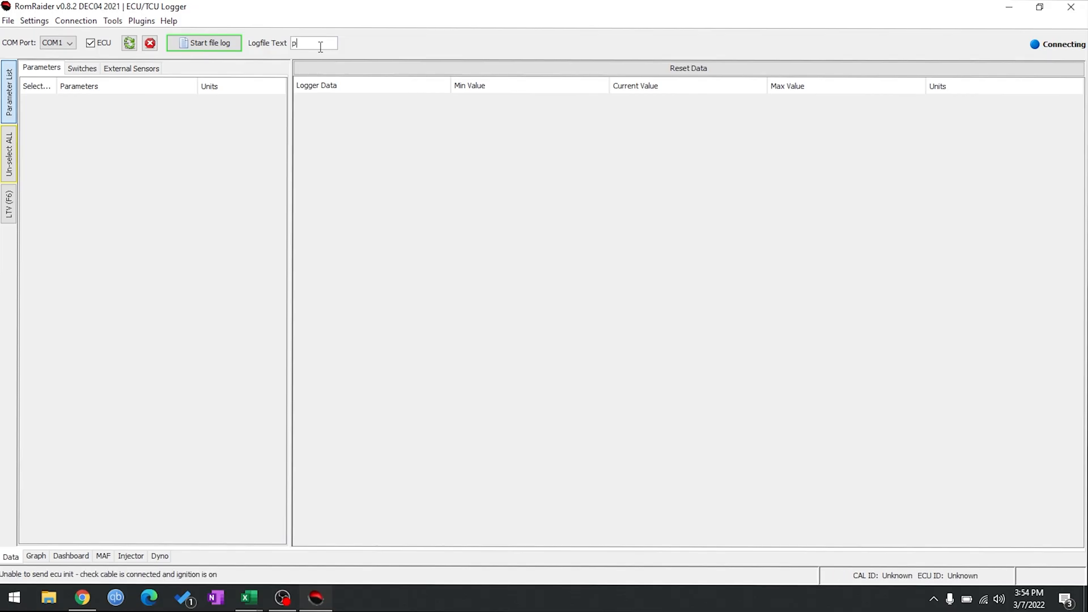
text(t fueling)
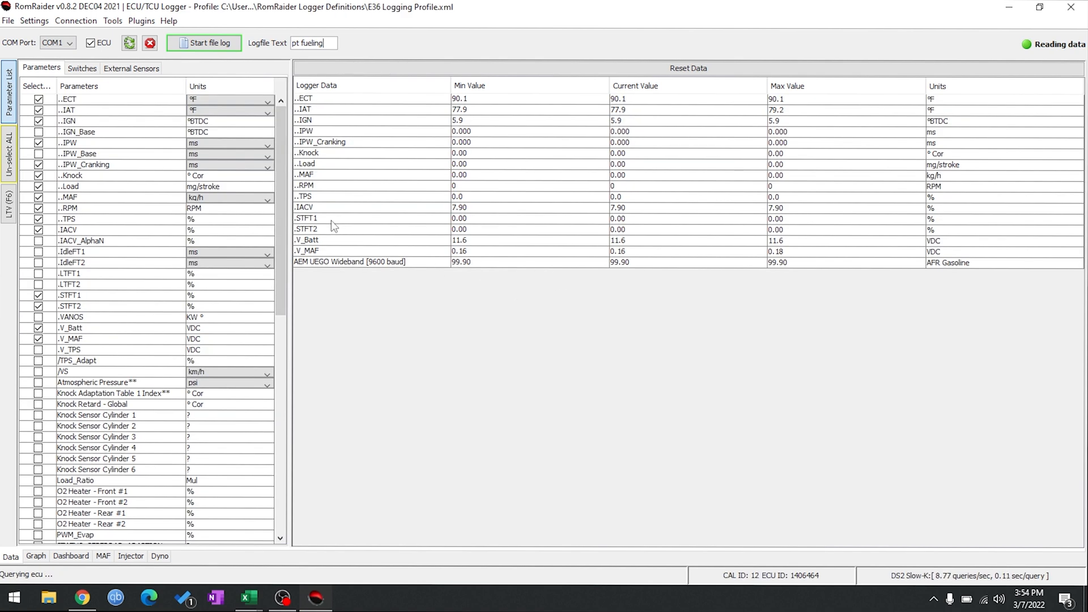
click(306, 218)
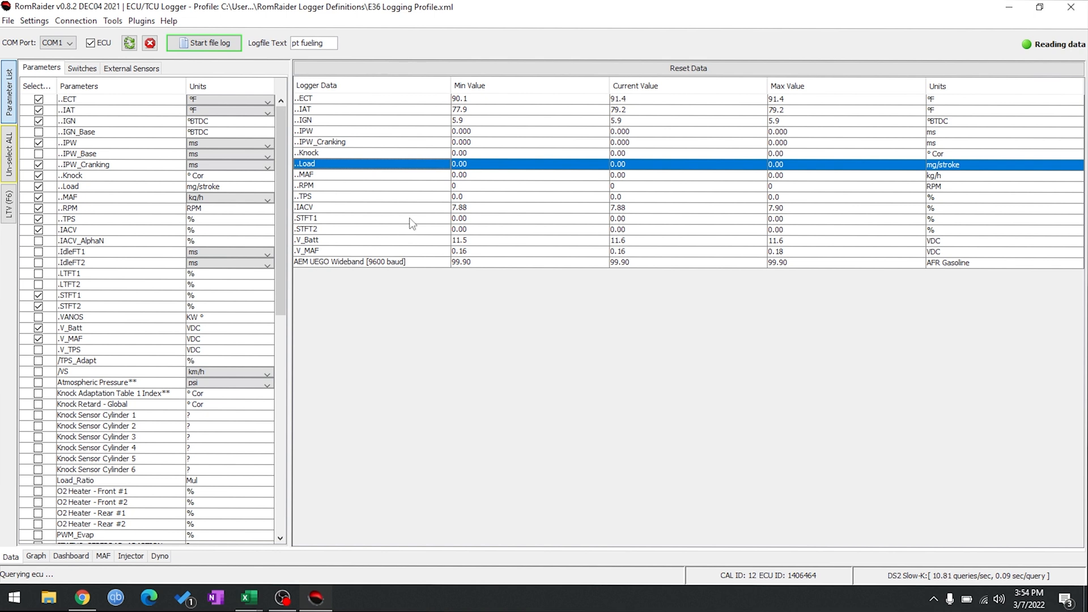
mouse_move(444, 254)
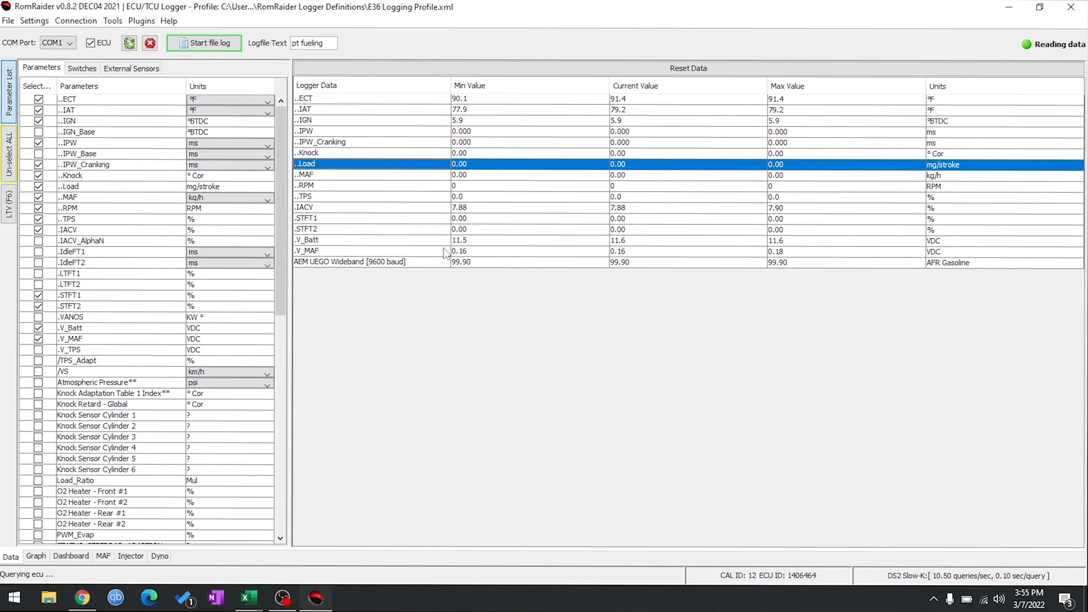
- Configure the AEM UEGO AFR wideband plugin on COM3
click(140, 21)
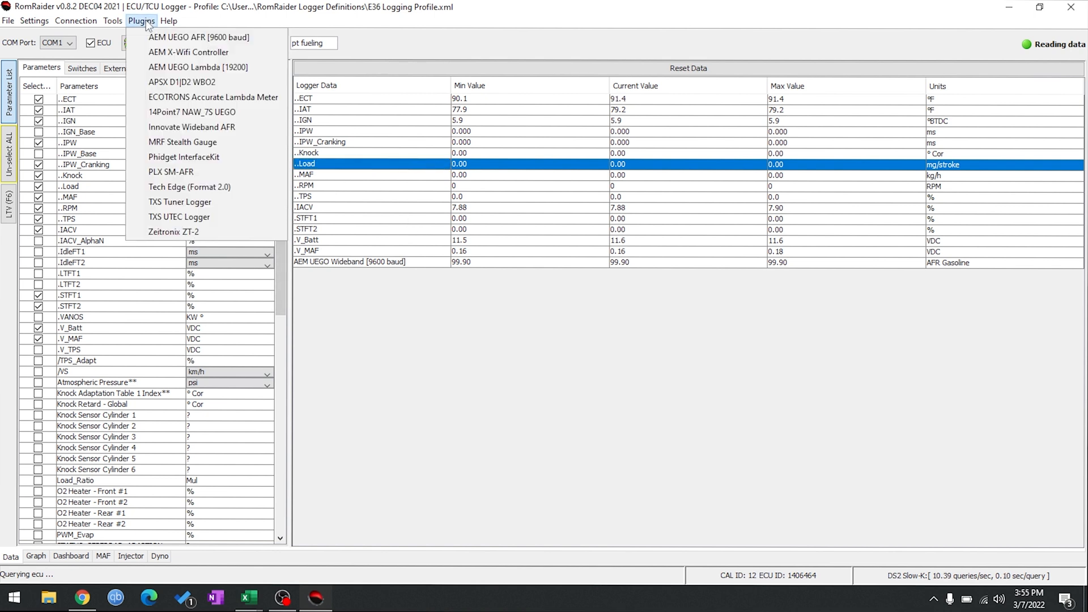
mouse_move(170, 37)
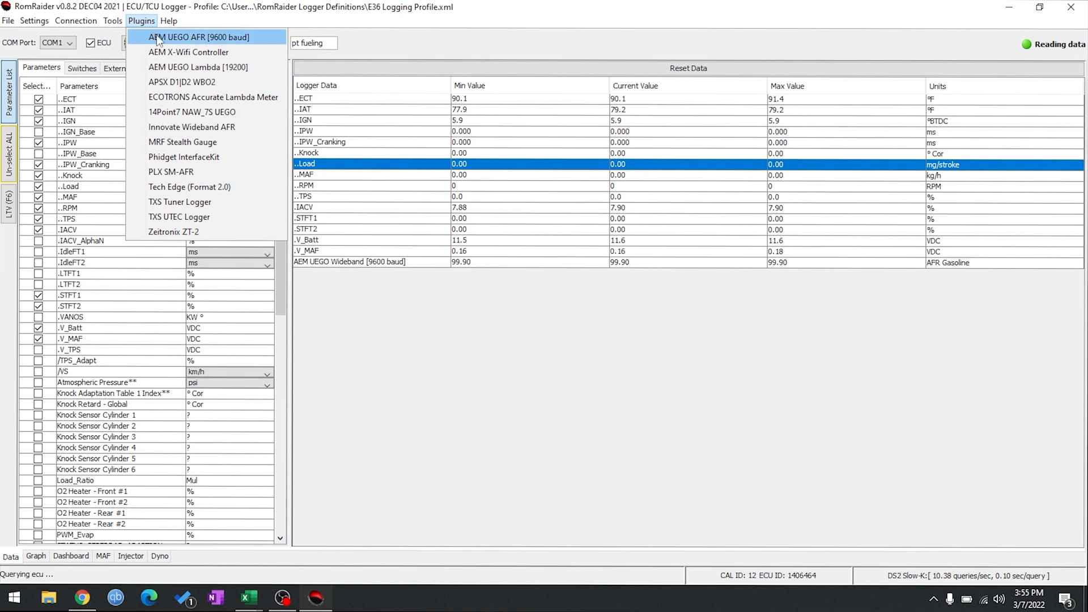
click(197, 37)
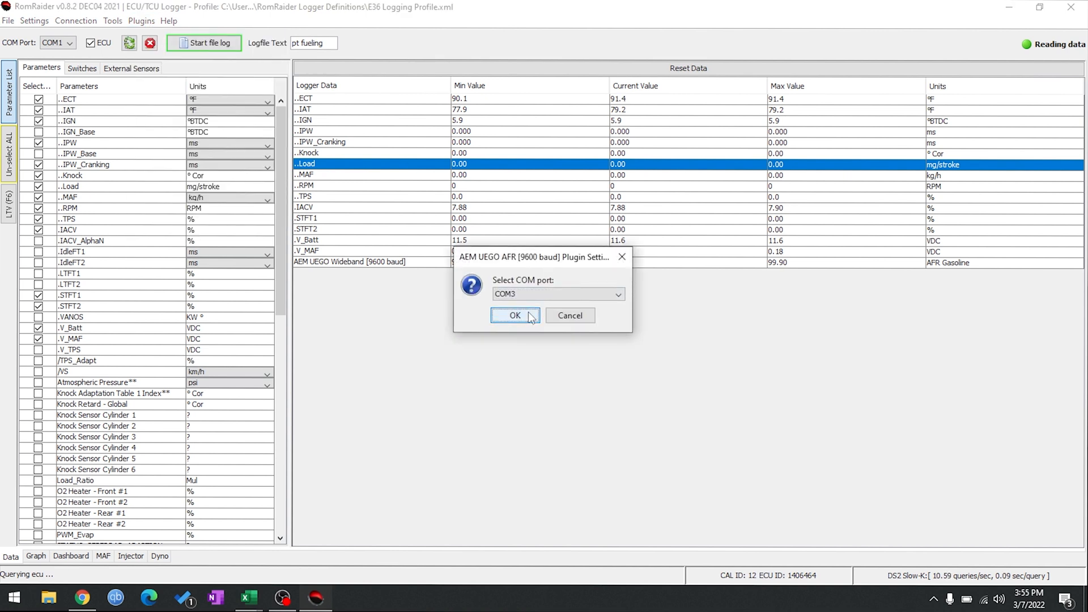
click(514, 315)
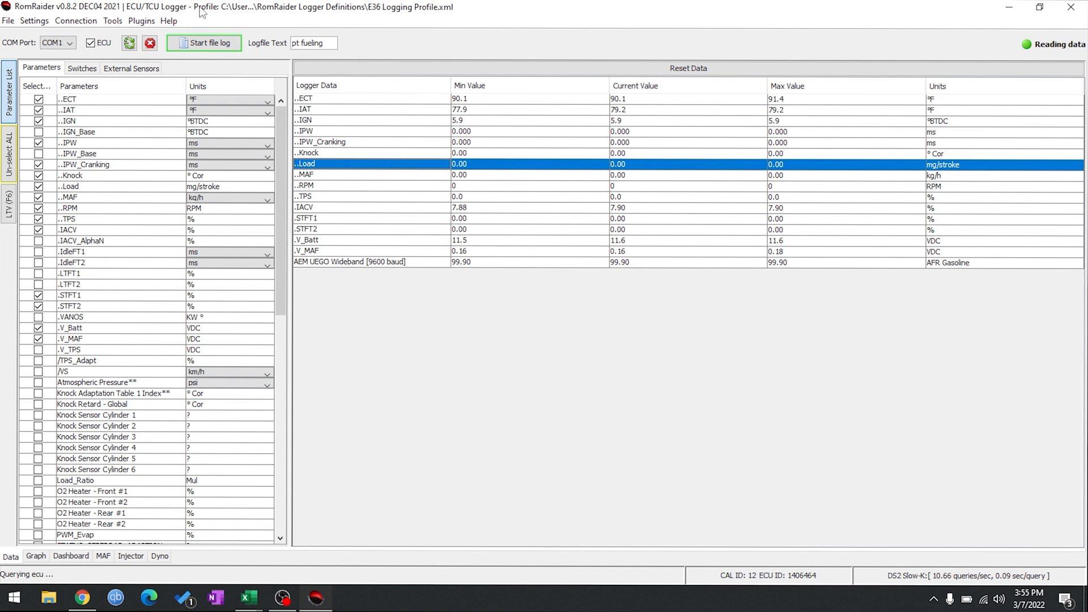
click(620, 263)
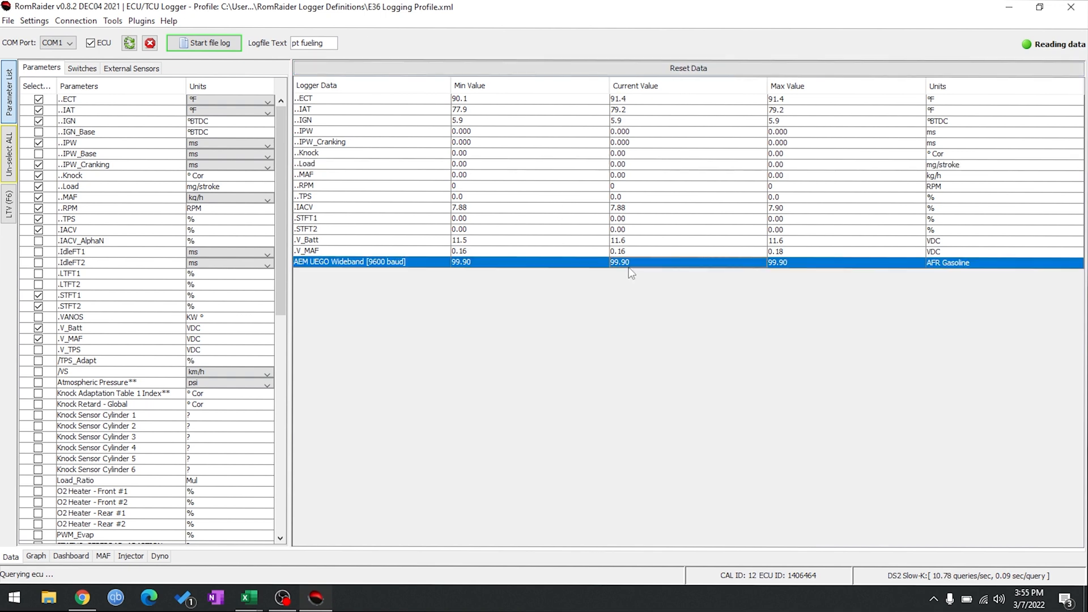
mouse_move(632, 288)
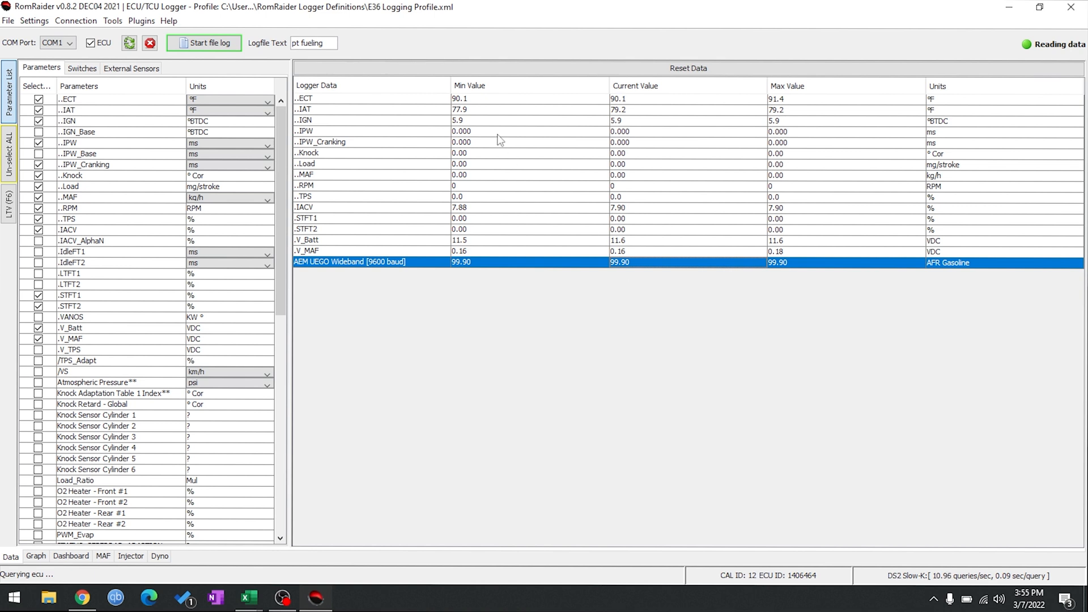
- Start recording live engine data to the pt fueling CSV log file
click(204, 43)
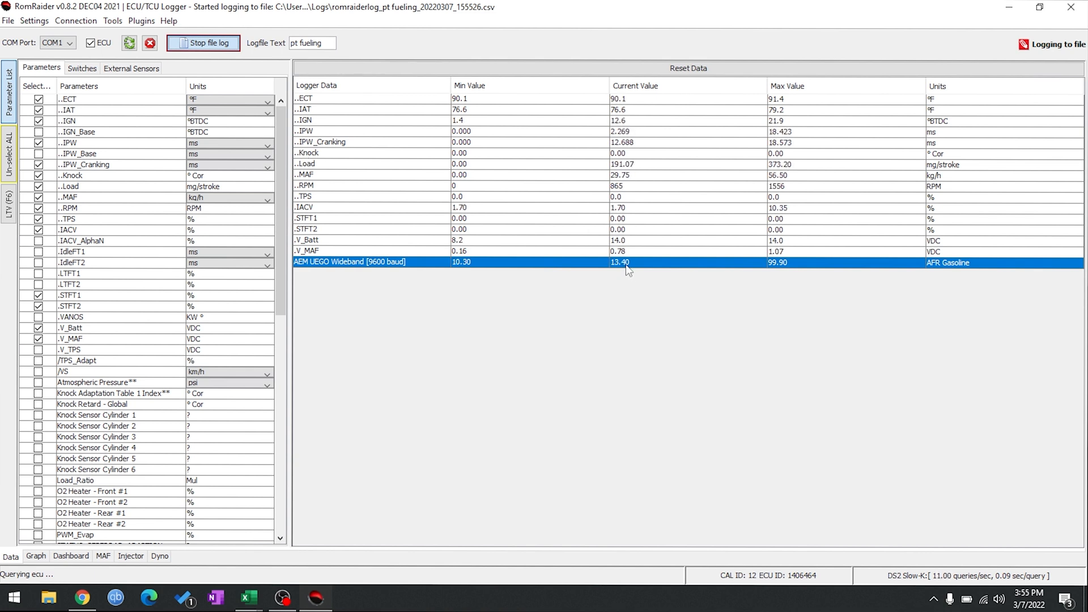
mouse_move(668, 326)
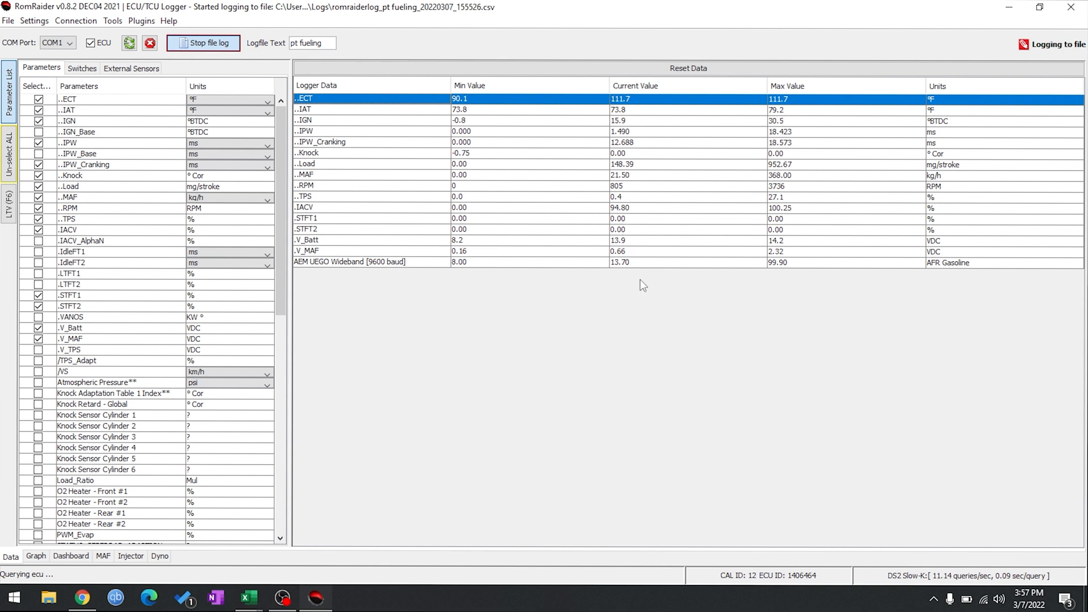
mouse_move(649, 325)
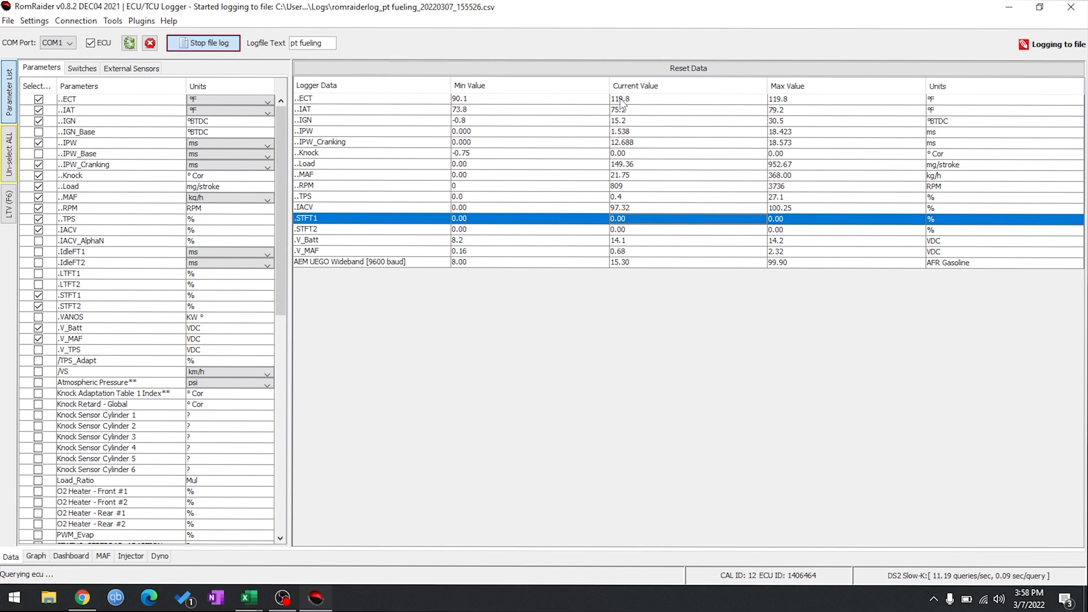
click(326, 98)
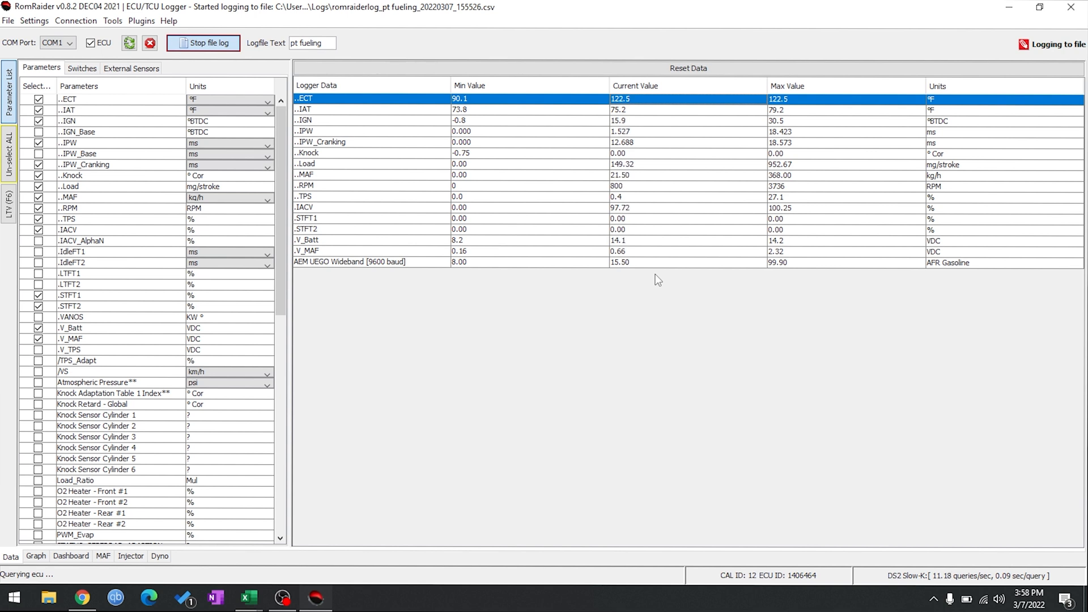
mouse_move(633, 265)
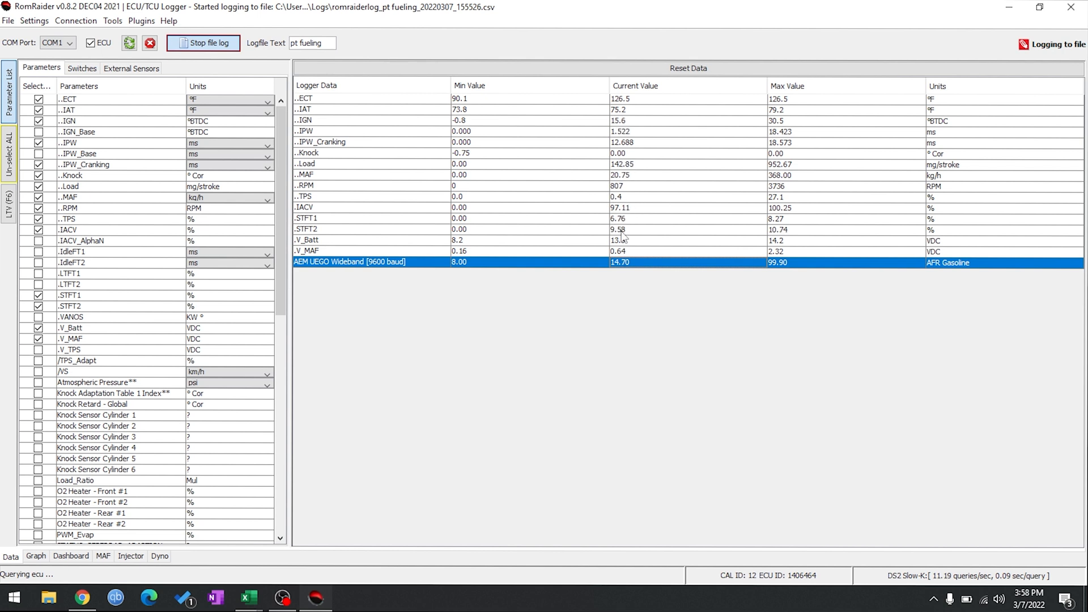
mouse_move(595, 219)
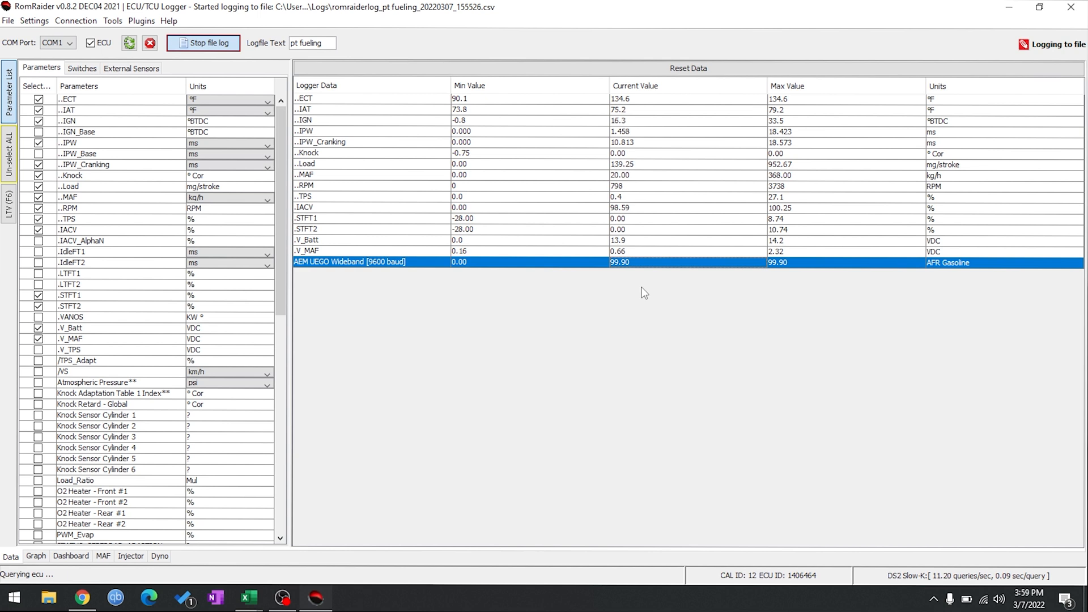
mouse_move(638, 279)
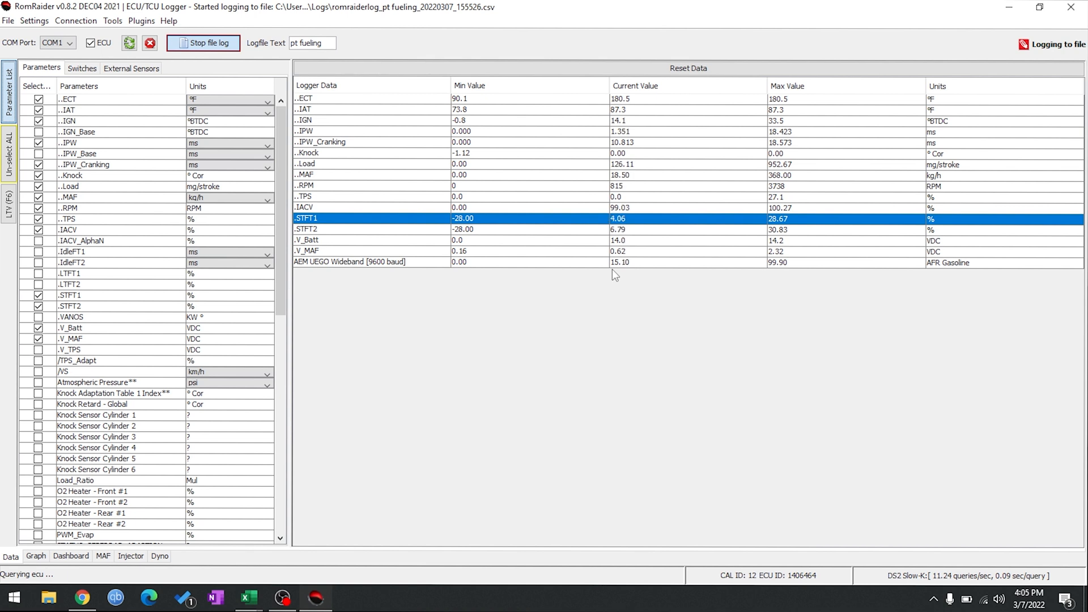
mouse_move(626, 238)
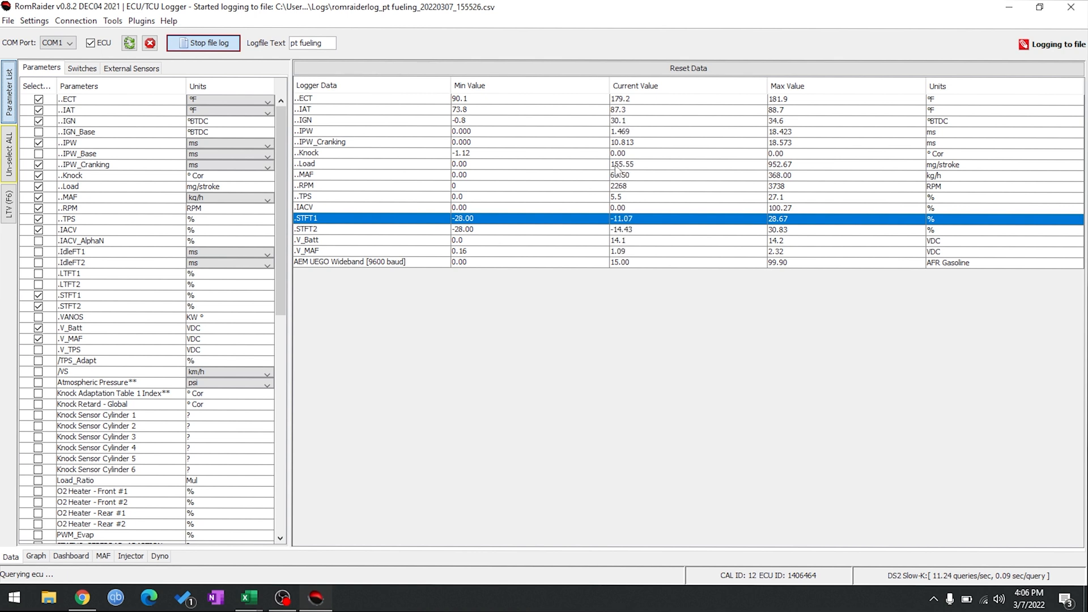
click(327, 163)
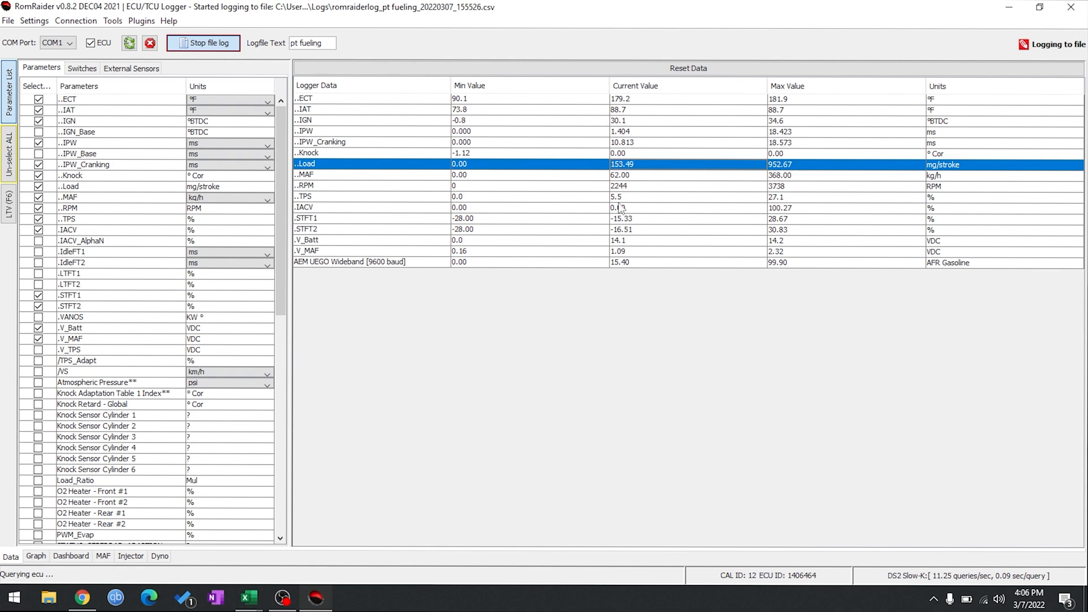
mouse_move(562, 410)
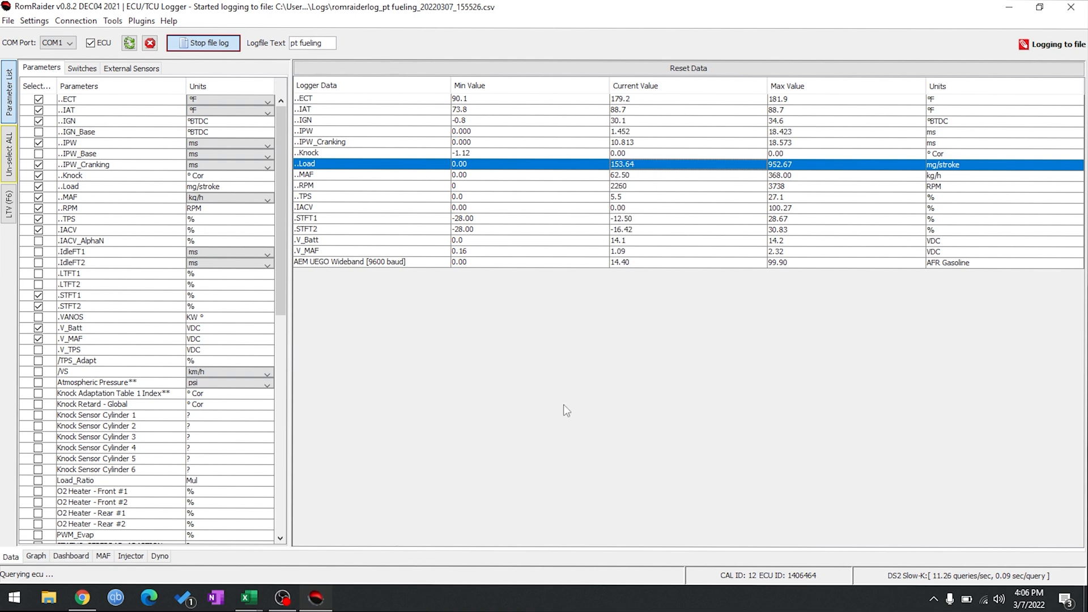
mouse_move(620, 294)
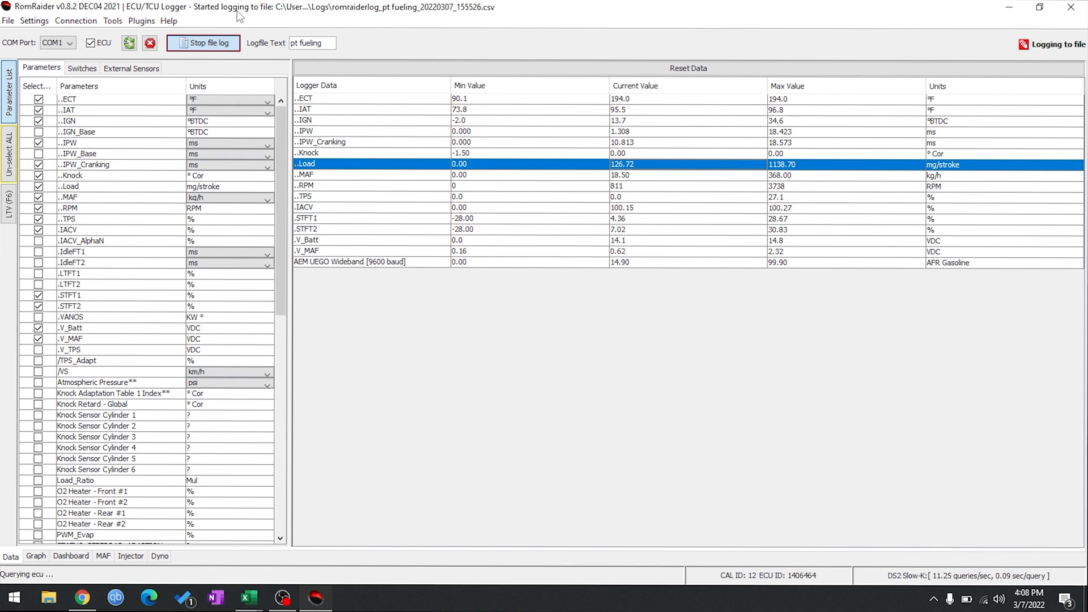
click(204, 43)
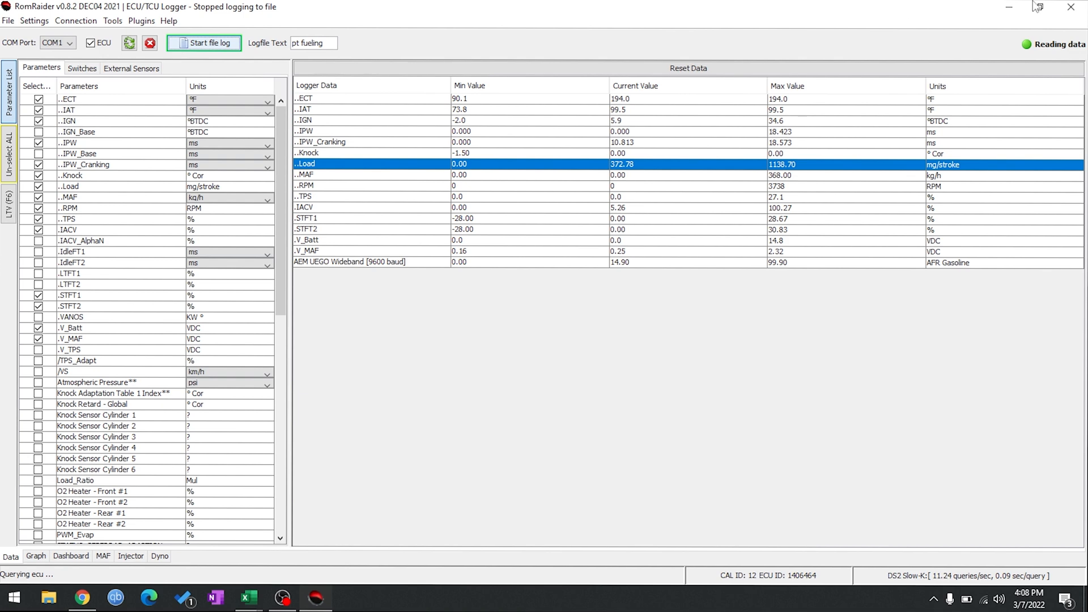
mouse_move(699, 156)
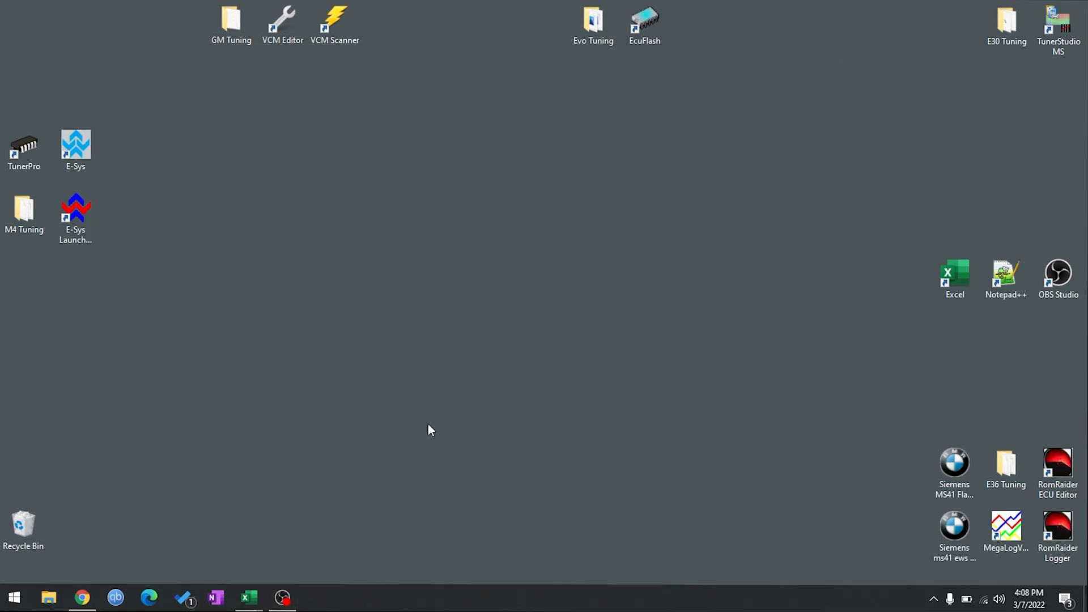
mouse_move(469, 318)
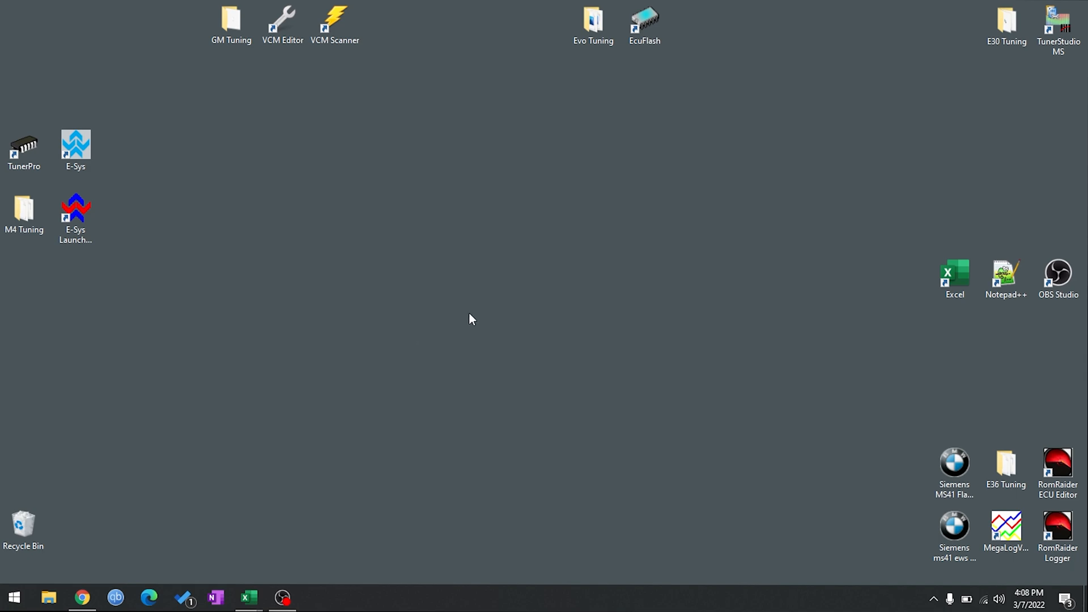
- Open the pt fueling log in MegaLogViewer HD and view its scatter plots
double_click(1007, 526)
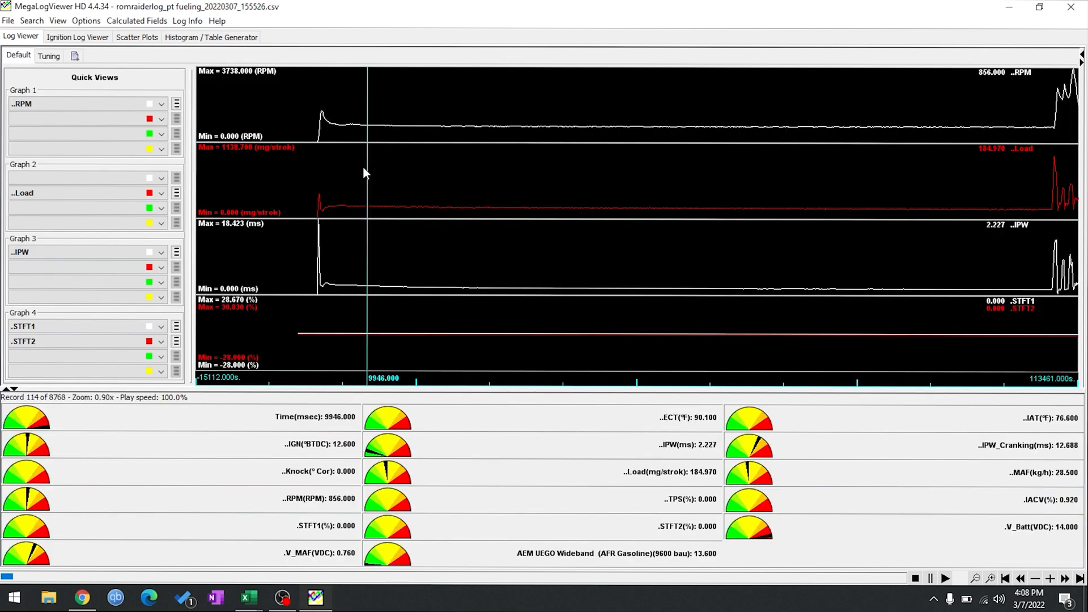
click(137, 36)
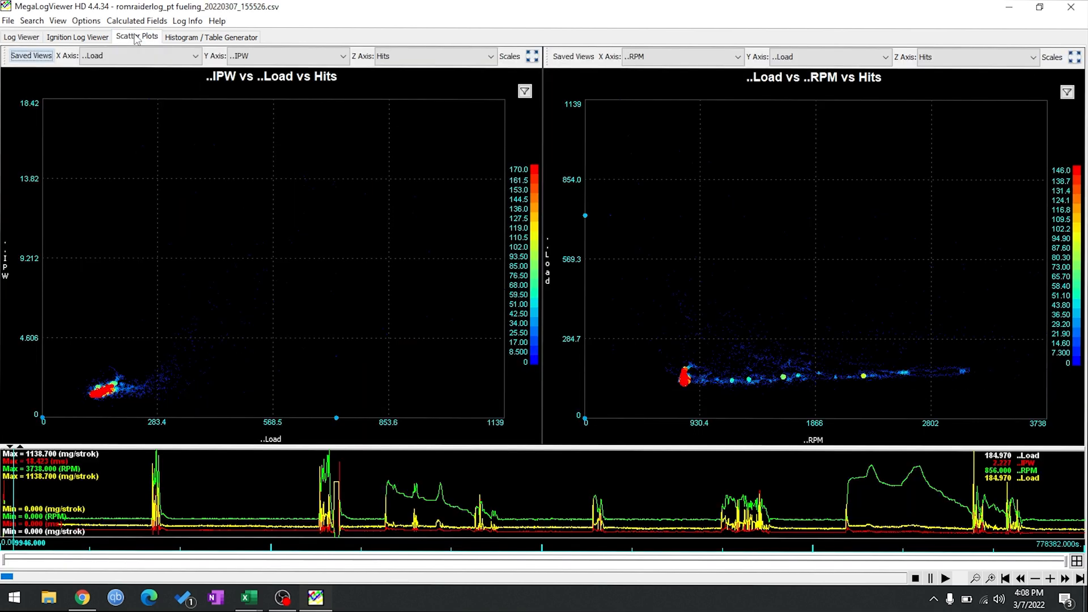
- Show the Load-by-RPM STFT1 histogram table, then switch to the ECU tune editor
click(211, 37)
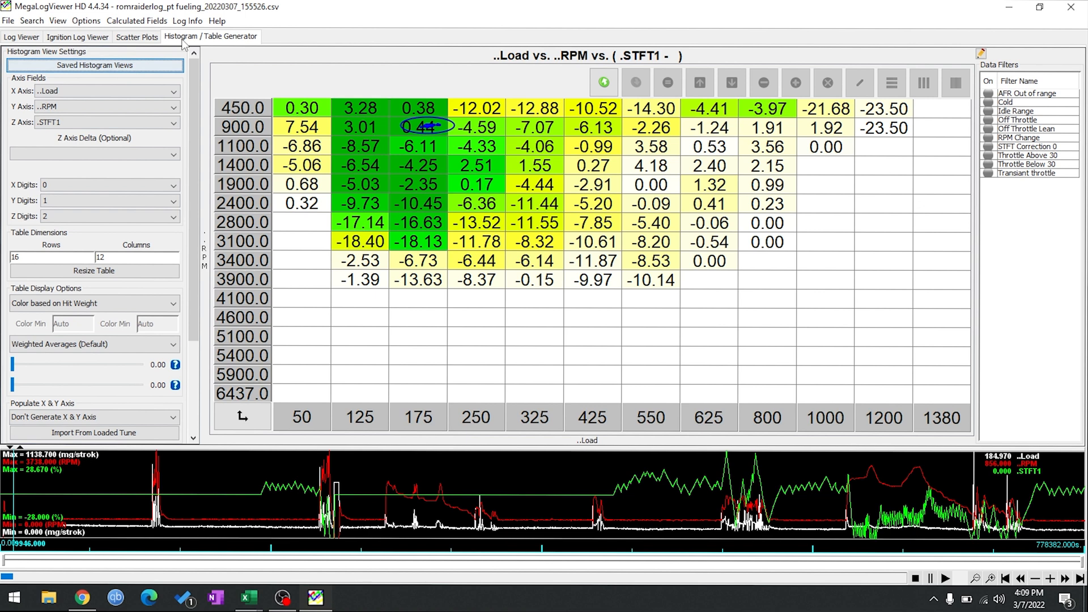
mouse_move(578, 186)
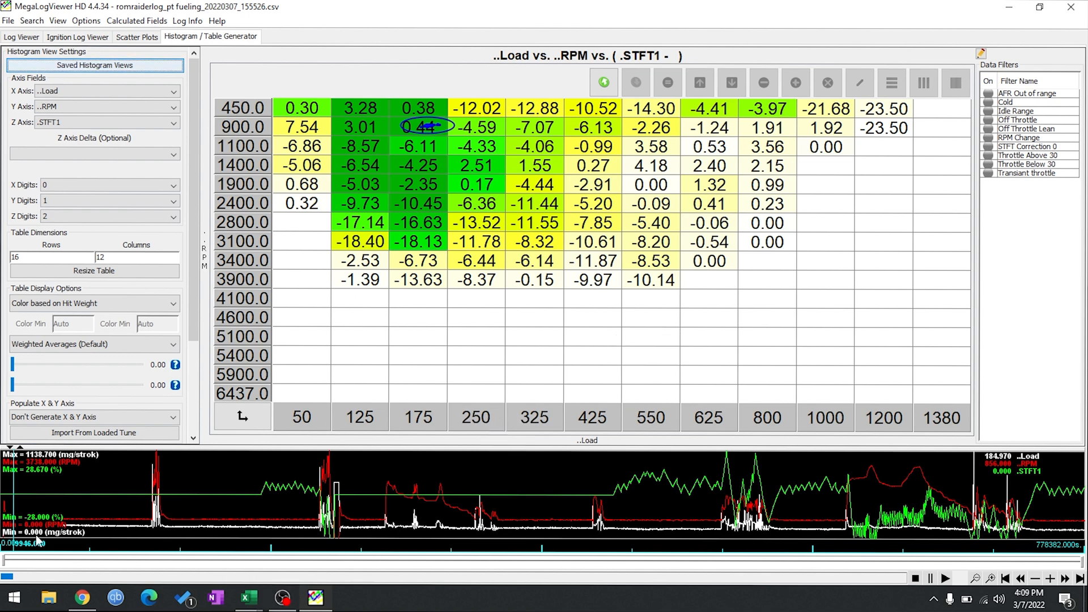
click(12, 597)
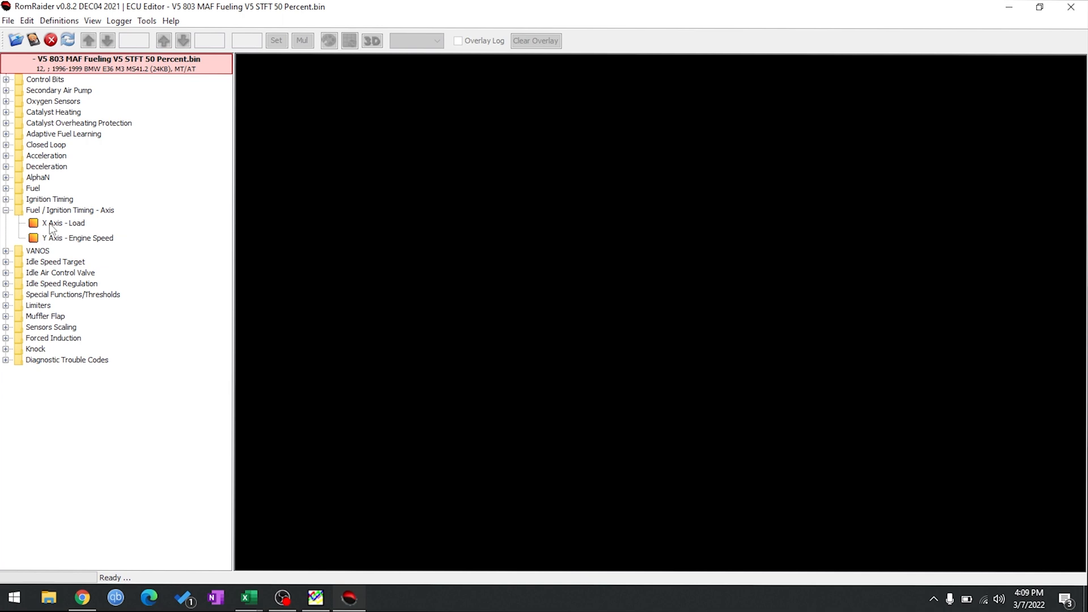
- Open the fuel map's X Axis - Load table for comparison with the histogram
double_click(59, 222)
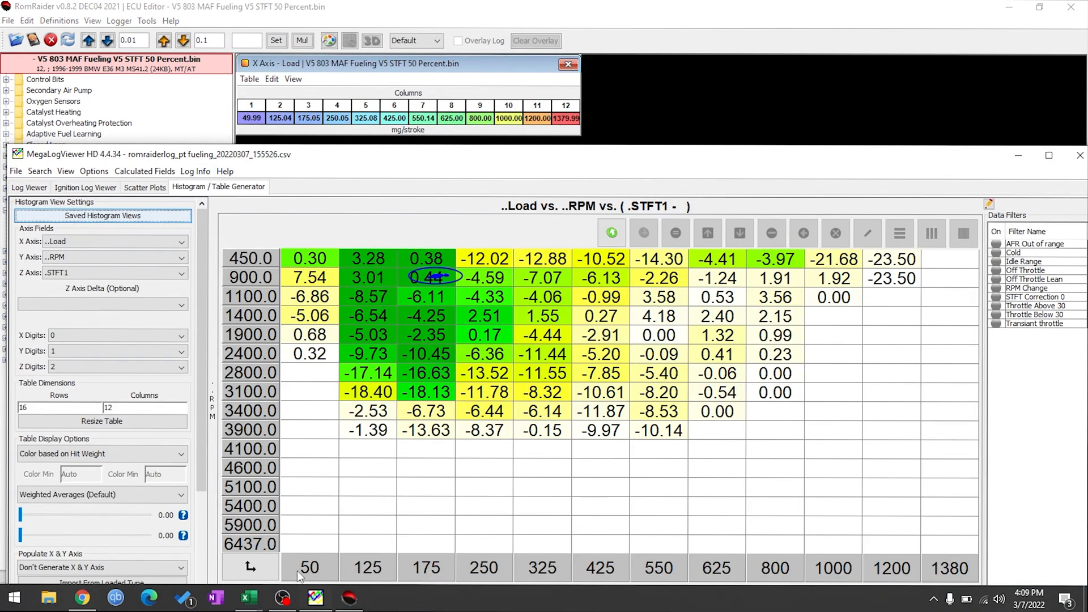
mouse_move(374, 568)
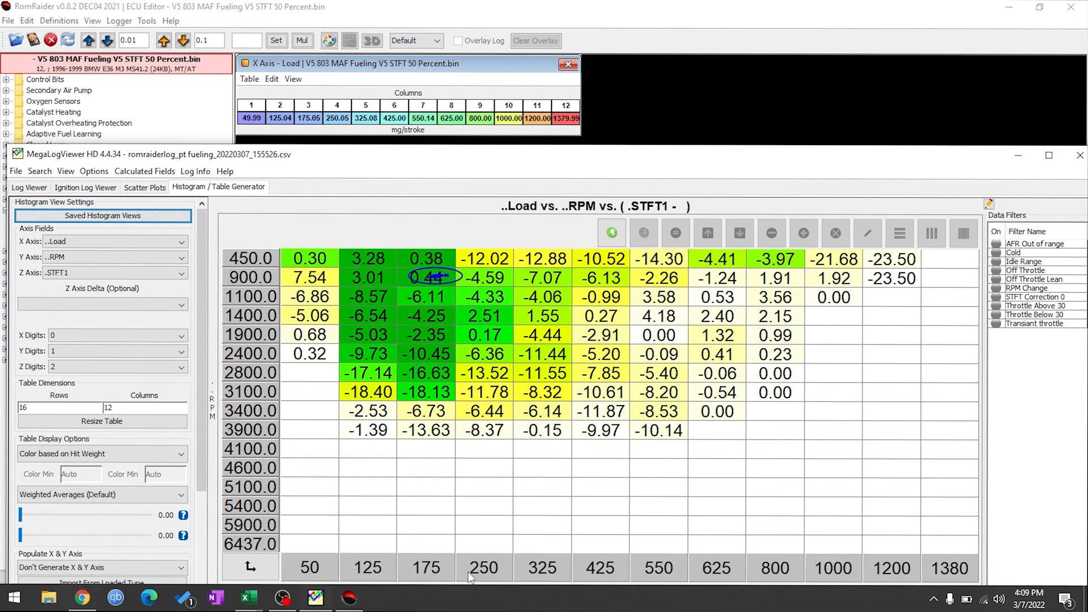
mouse_move(610, 585)
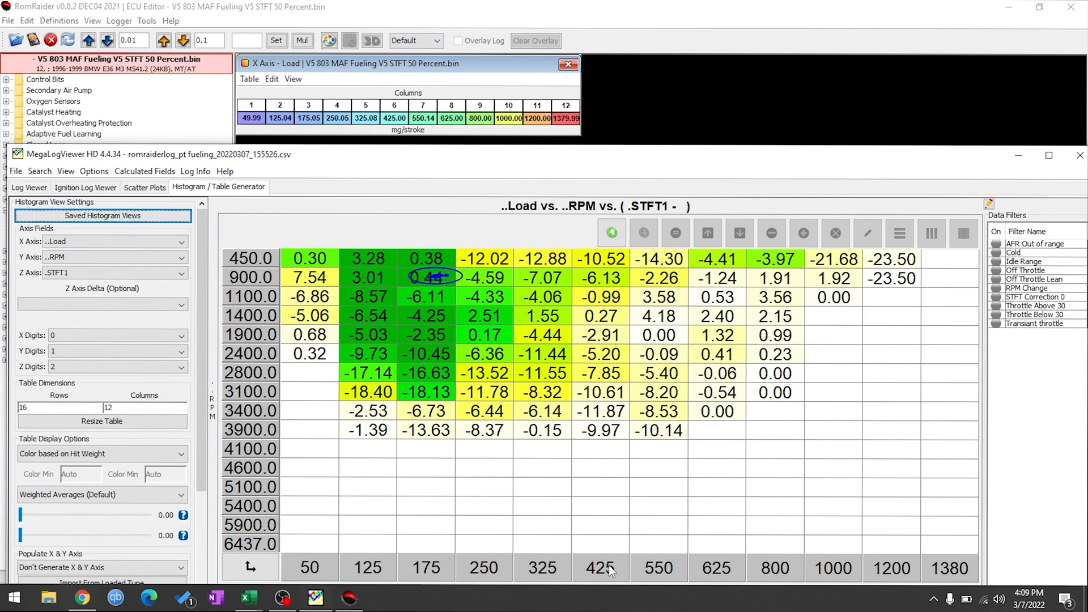
mouse_move(652, 586)
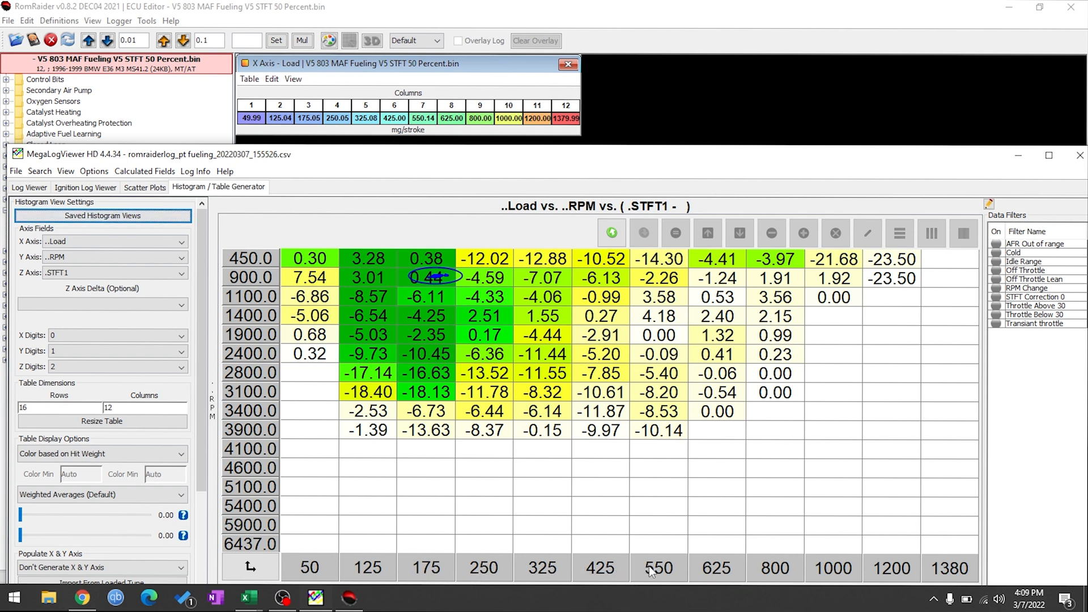
mouse_move(826, 569)
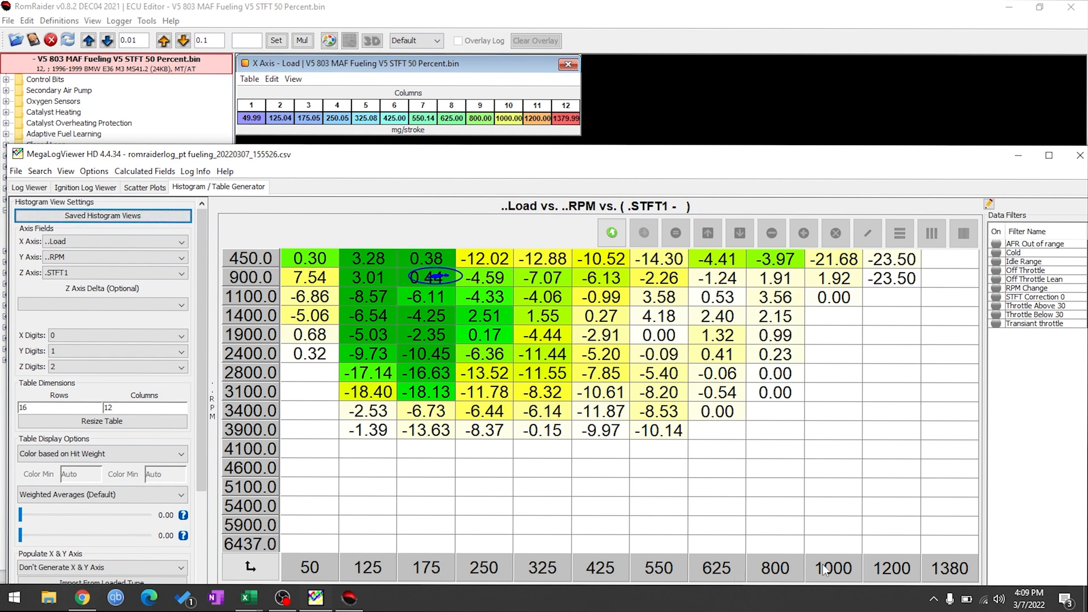
mouse_move(885, 573)
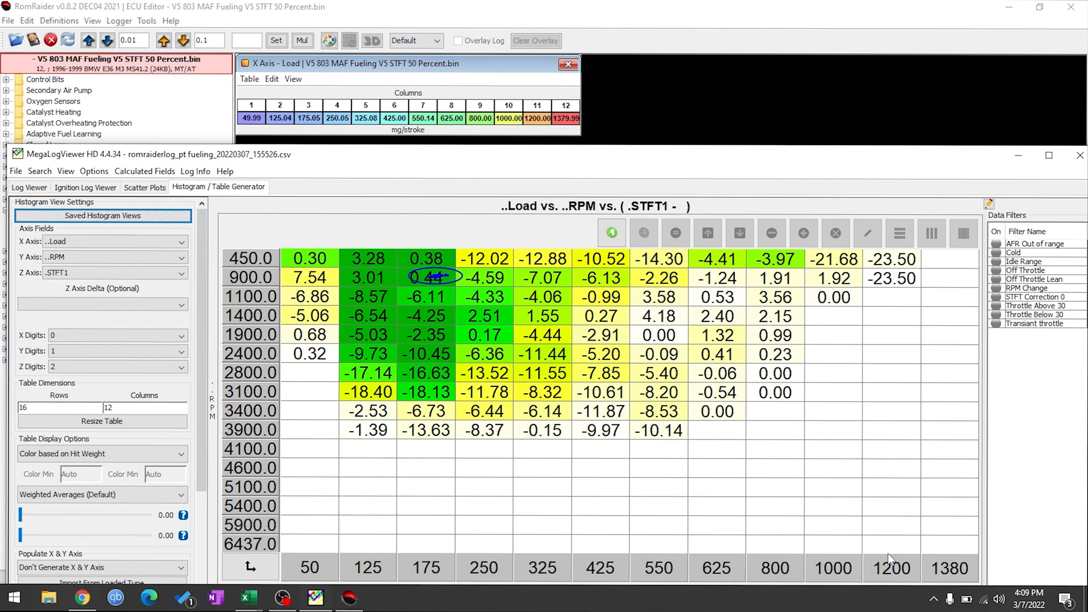
mouse_move(963, 139)
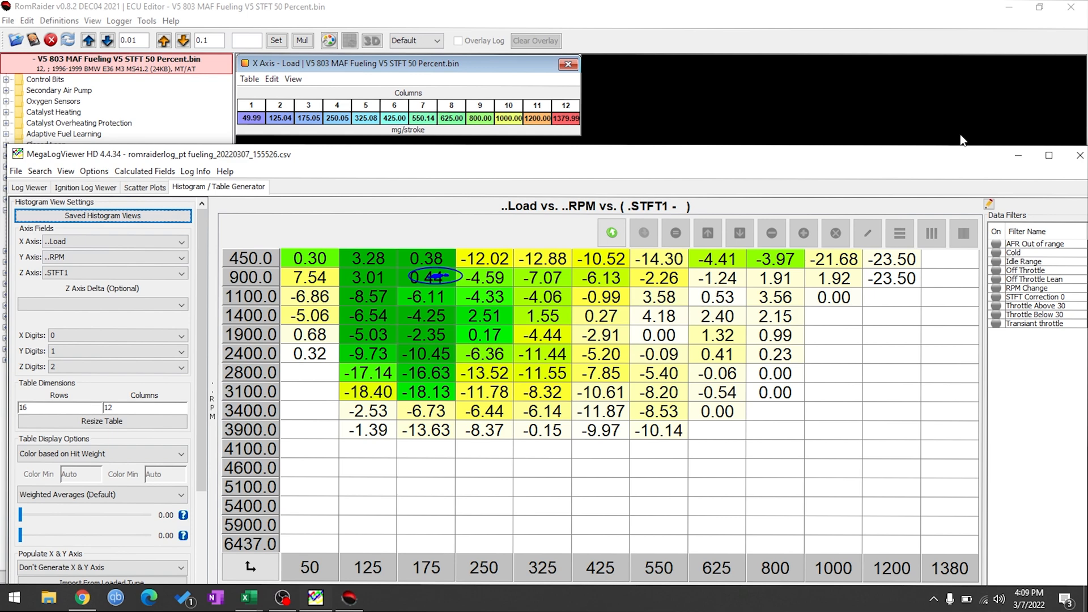
mouse_move(752, 161)
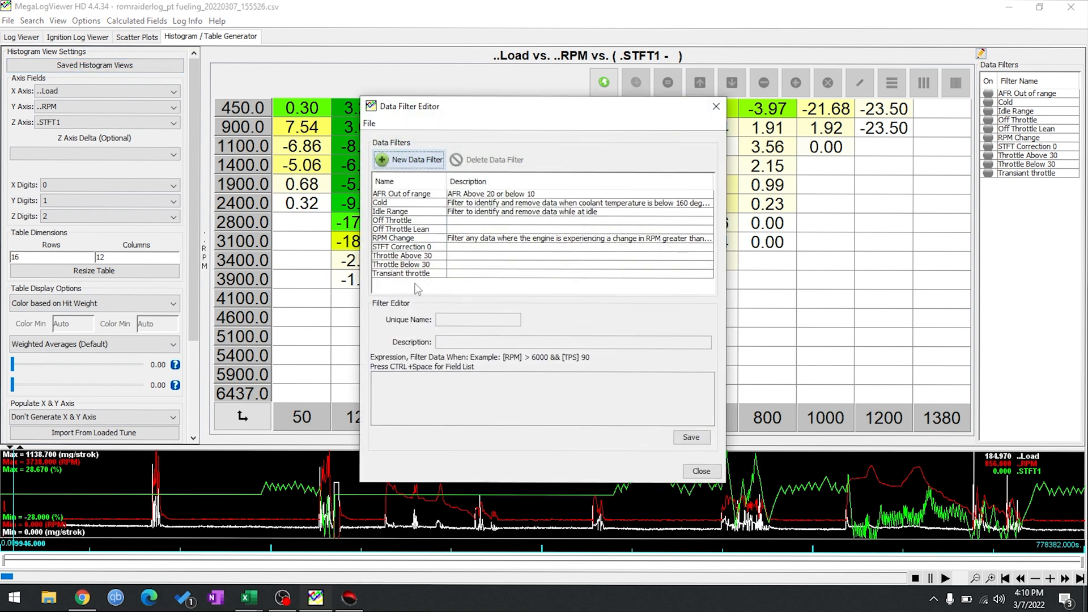
- Select the STFT Correction 0 filter ([.STFT1] = 0) in the Data Filter Editor and close it
click(401, 247)
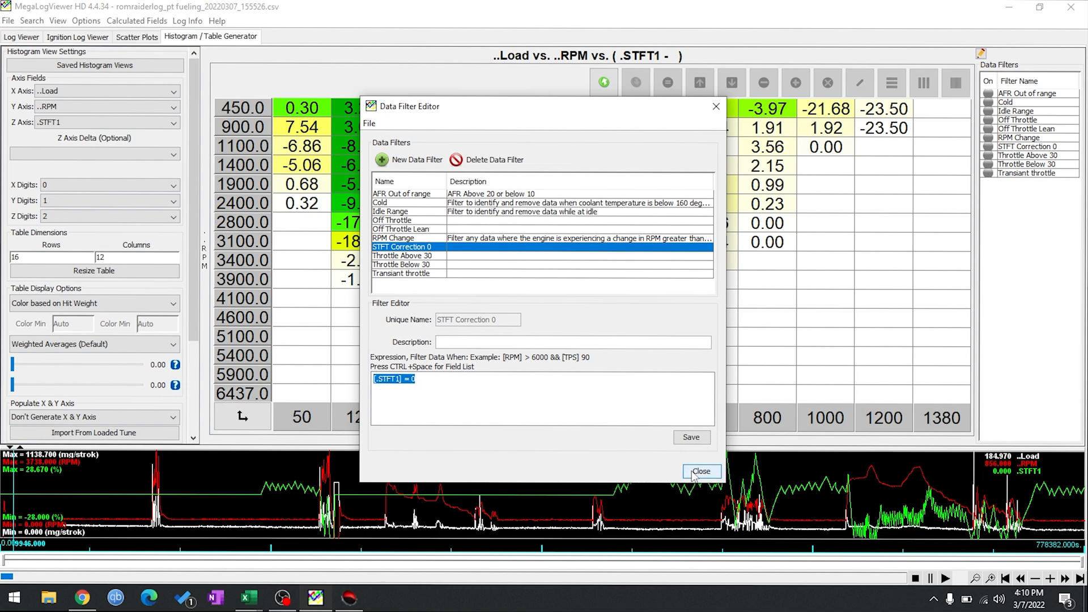
click(701, 471)
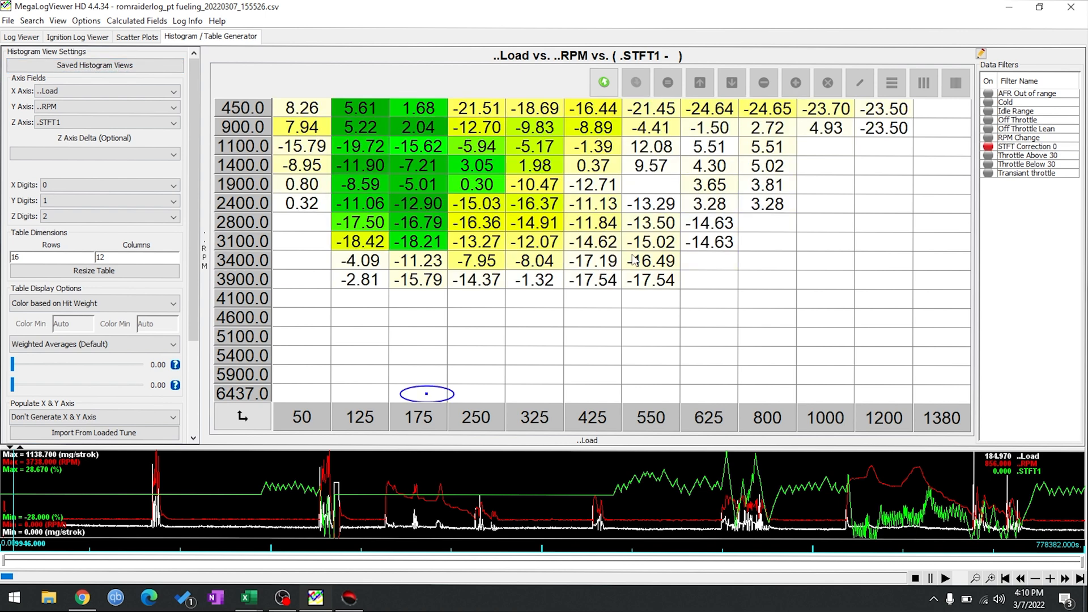
mouse_move(383, 134)
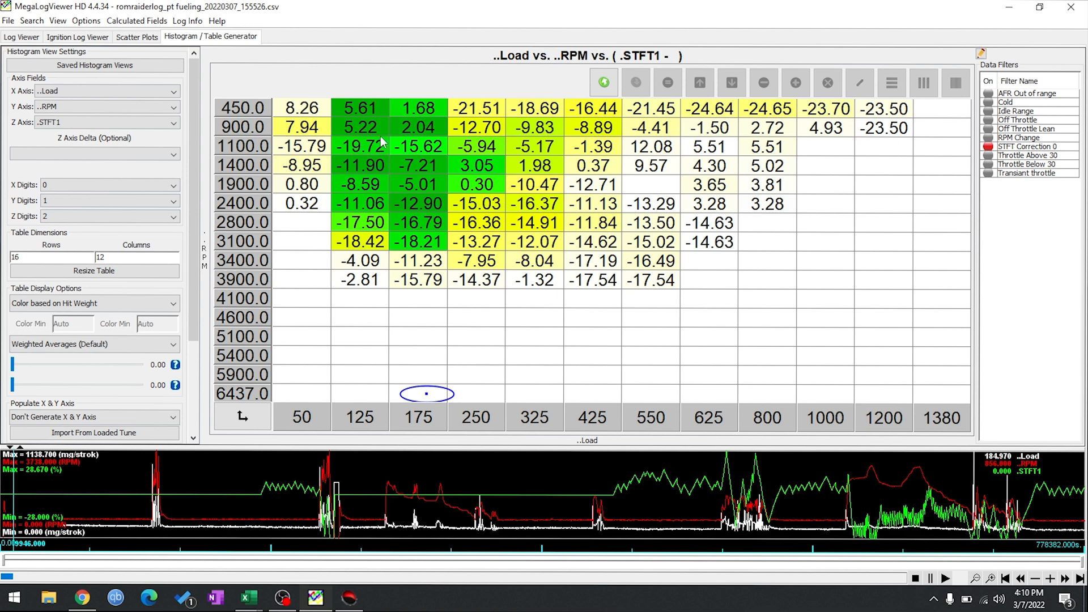
mouse_move(287, 195)
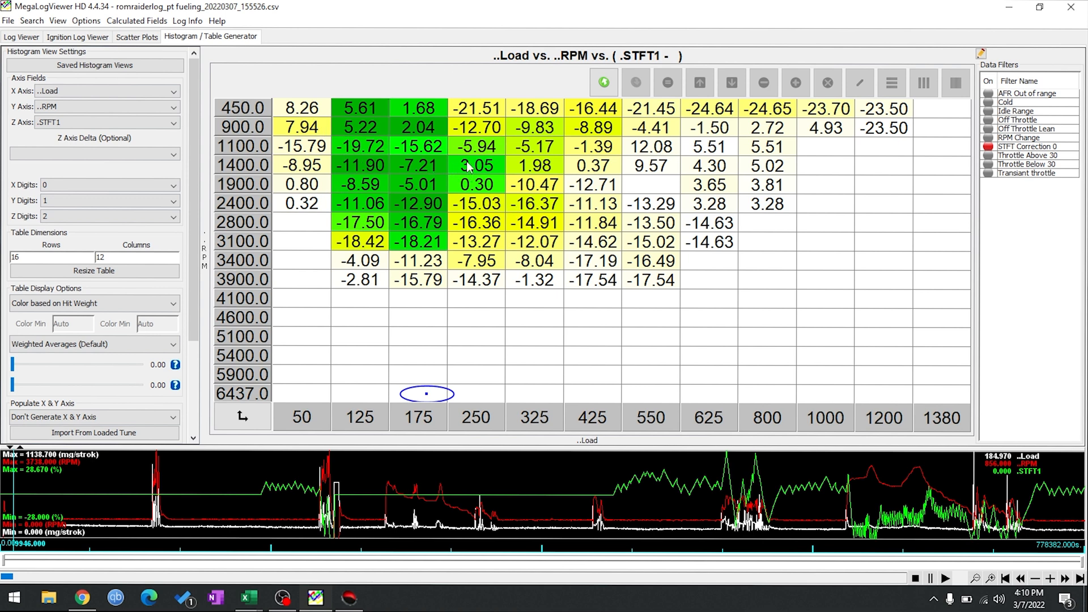
mouse_move(530, 199)
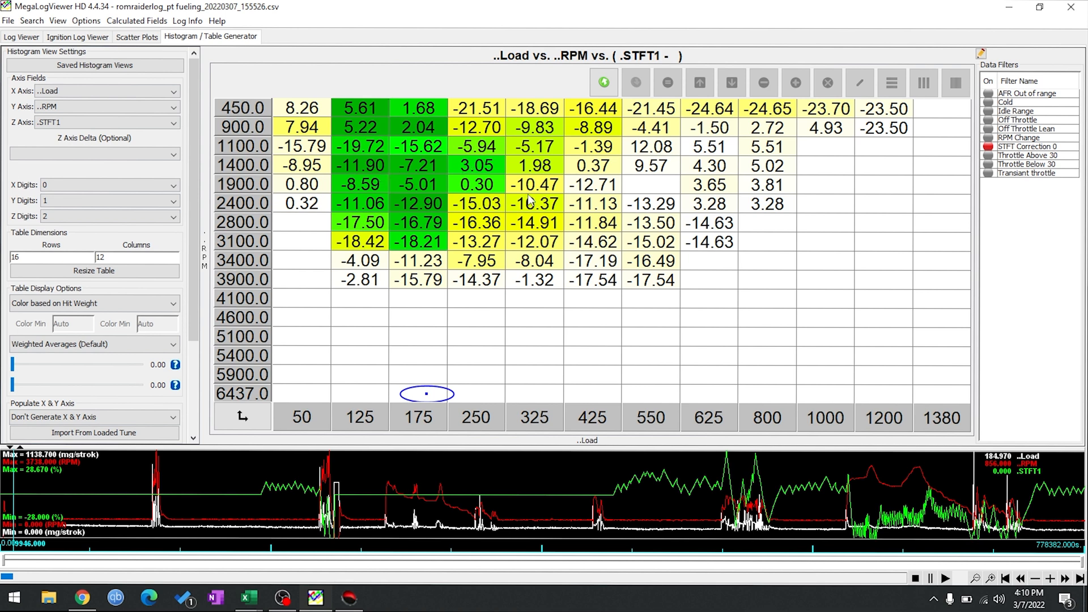
mouse_move(77, 317)
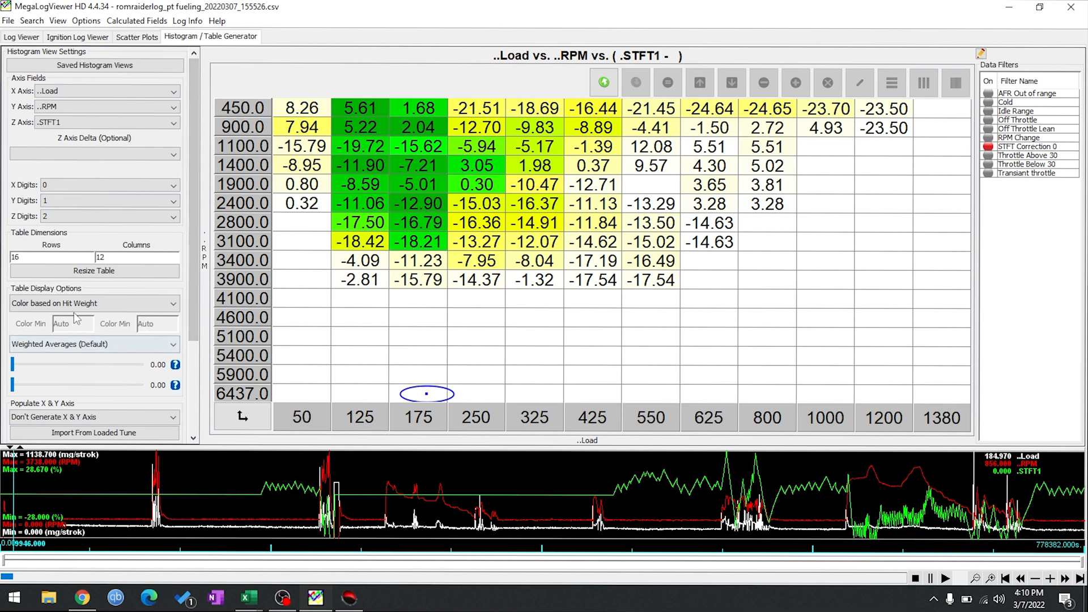
mouse_move(374, 174)
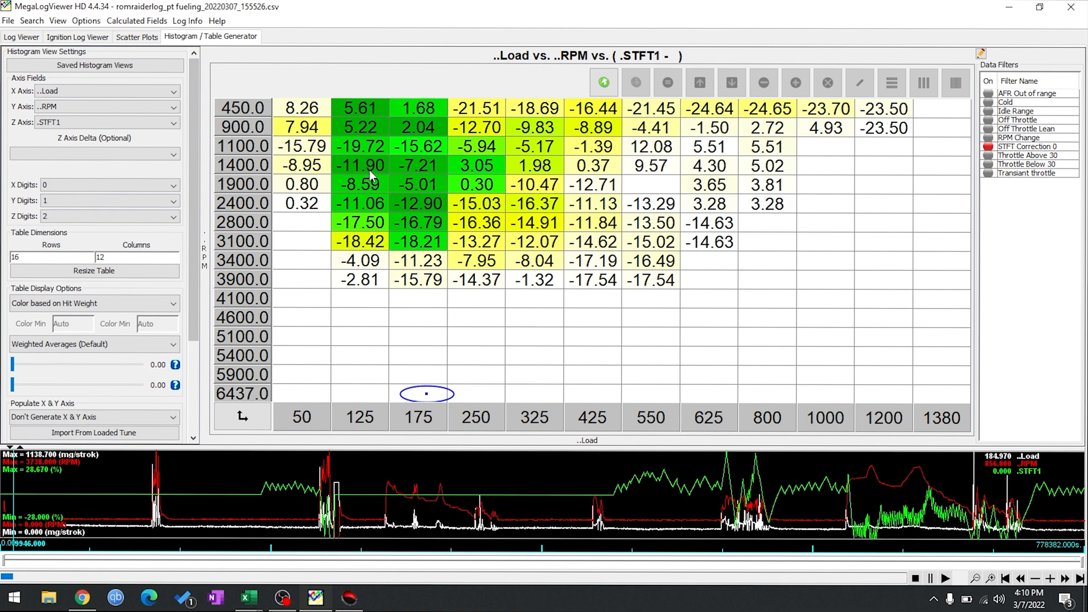
mouse_move(362, 130)
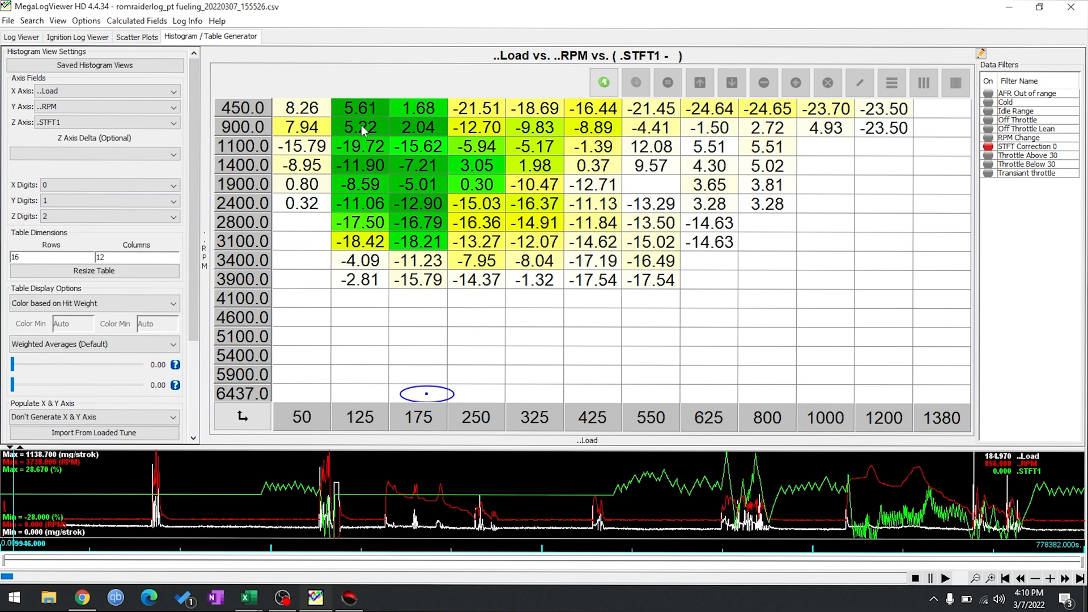
mouse_move(364, 129)
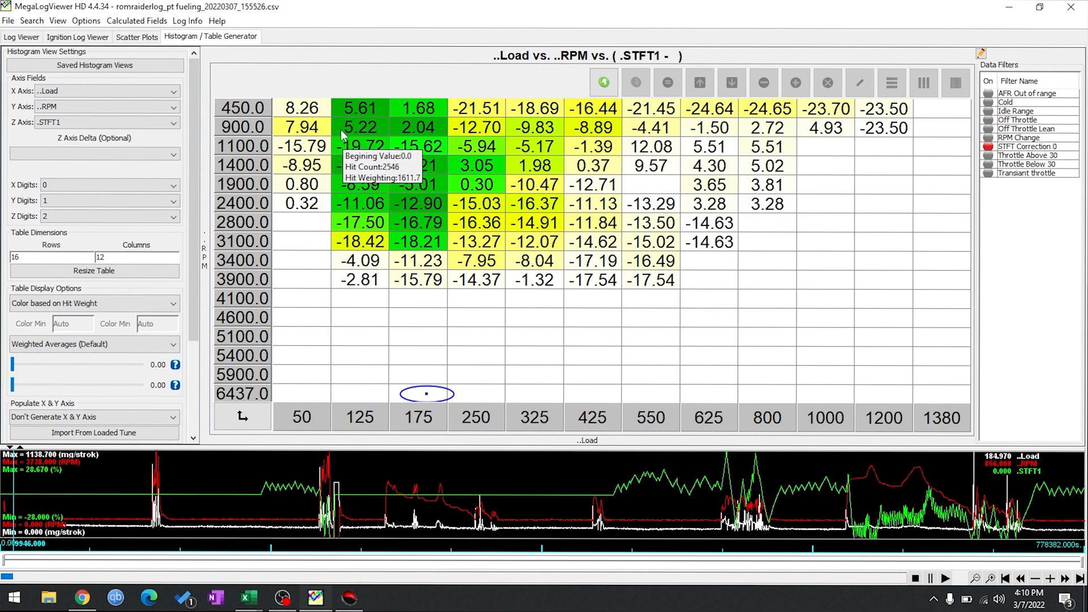
mouse_move(322, 127)
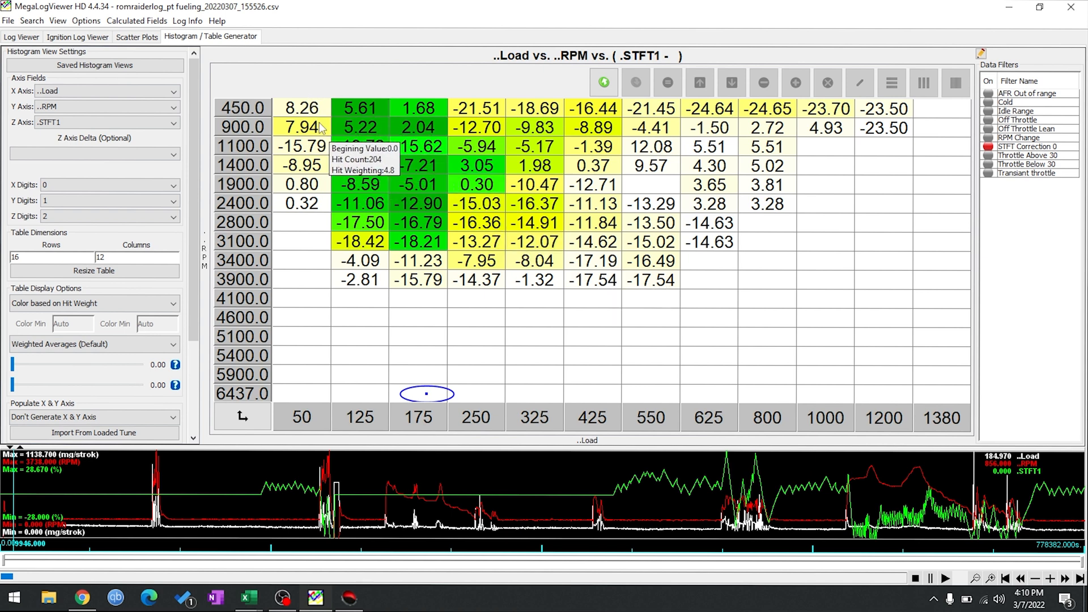
mouse_move(387, 215)
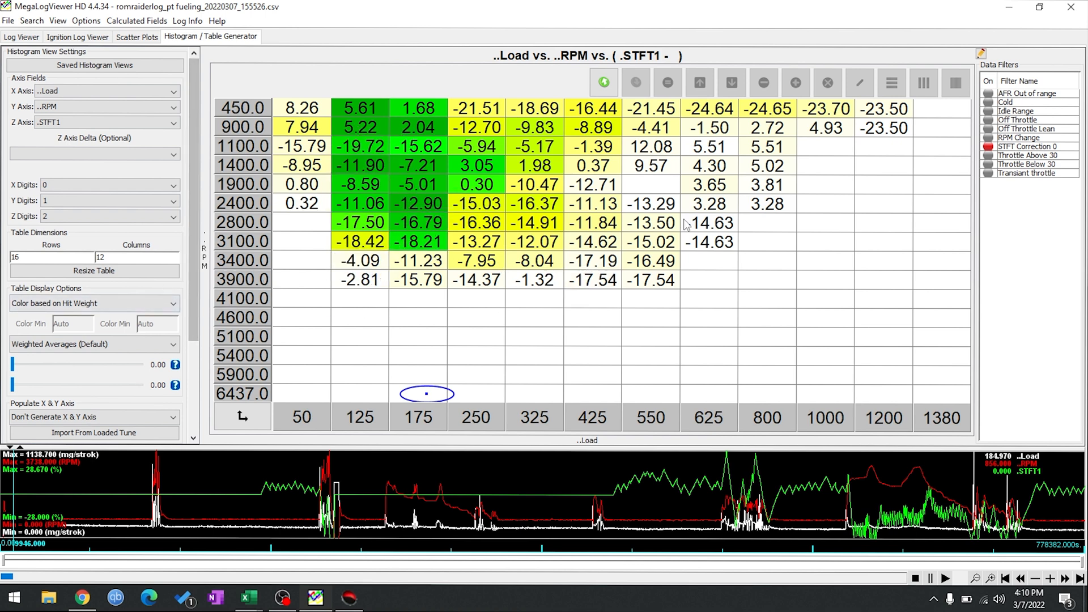
mouse_move(393, 190)
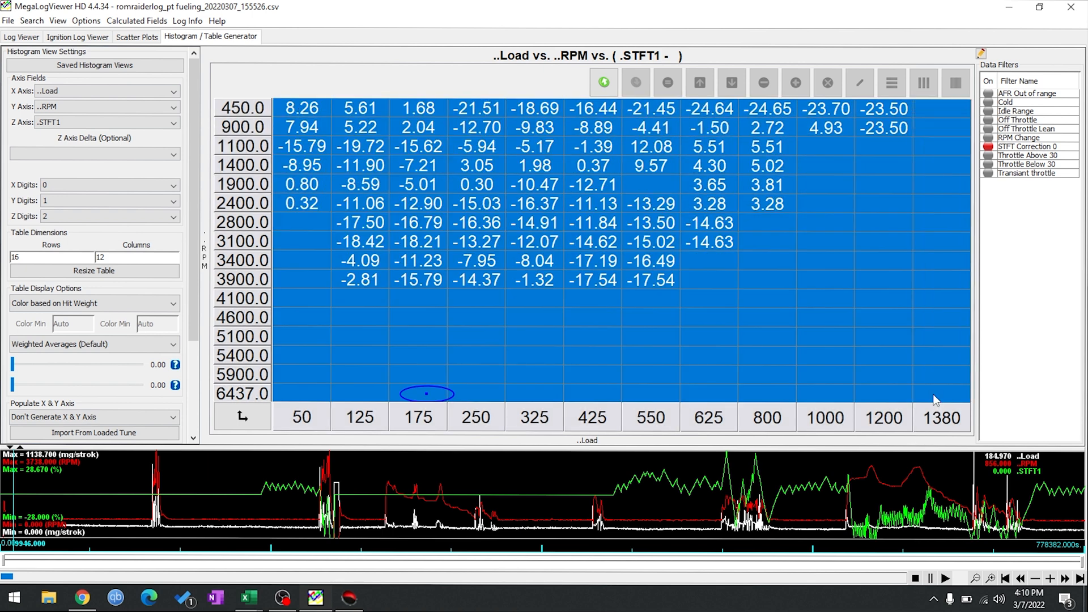
mouse_move(649, 605)
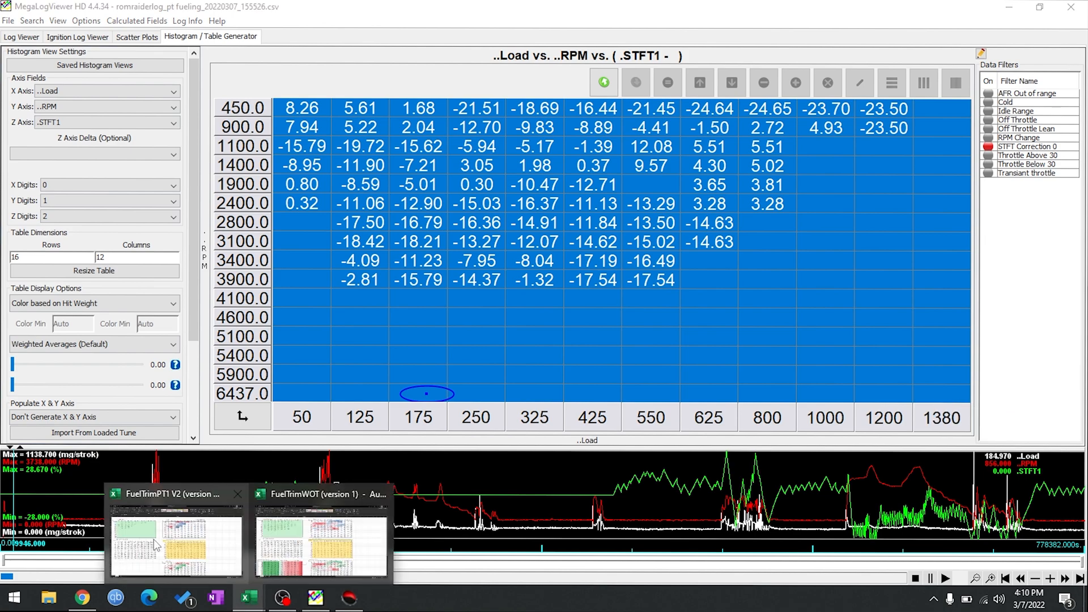
- Paste the STFT histogram values into the DME Reported Fuel trims grid of FuelTrimPT1 V2
click(174, 544)
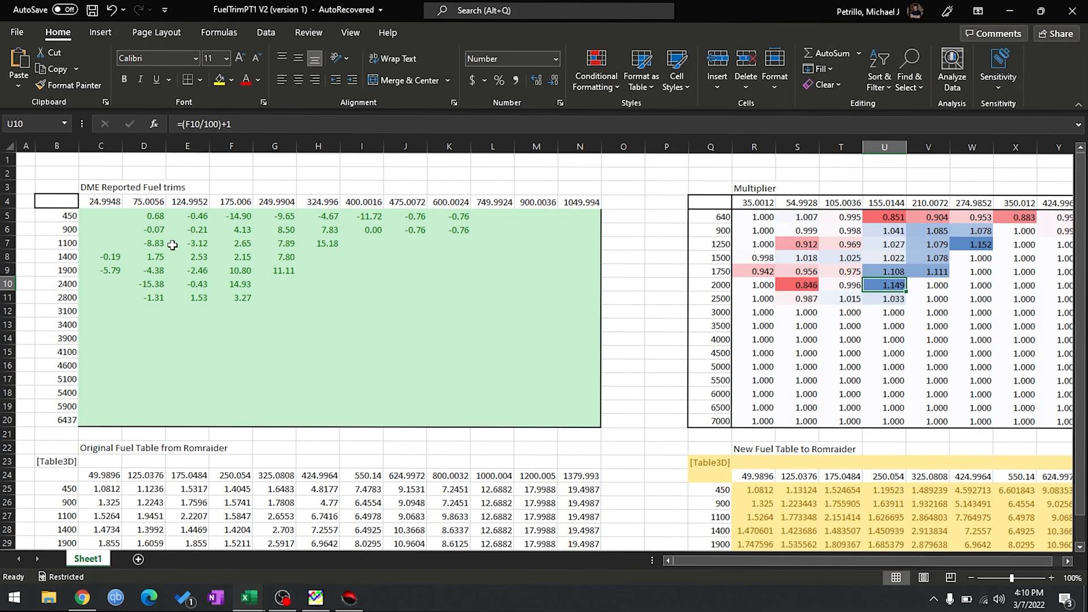
click(99, 215)
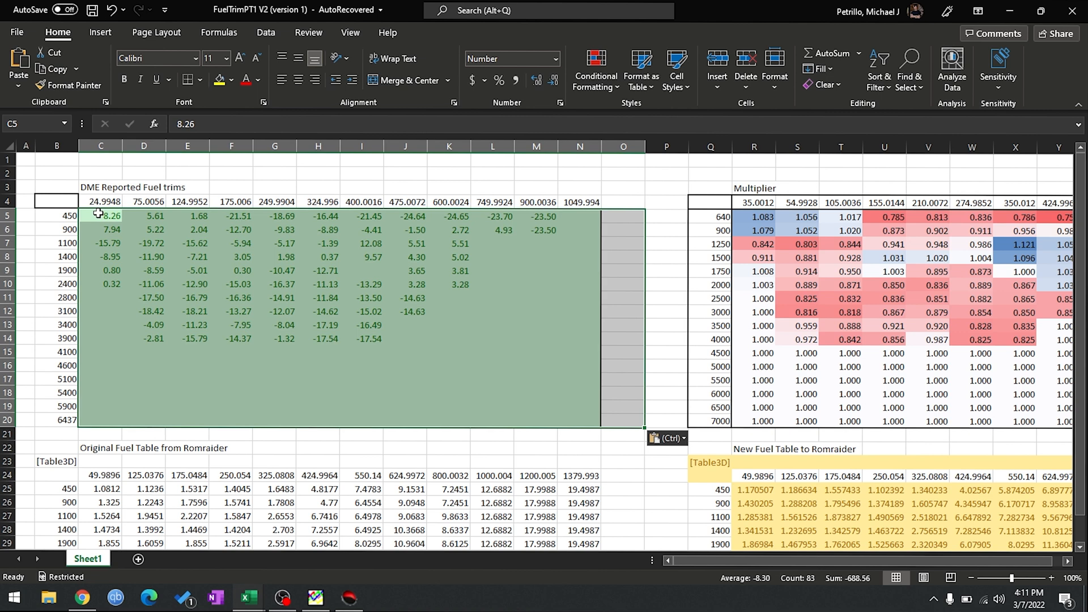
mouse_move(633, 390)
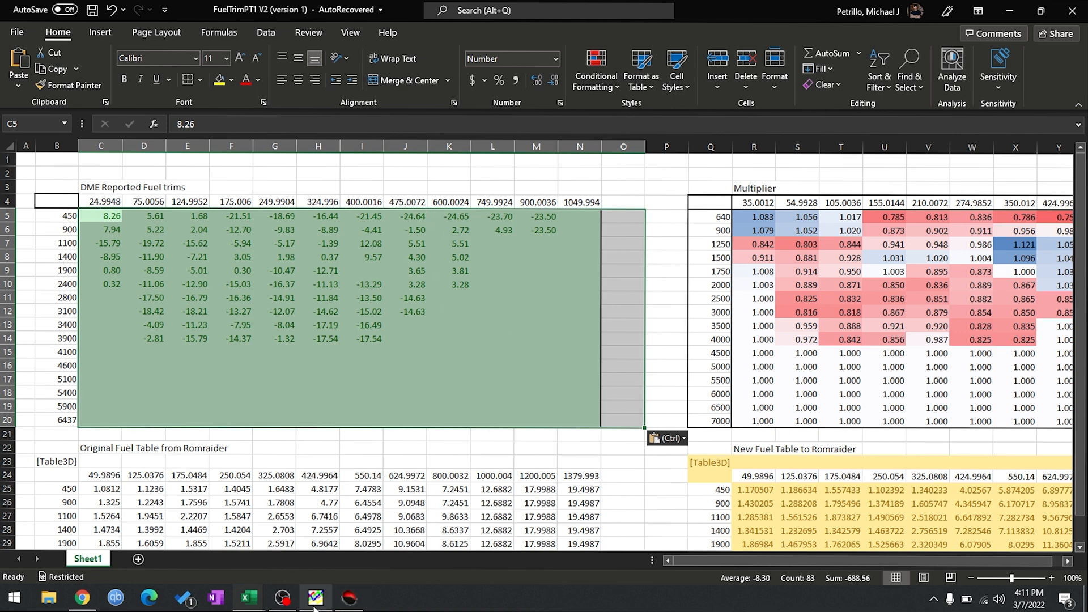
click(311, 598)
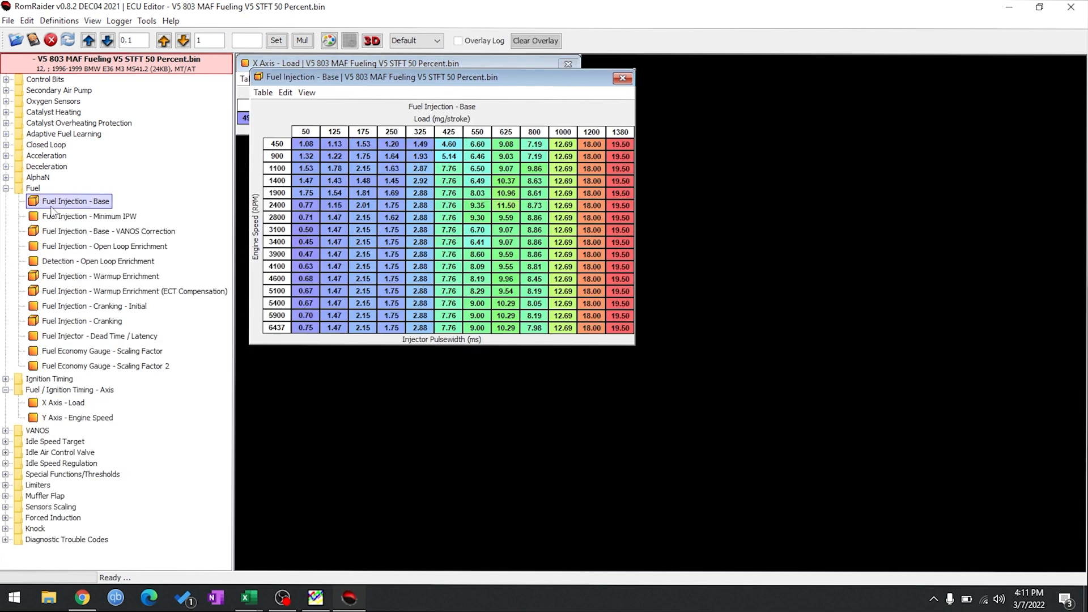
click(285, 92)
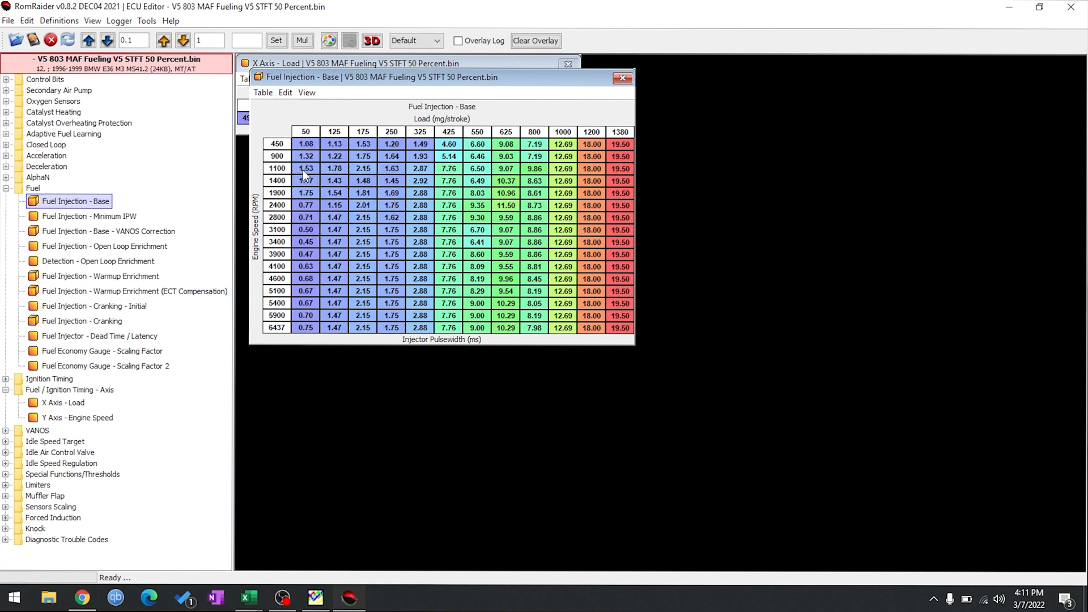
mouse_move(251, 599)
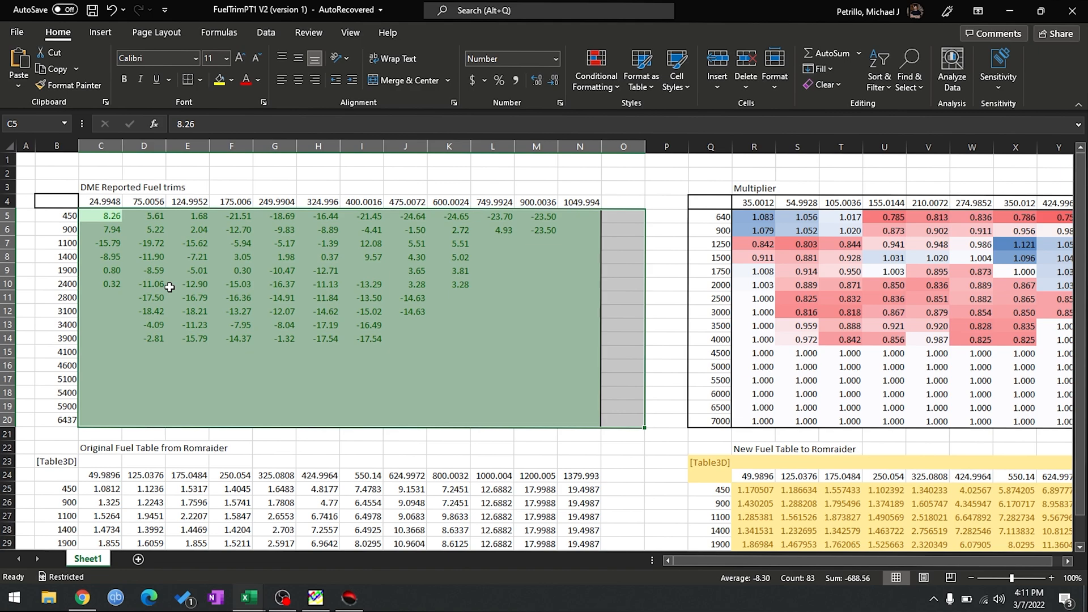
- Paste the RomRaider base fuel table at B23 and shift its load axis row one column right
scroll(down, 3)
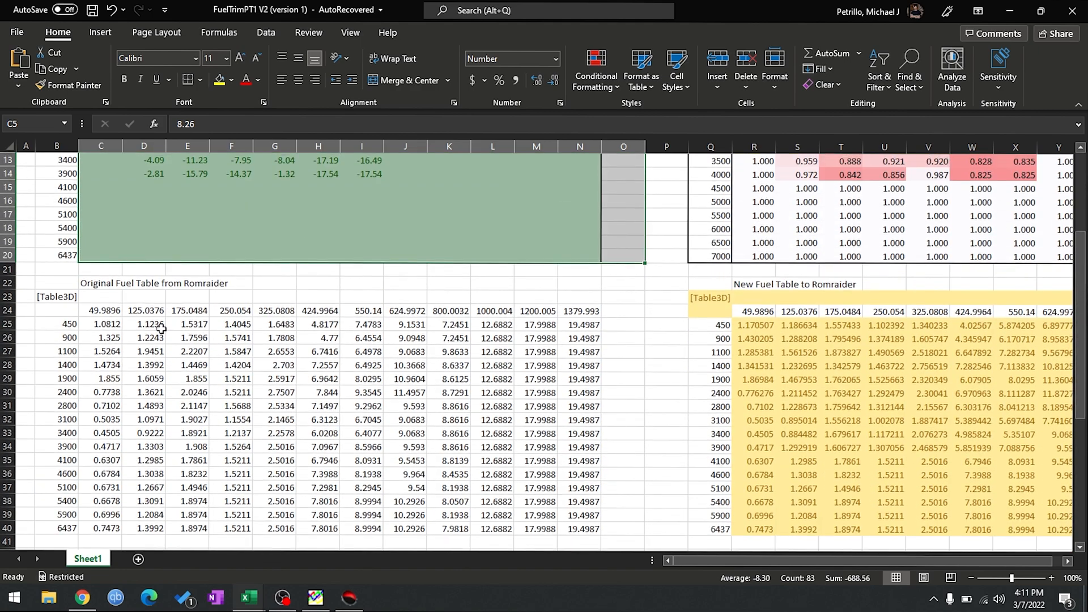
click(55, 297)
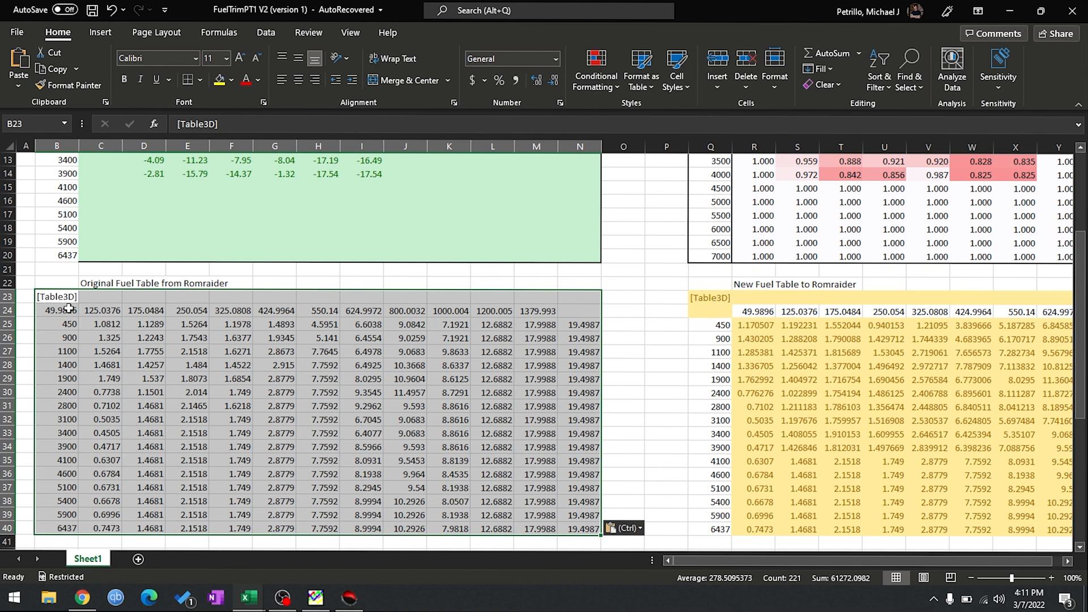
click(54, 310)
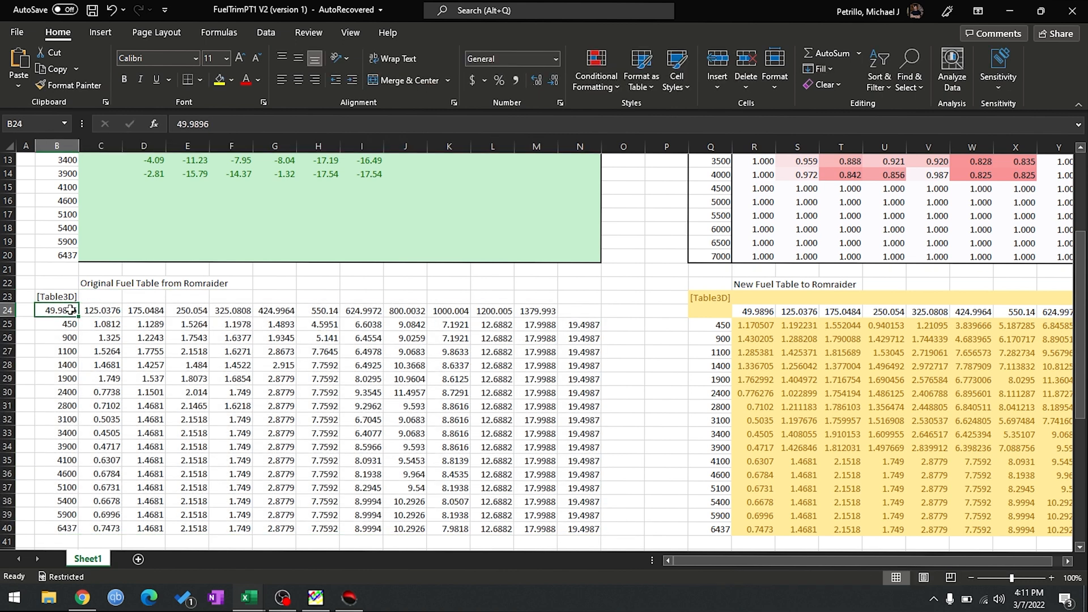
drag(56, 311, 535, 311)
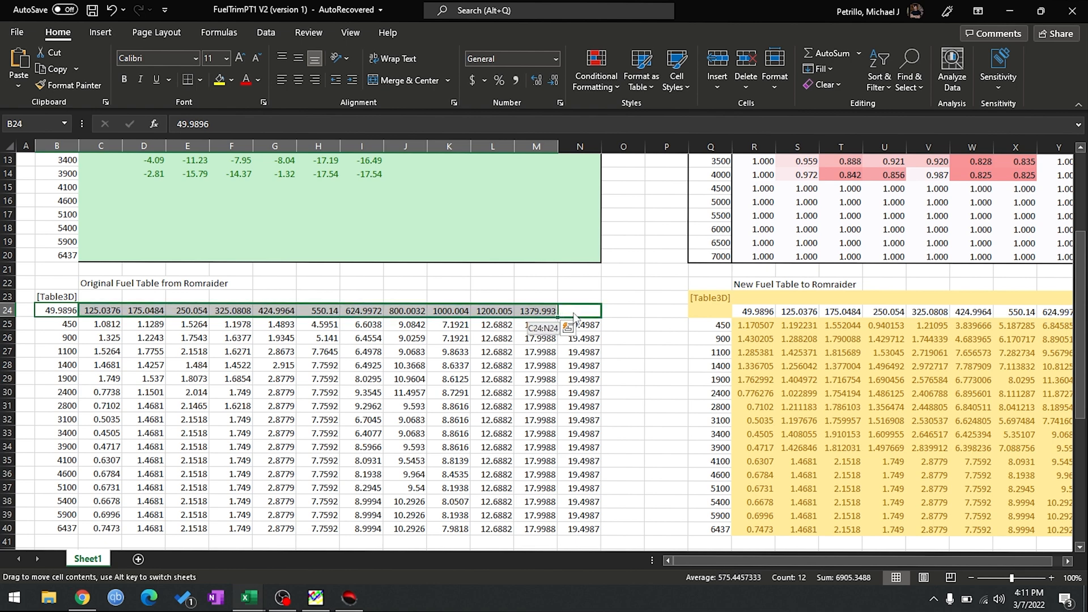
click(579, 311)
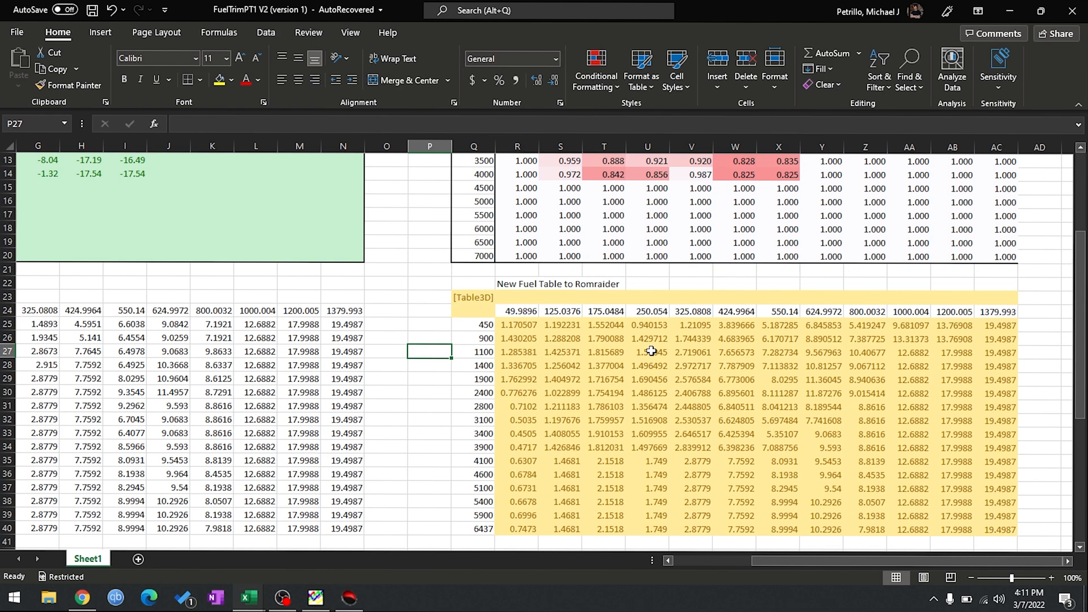
- Copy the New Fuel Table to Romraider block Q23:AC40 and switch to the ECU editor
scroll(down, 3)
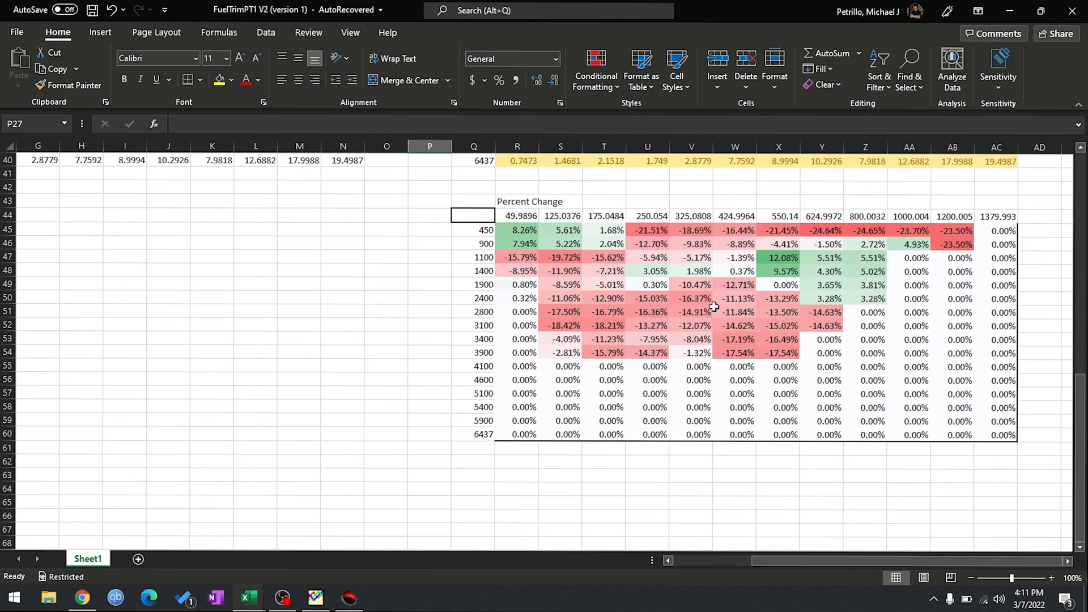
mouse_move(709, 353)
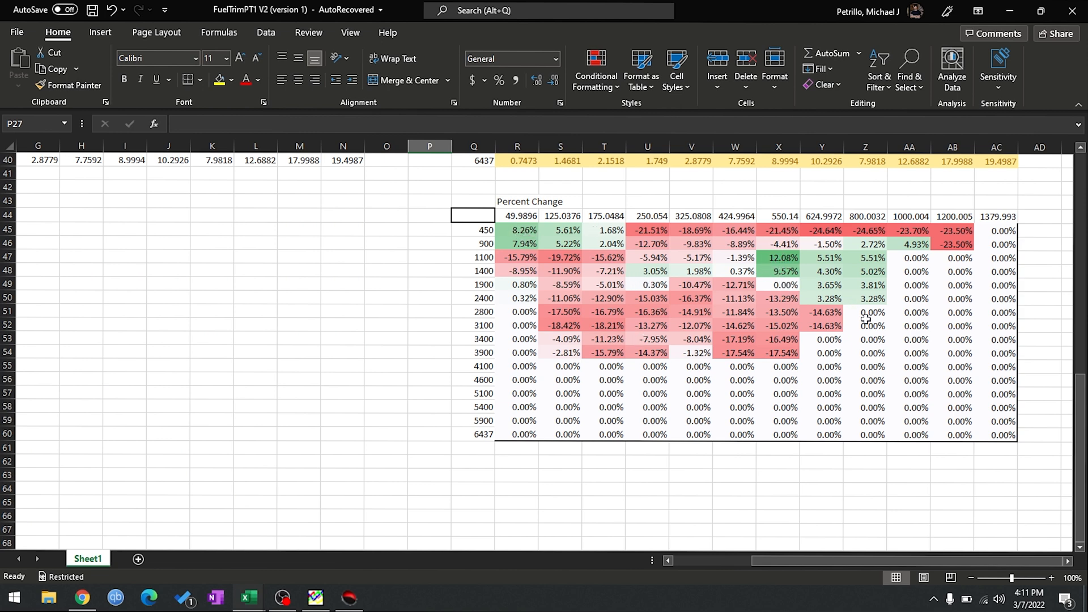
mouse_move(603, 322)
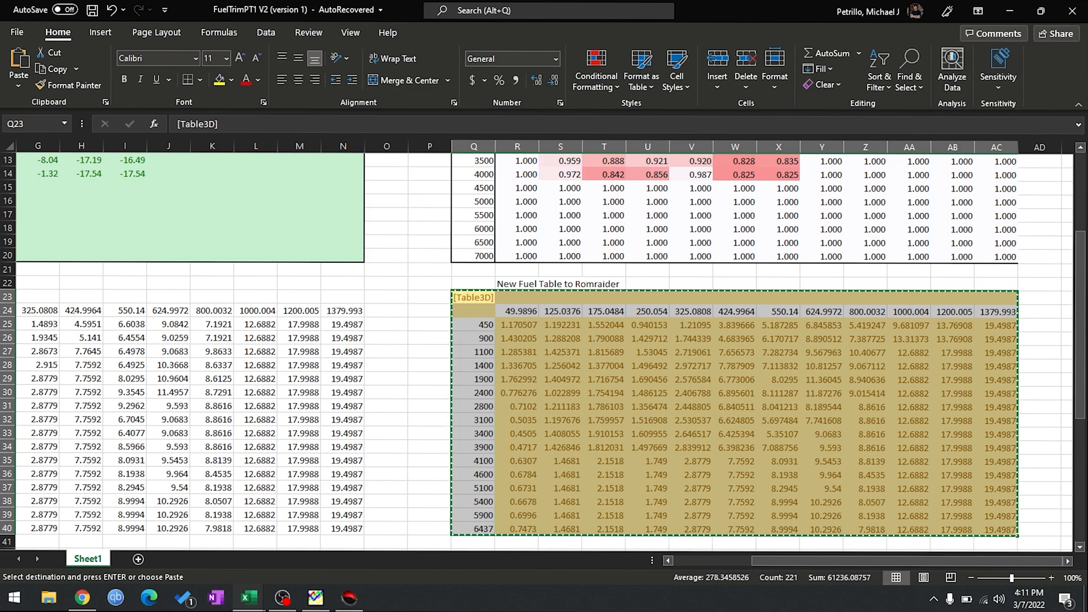
click(345, 598)
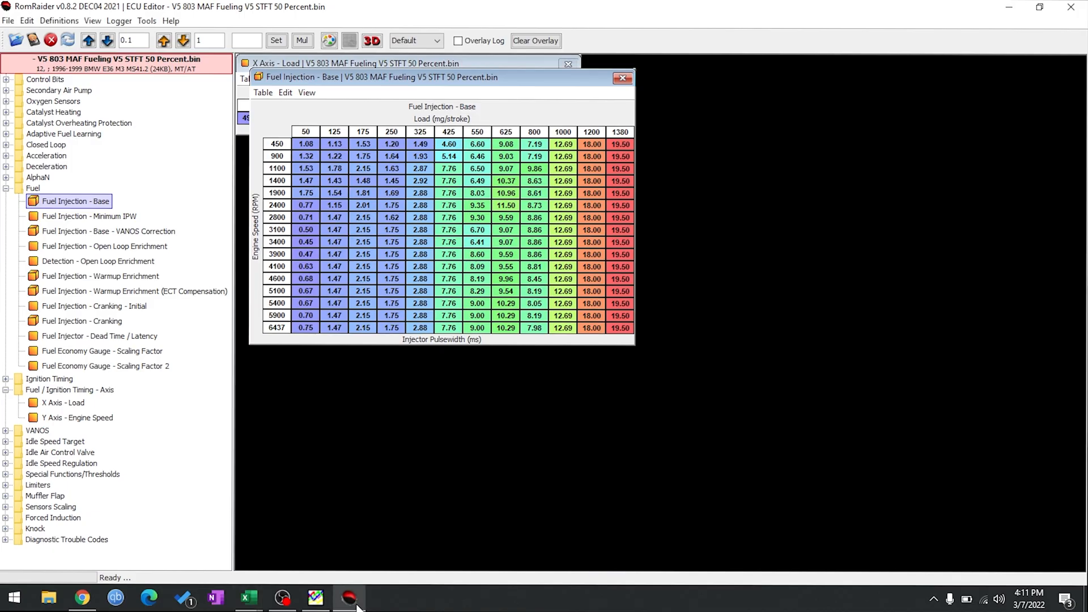
- Paste the corrected fuel values from the spreadsheet into the table from its top-left cell
click(306, 144)
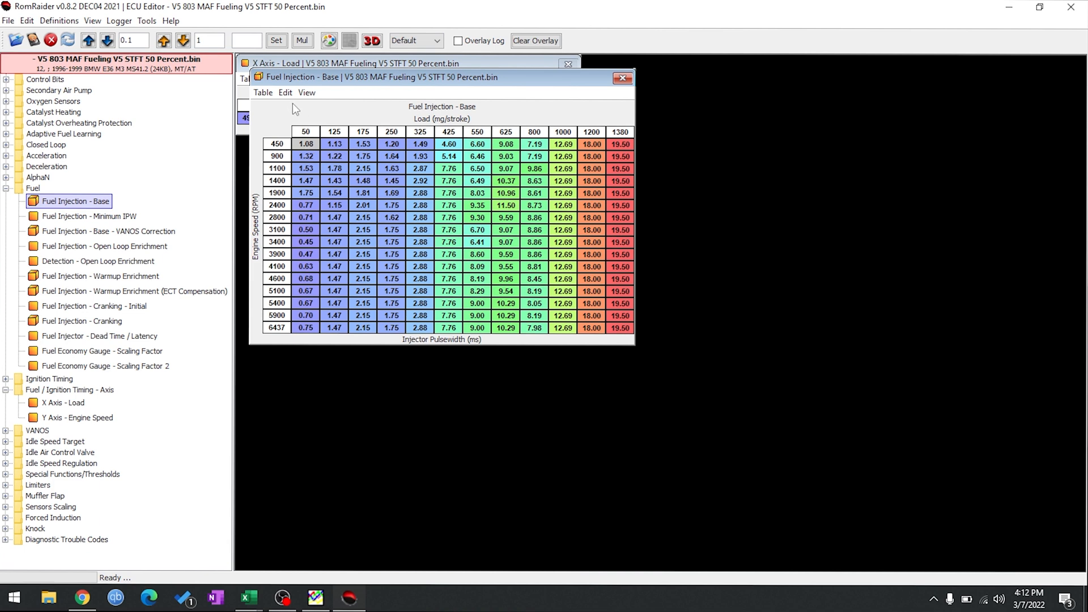
click(285, 93)
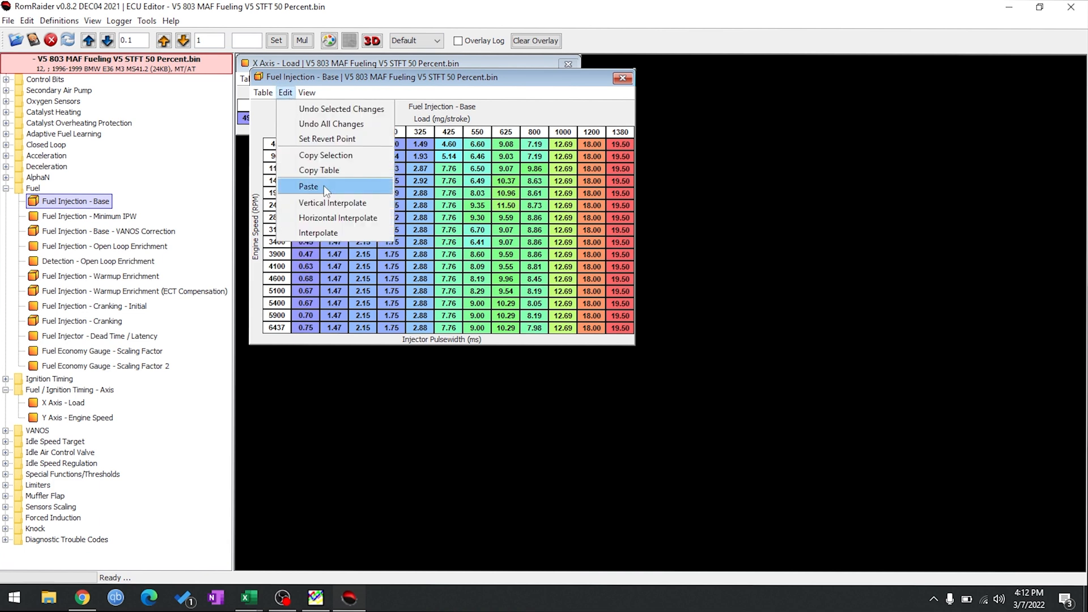
click(309, 186)
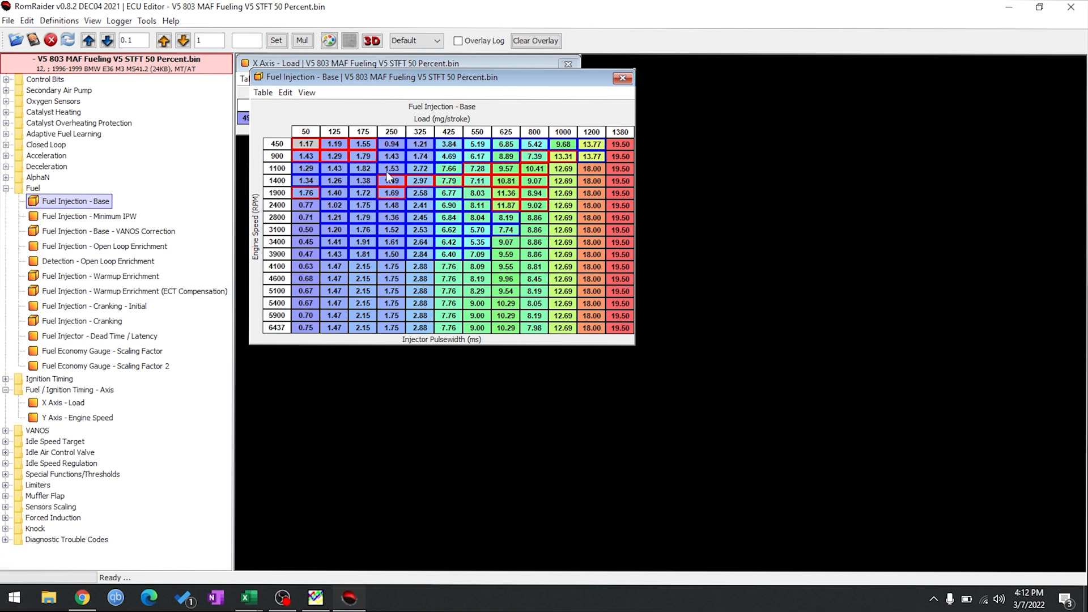
click(263, 93)
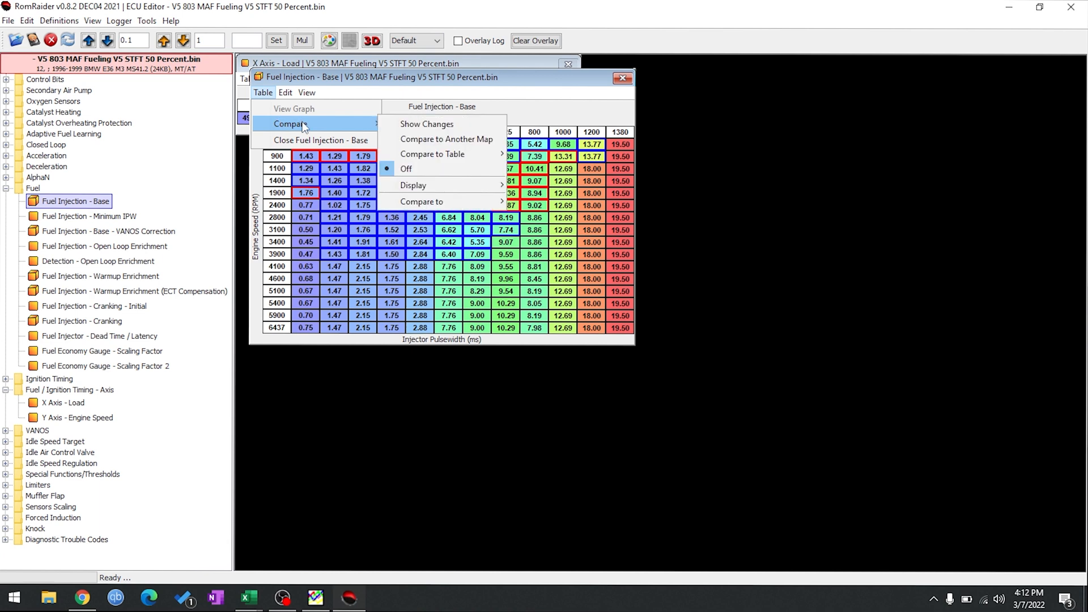
click(426, 123)
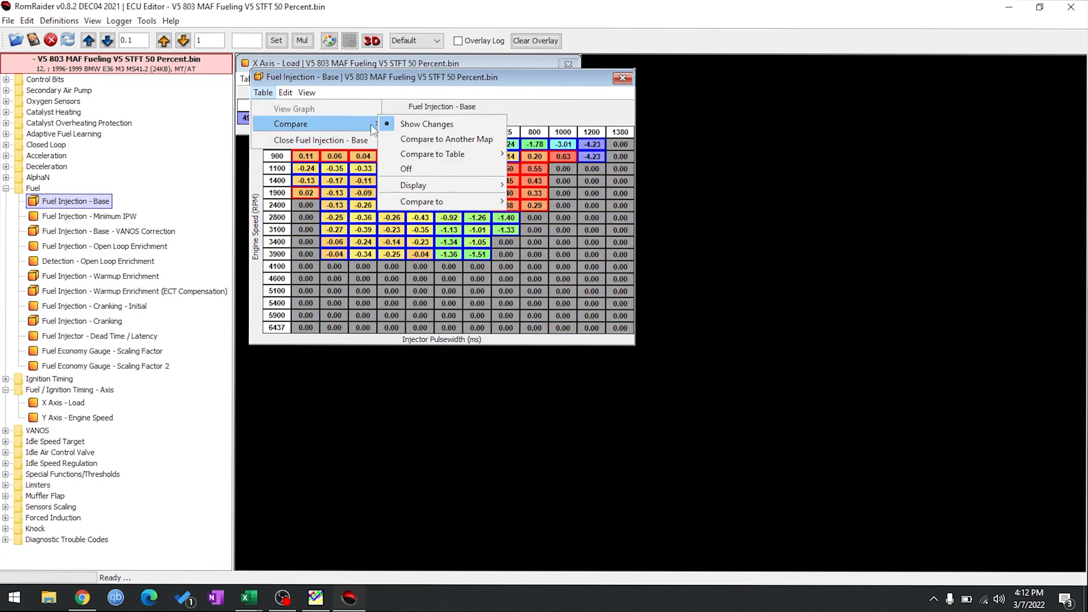
click(412, 185)
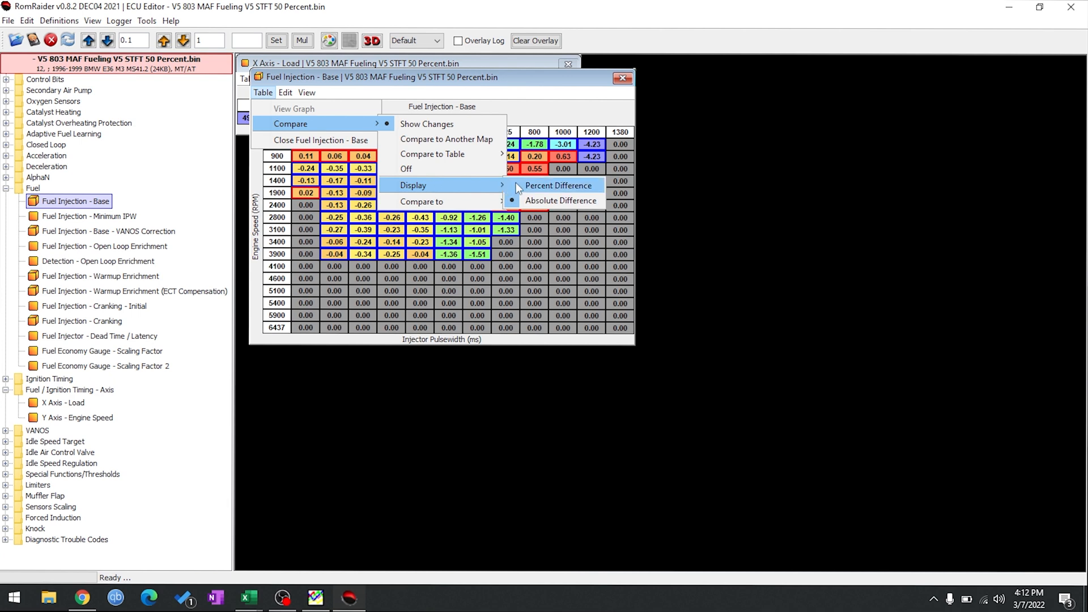
click(558, 186)
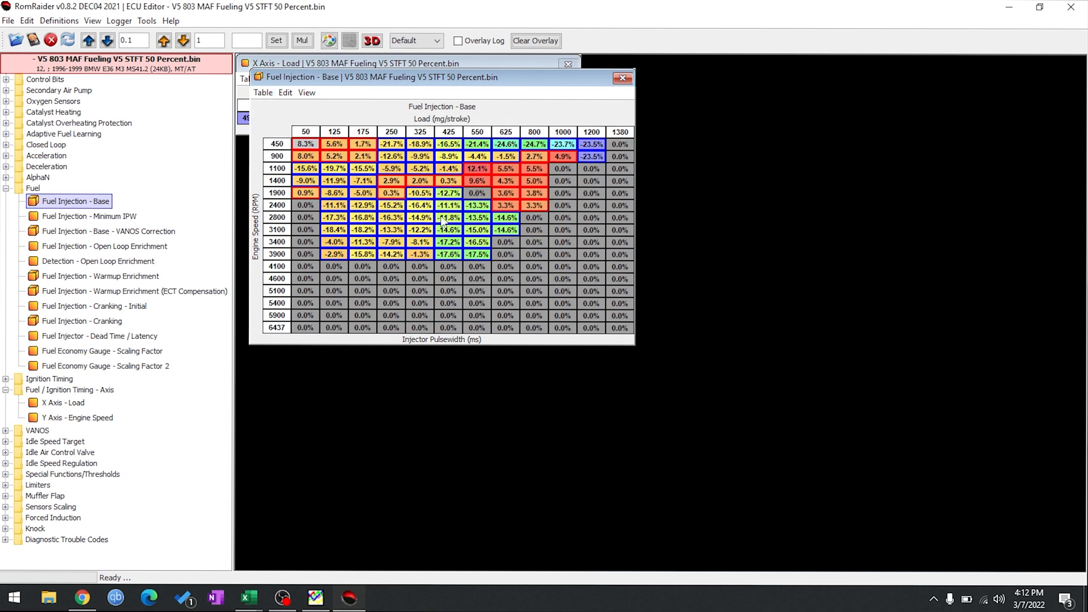
click(263, 93)
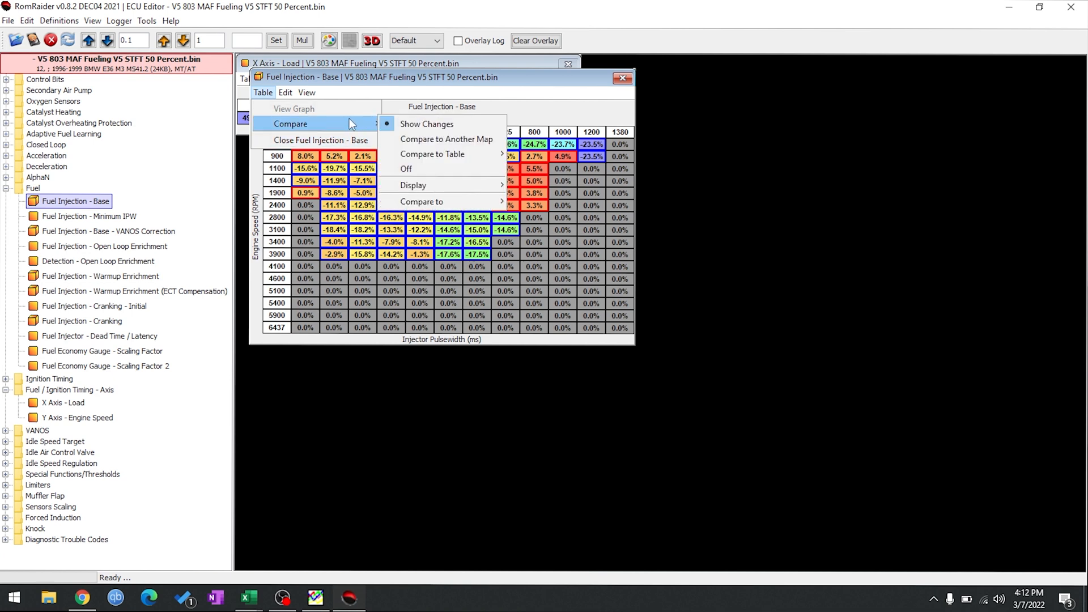
click(406, 169)
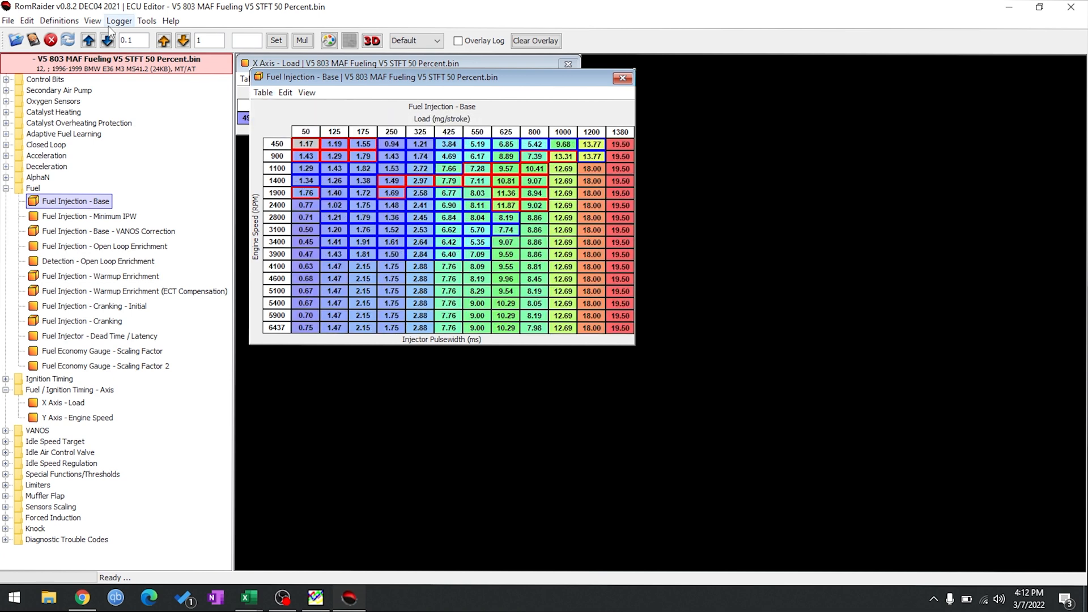
- Save the edited tune as V5 803 MAF Fueling V6.bin
click(8, 21)
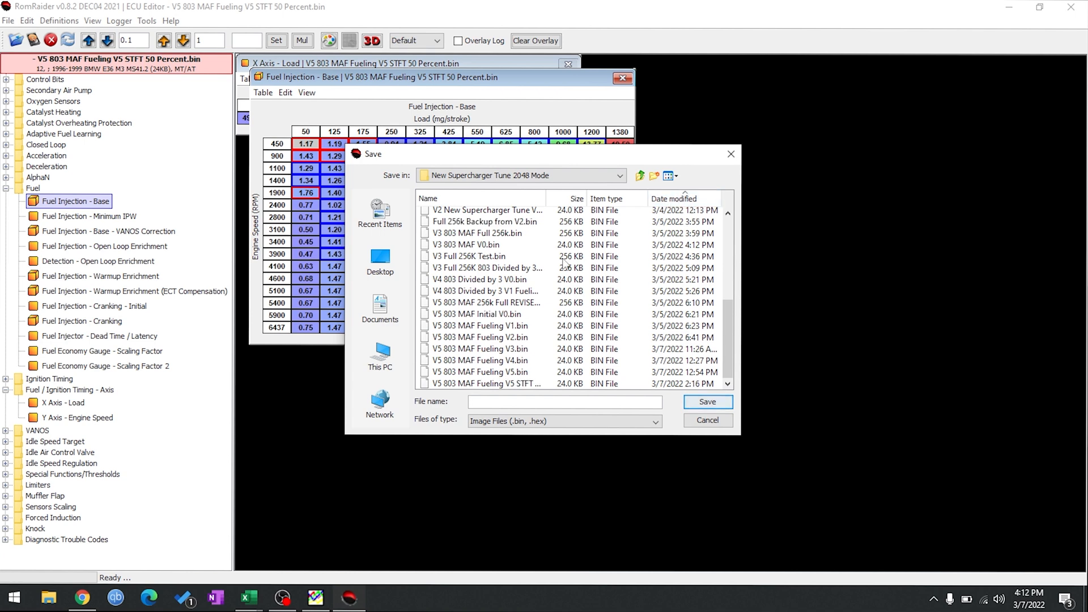
click(485, 383)
text(V5 803 MAF Fueling V6.bin)
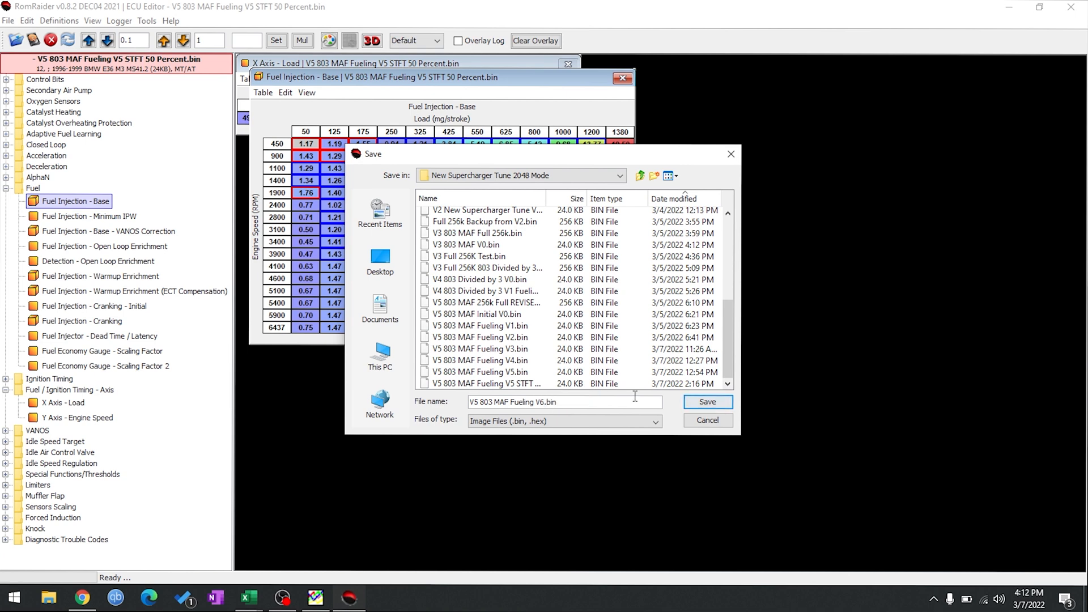
click(707, 401)
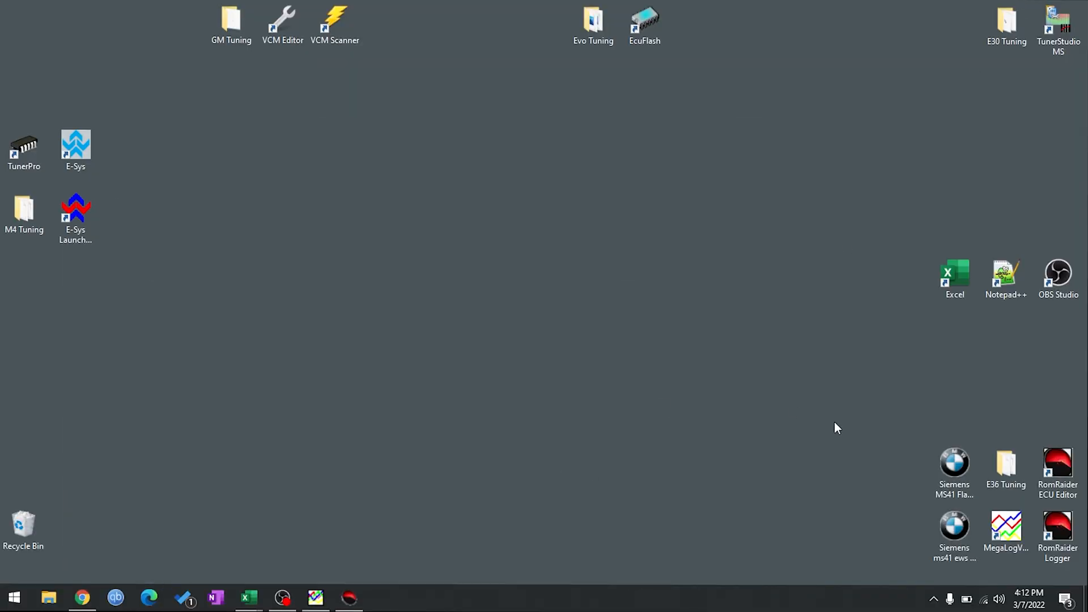
- Launch the MS41 Flash Tool and run a partial 24kb flash of the tune to the ECU
click(954, 462)
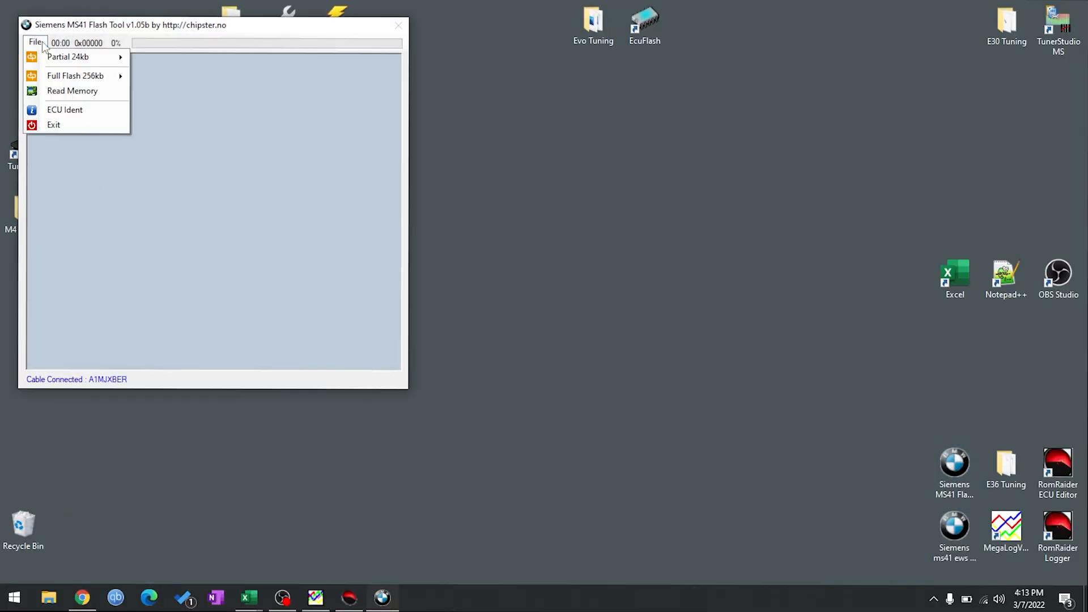
mouse_move(57, 57)
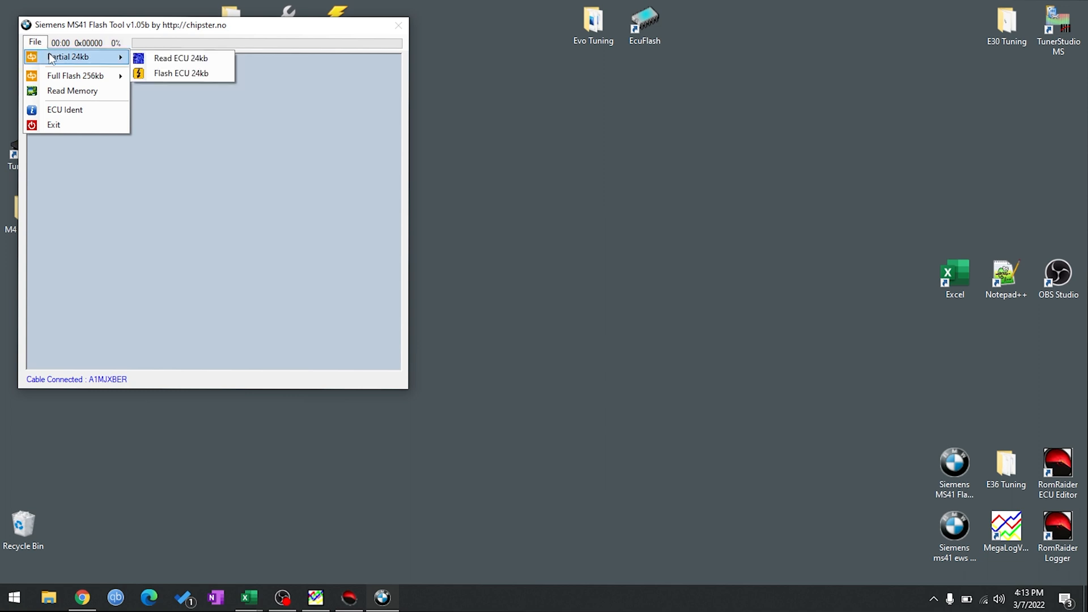
mouse_move(176, 63)
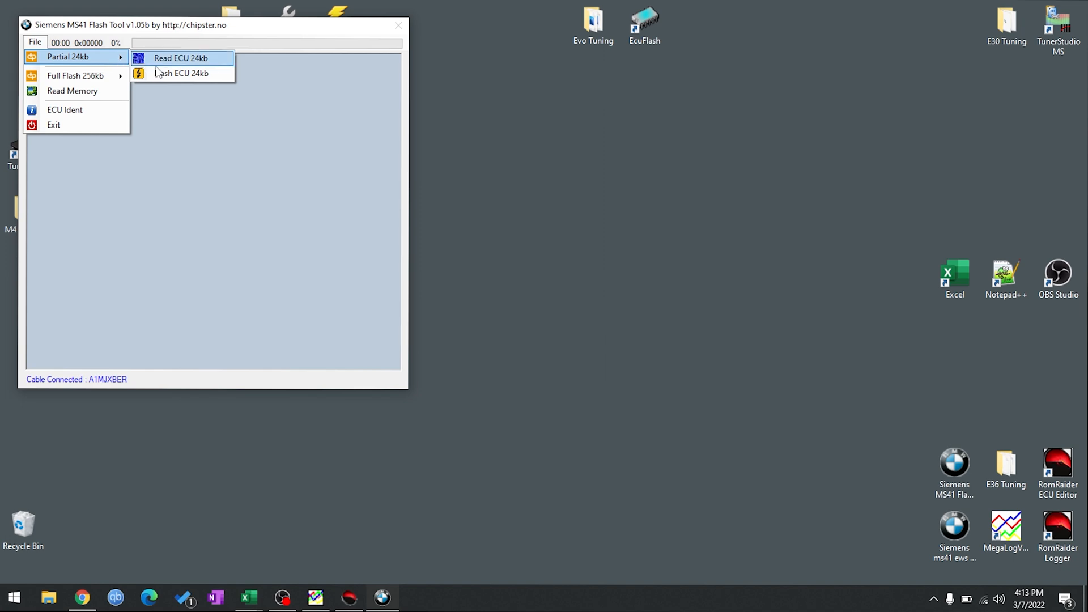
click(176, 59)
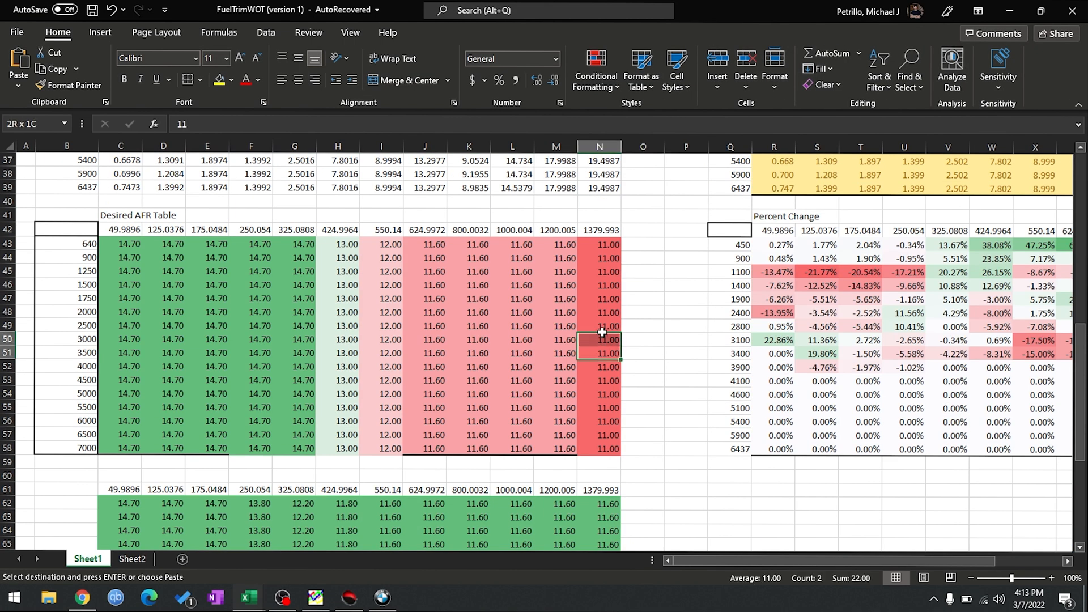
click(598, 299)
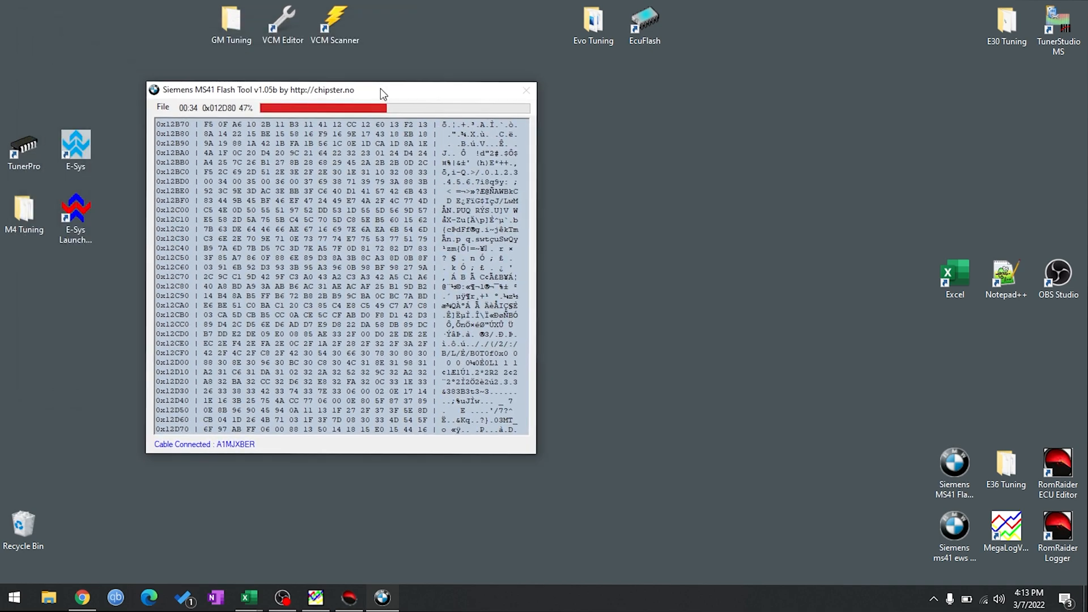
drag(382, 90, 295, 92)
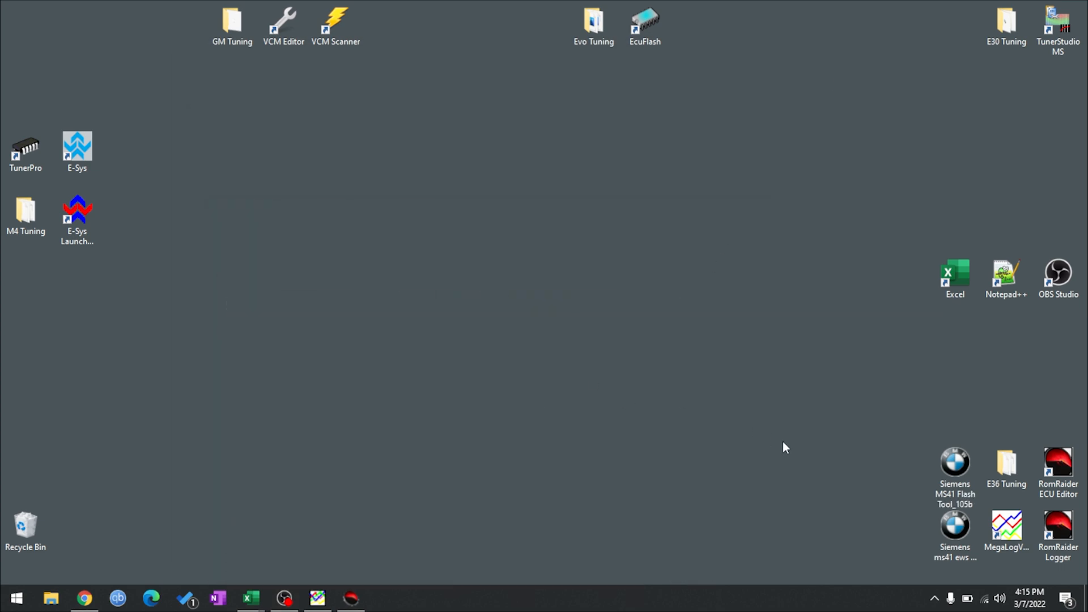
mouse_move(704, 380)
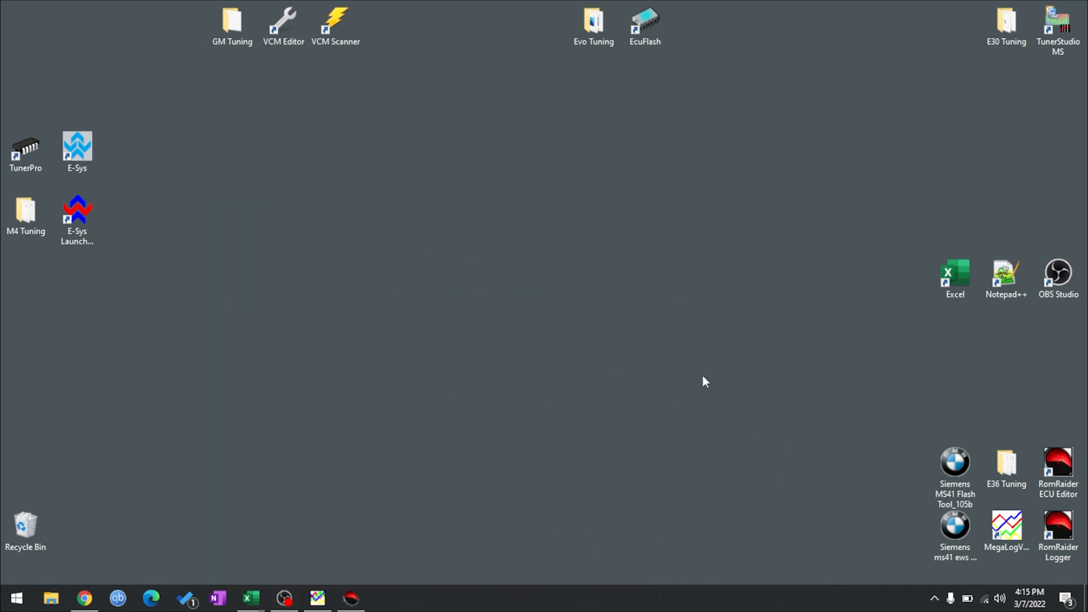
mouse_move(1000, 424)
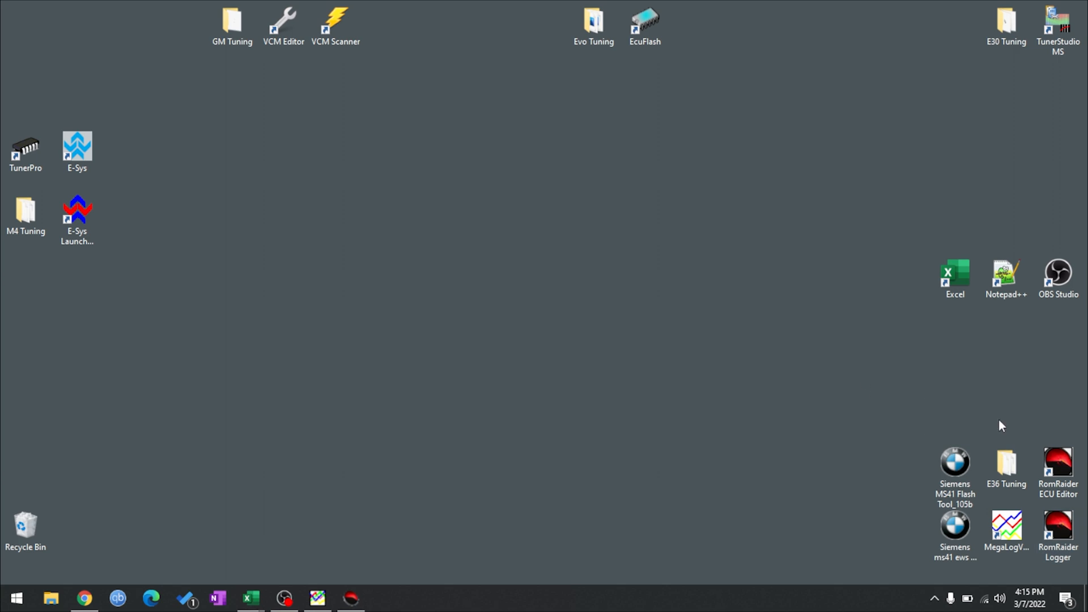
- Launch the RomRaider Logger from its desktop shortcut
double_click(1063, 535)
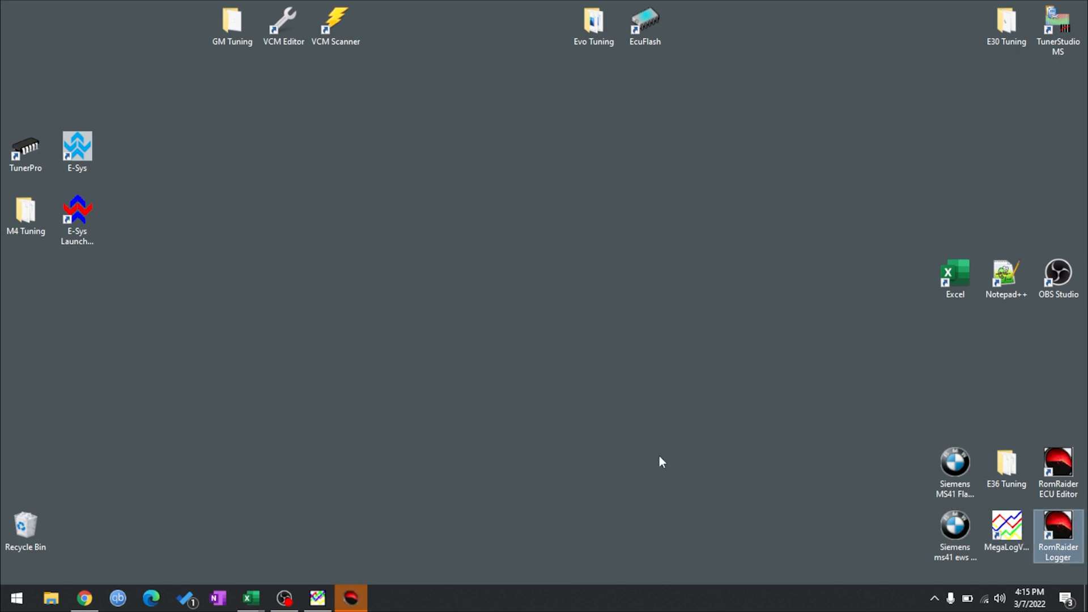
double_click(1060, 531)
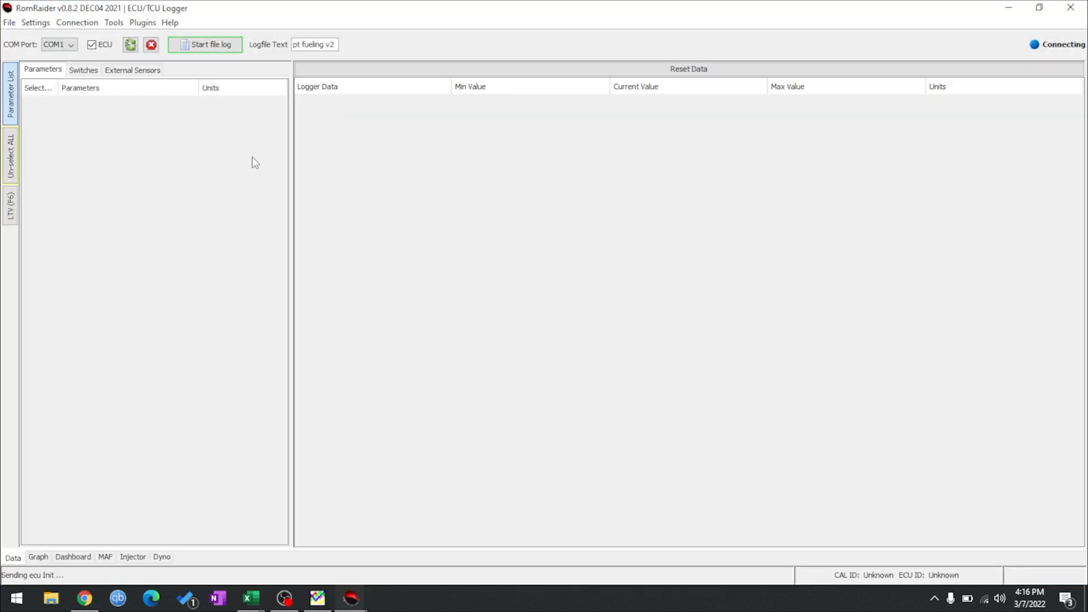
- Add the AEM UEGO AFR 9600 baud wideband on COM3 and start file logging
click(143, 22)
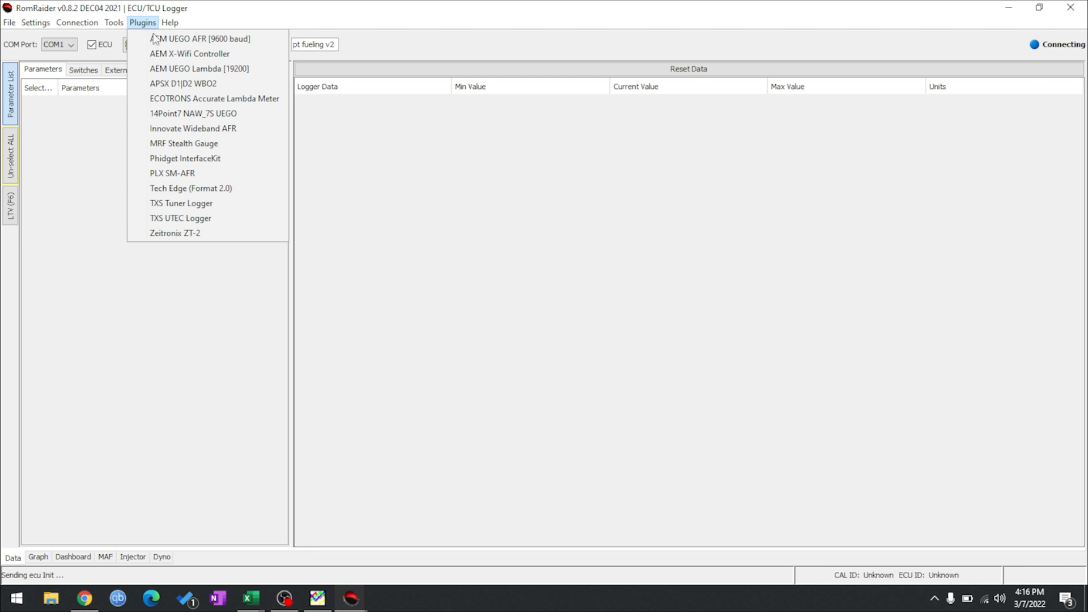
click(198, 38)
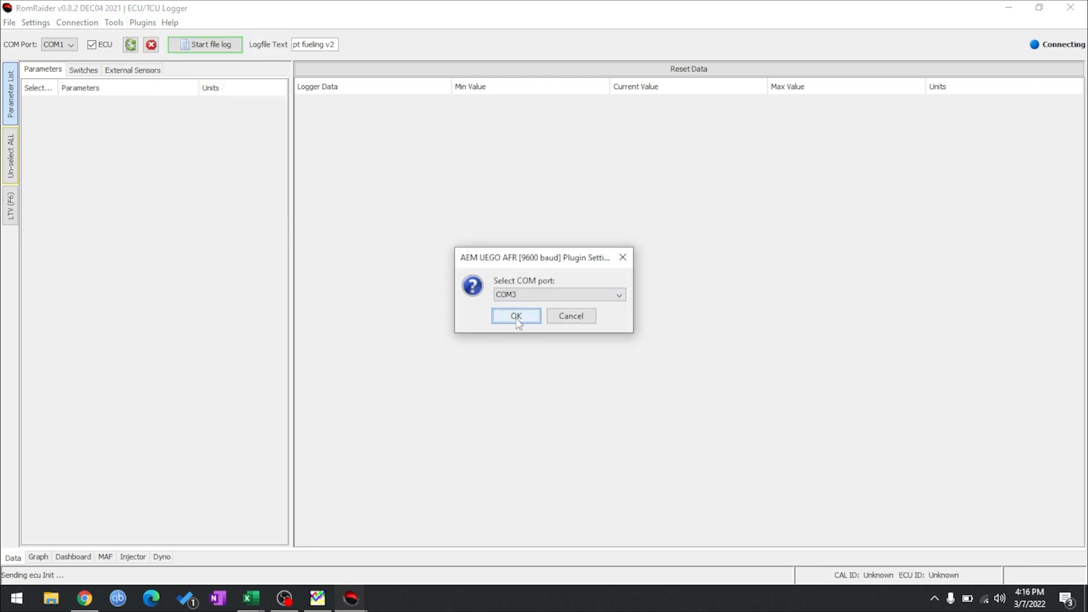
click(517, 315)
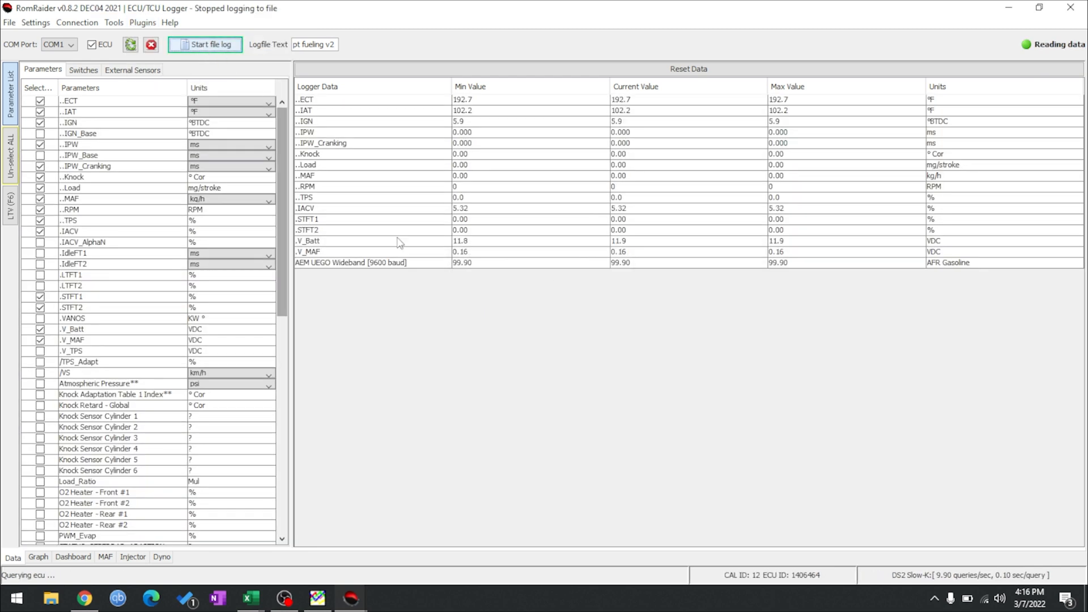
click(204, 44)
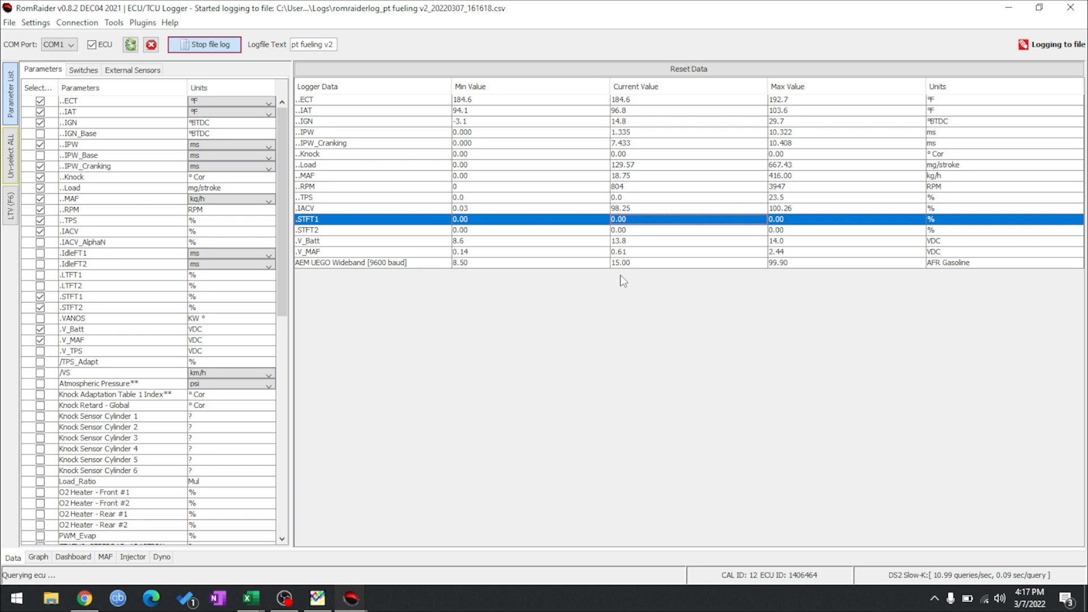
mouse_move(673, 294)
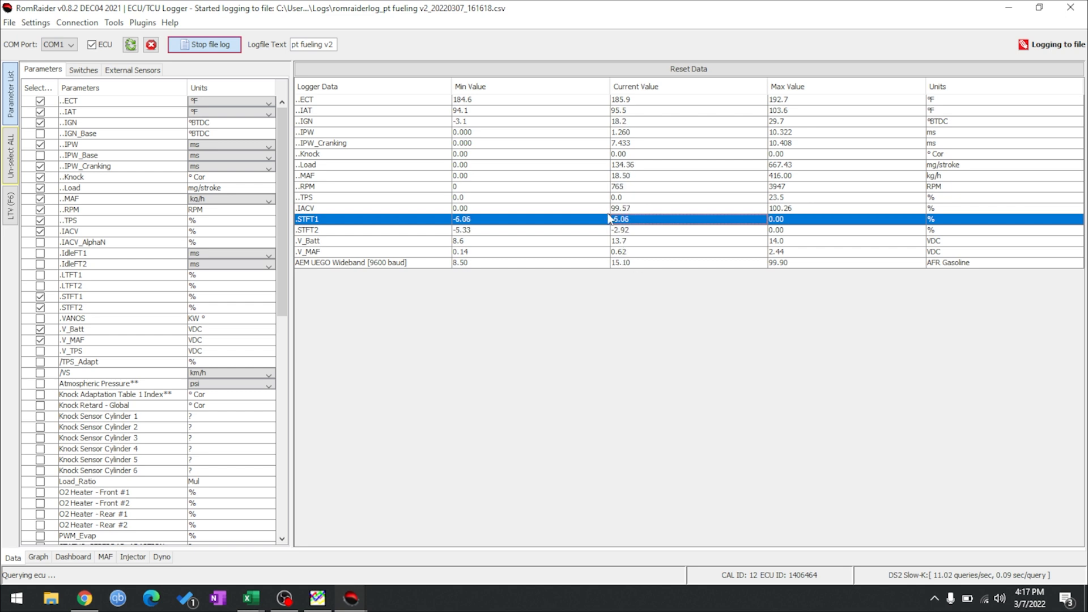
mouse_move(637, 227)
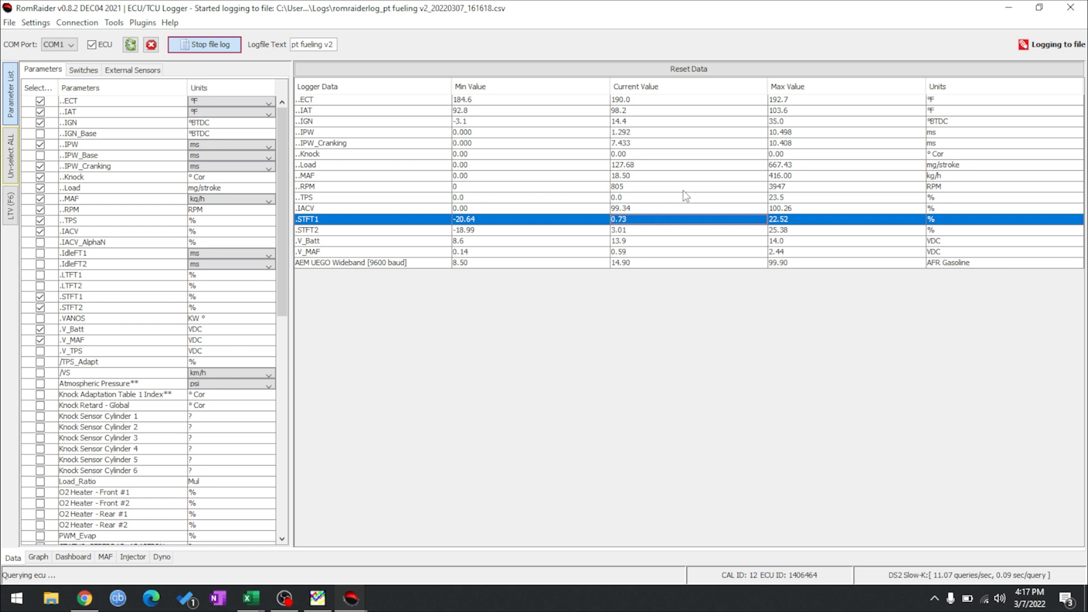
mouse_move(417, 222)
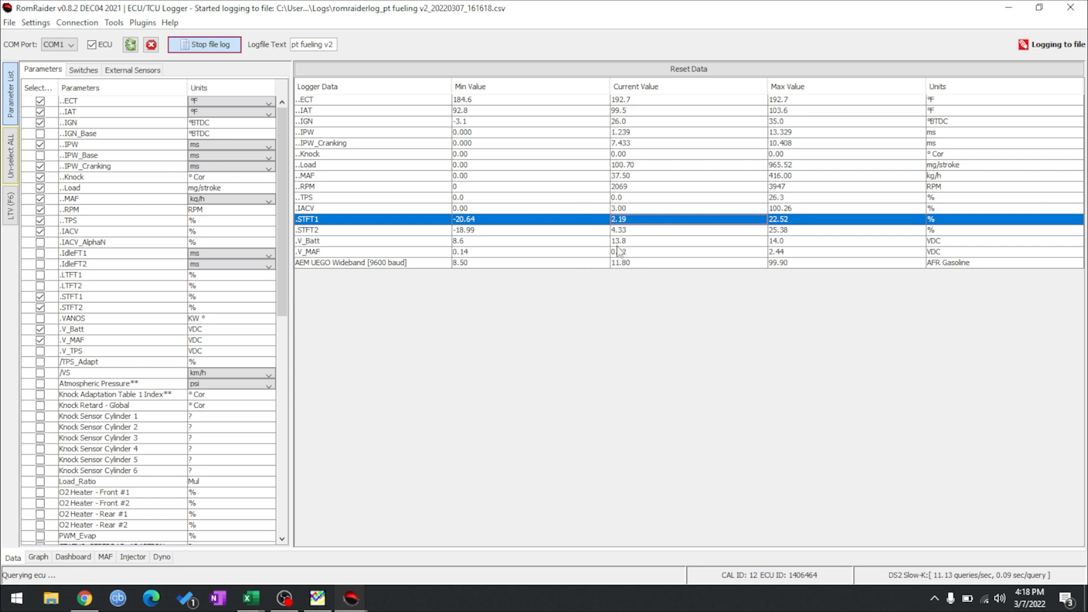
mouse_move(624, 370)
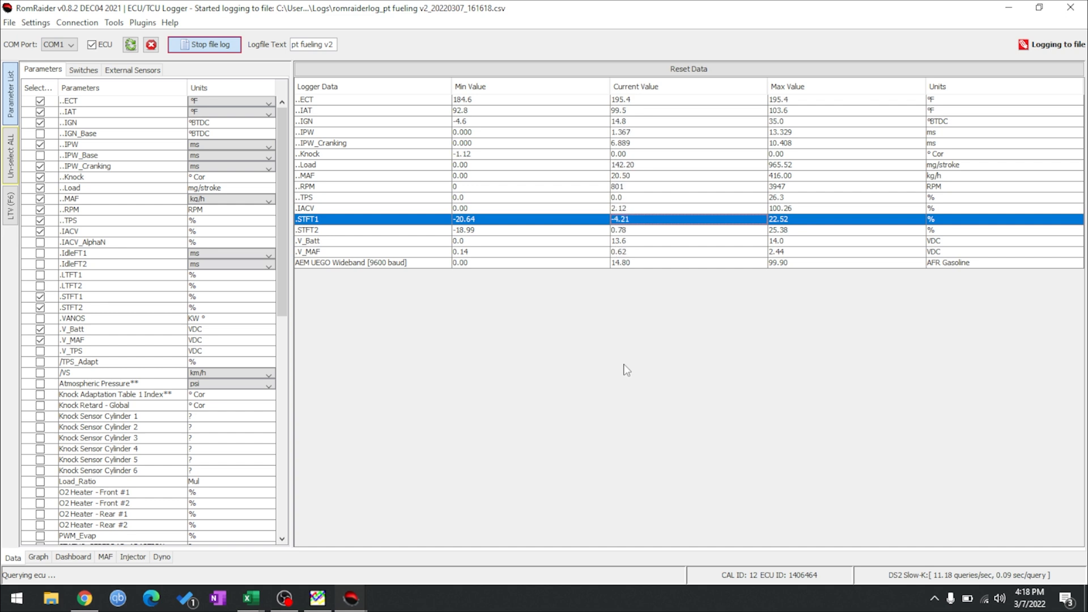
mouse_move(633, 342)
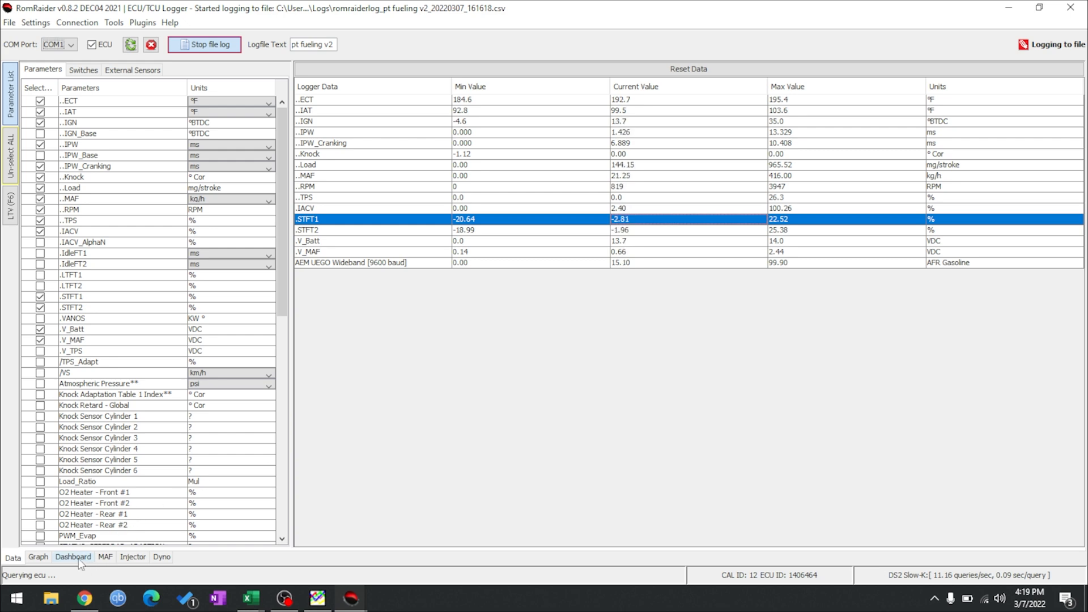
- Show live dashboard gauges for Load, STFT1, STFT2, RPM and TPS, then stop the file log
click(72, 557)
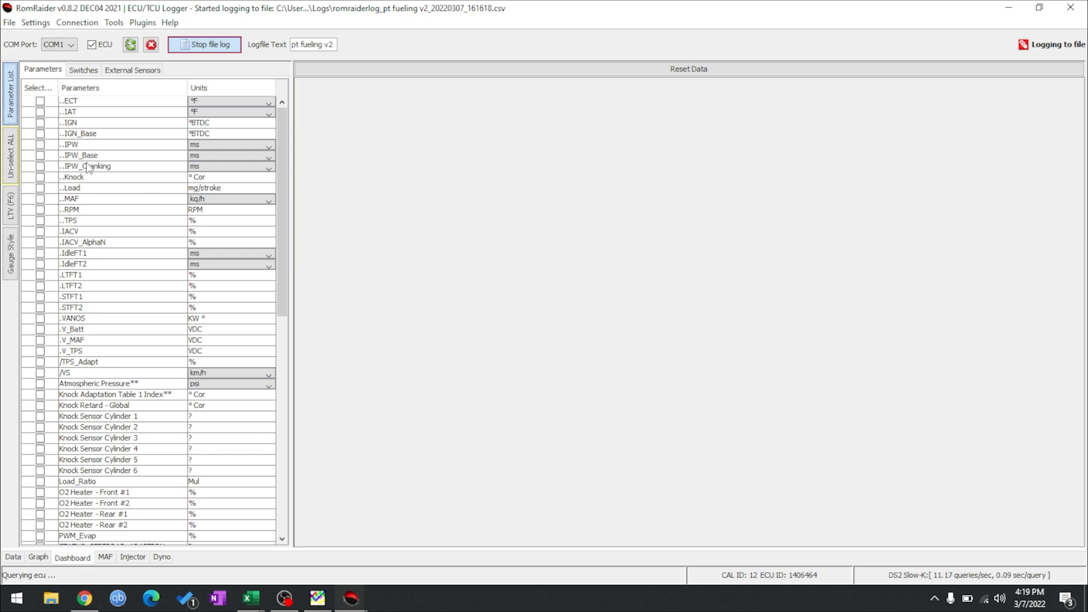
mouse_move(50, 188)
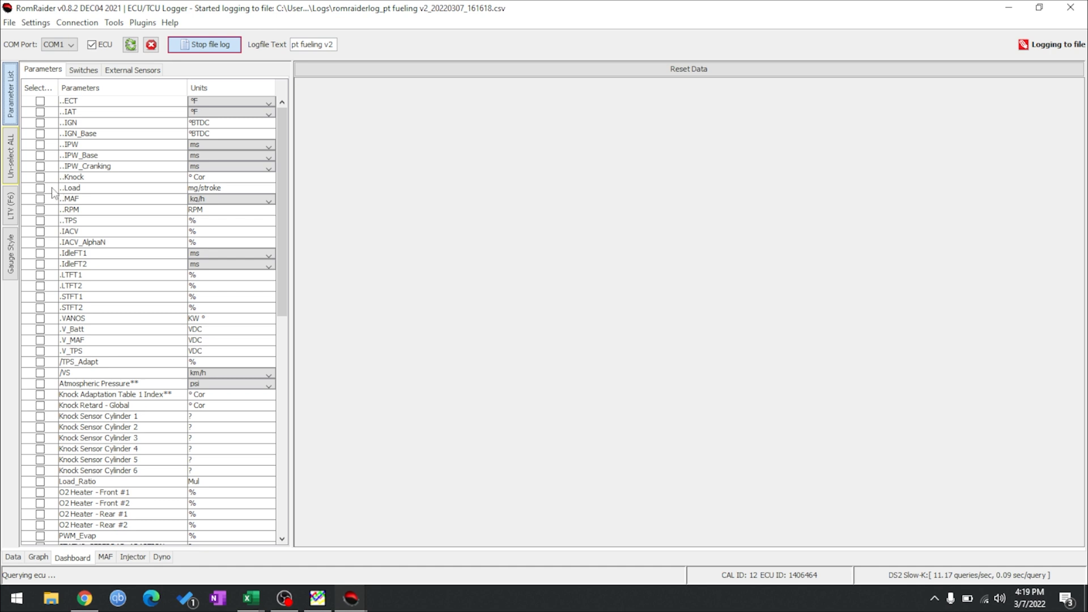
click(43, 189)
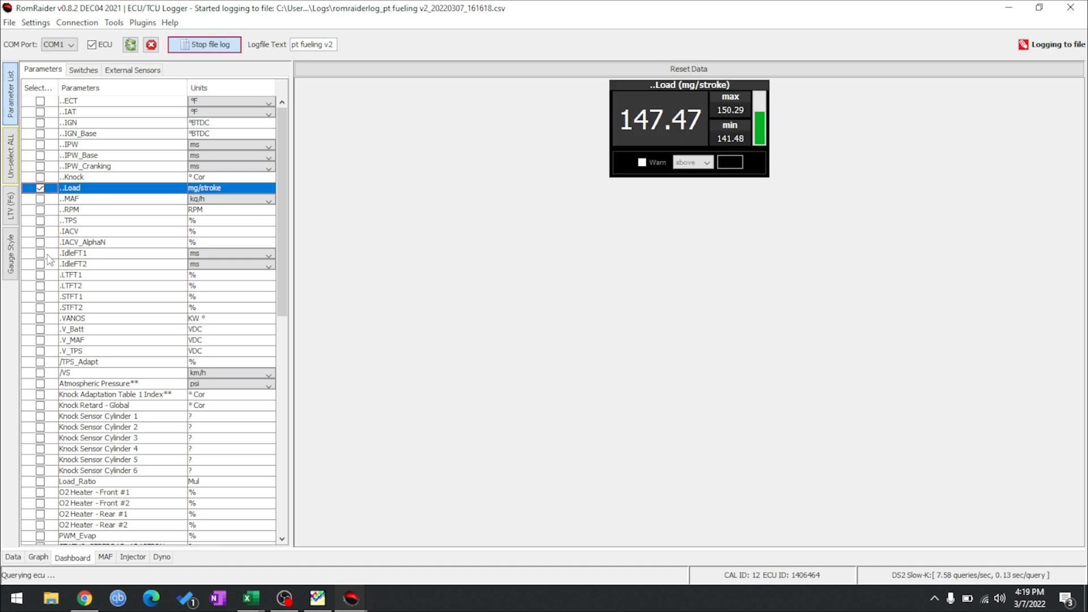
click(42, 295)
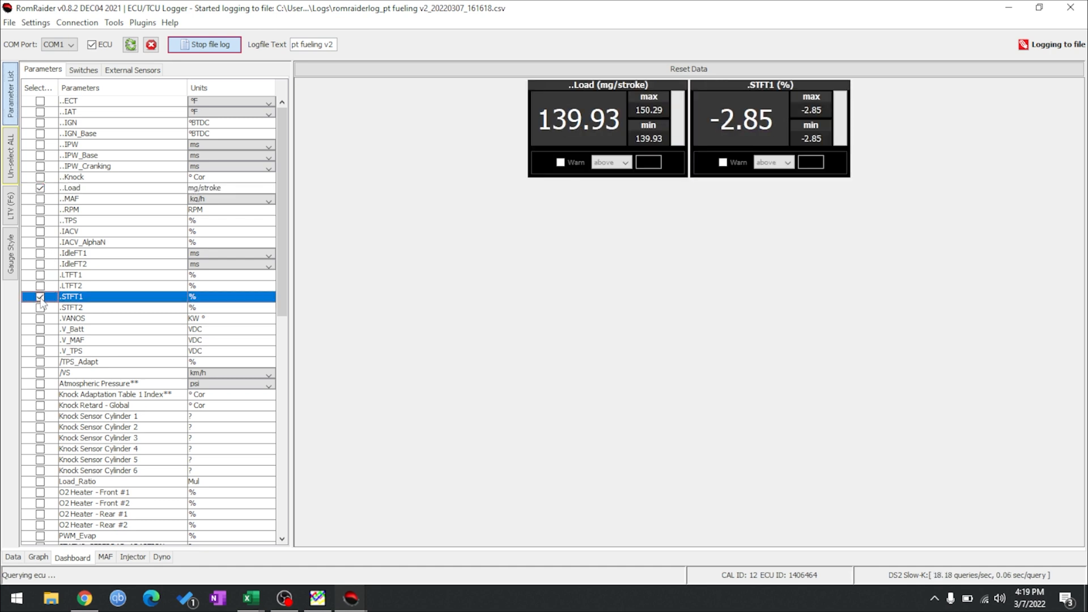
click(40, 308)
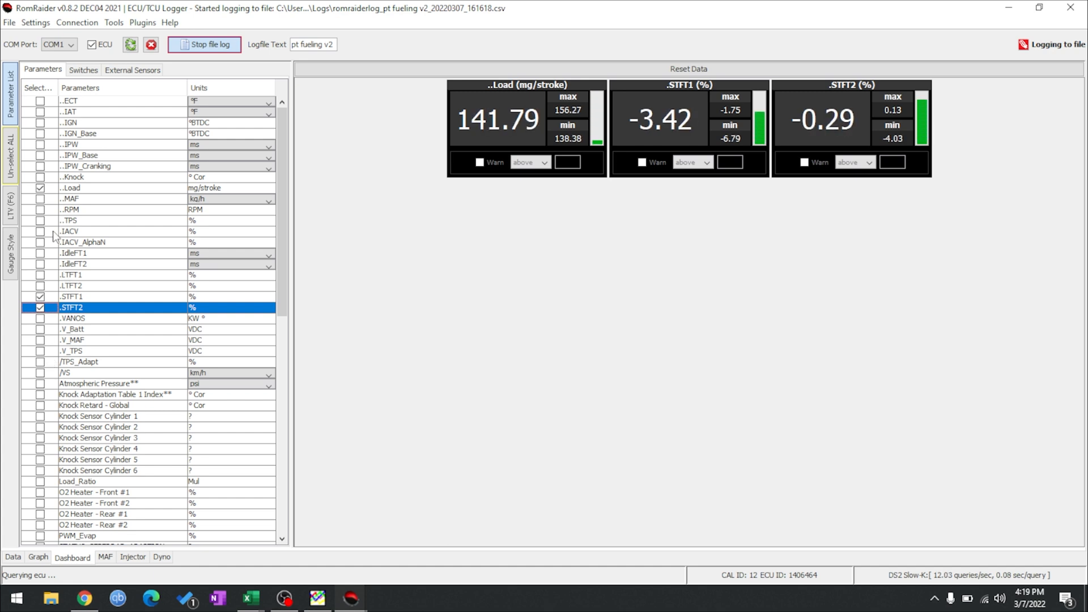
click(40, 210)
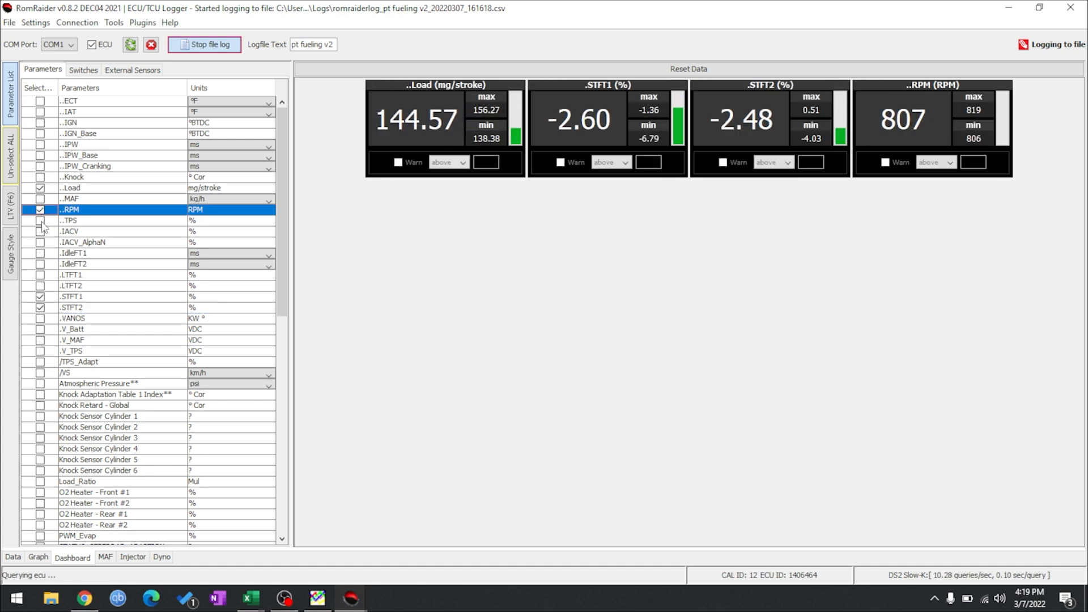
click(41, 220)
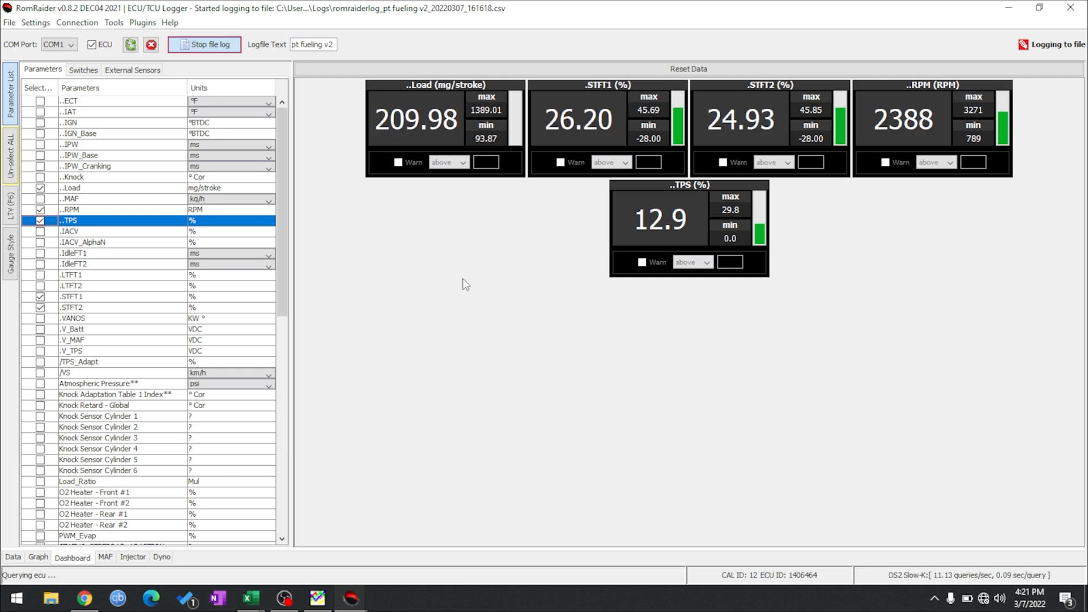
click(206, 45)
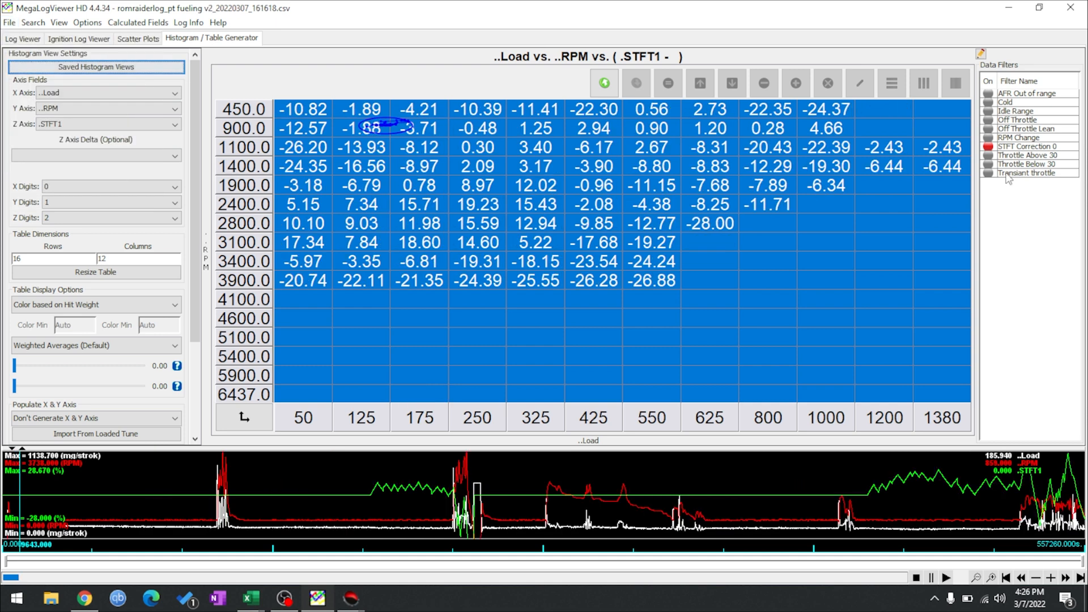
mouse_move(1029, 176)
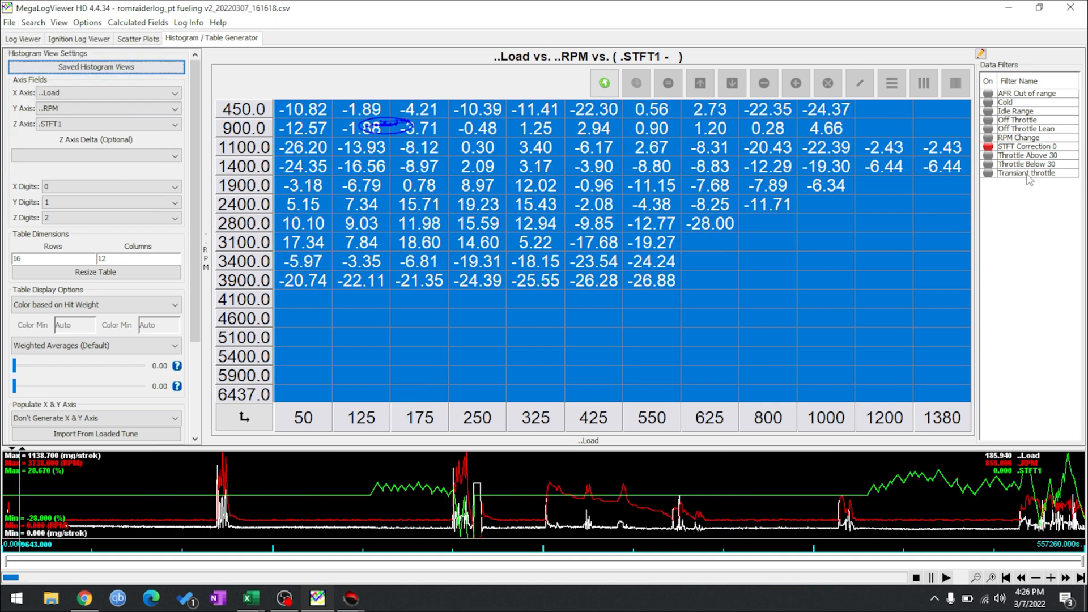
mouse_move(1010, 176)
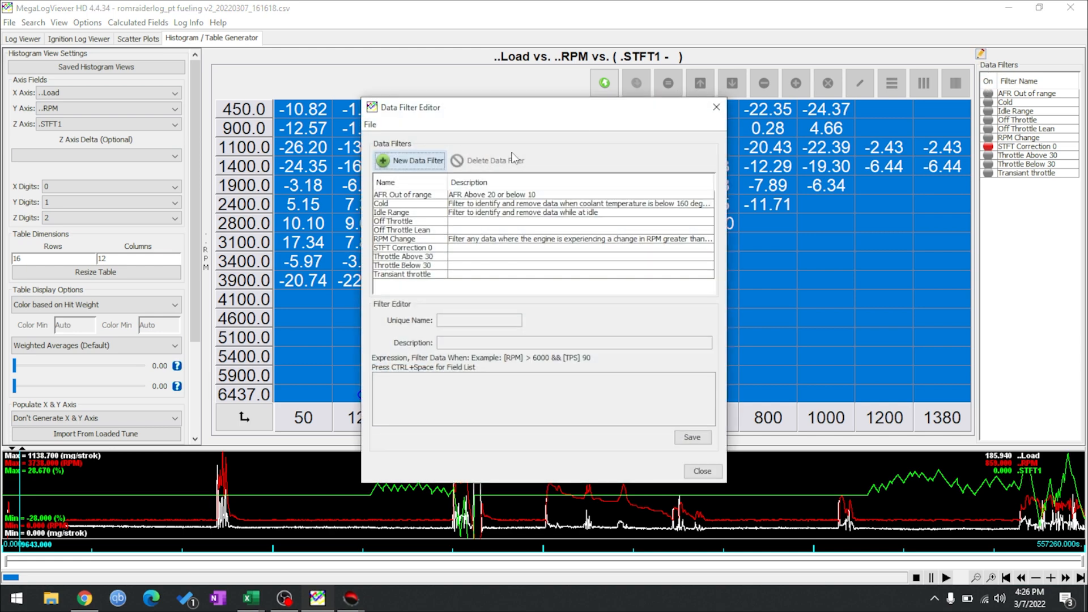
- Review the Off Throttle filter's expression in the Data Filter Editor and close it
click(395, 221)
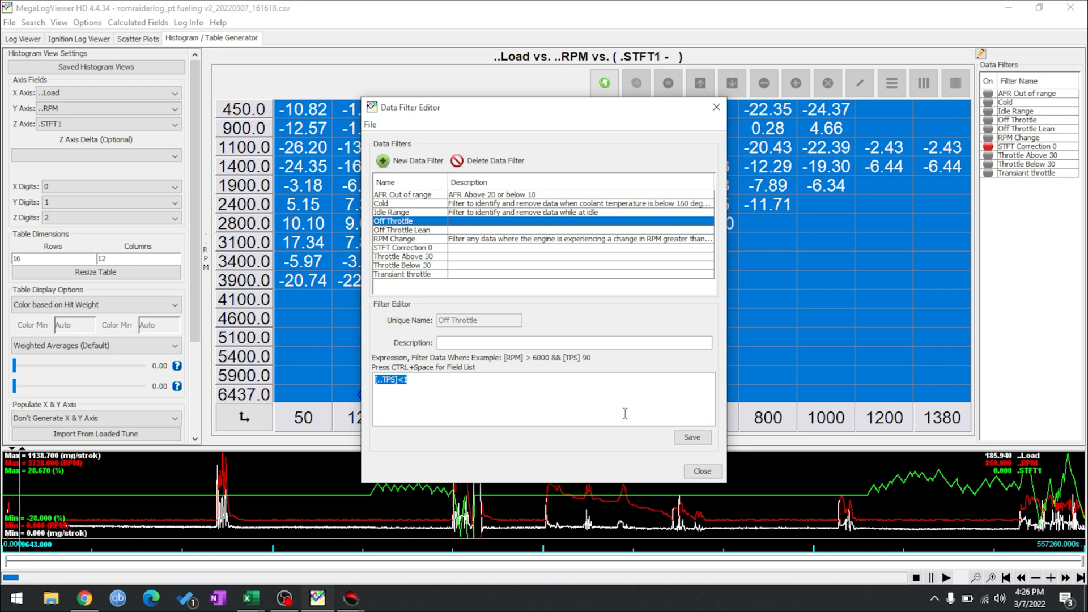
click(703, 470)
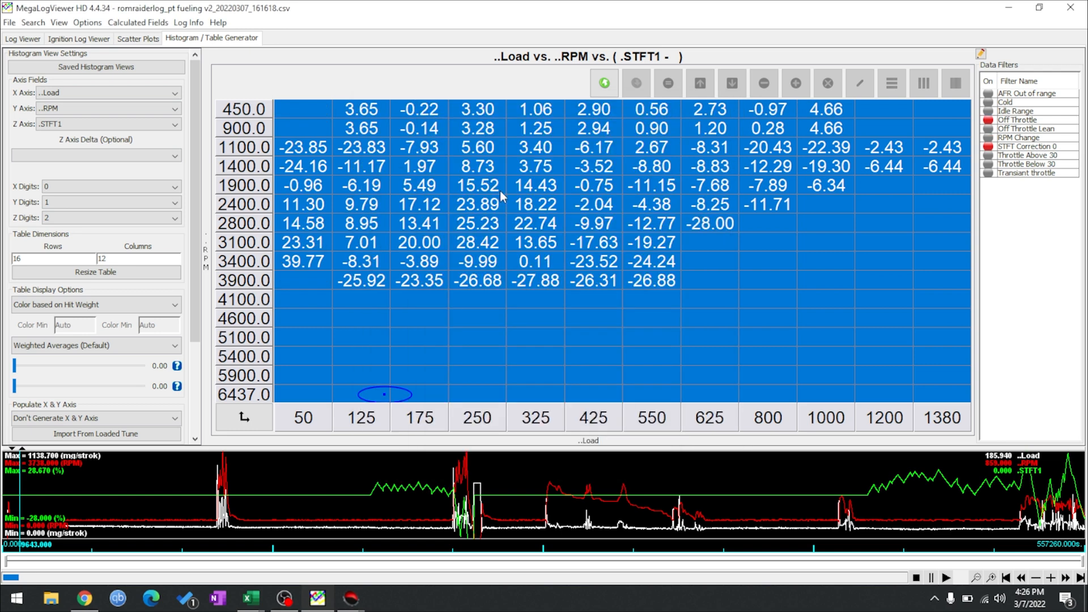
mouse_move(677, 261)
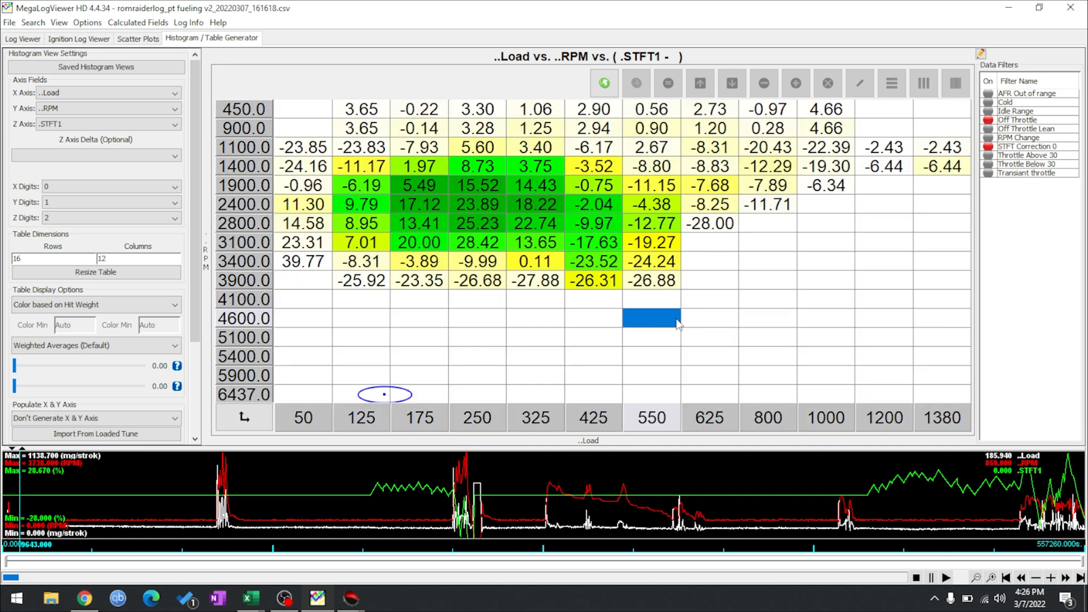
mouse_move(419, 224)
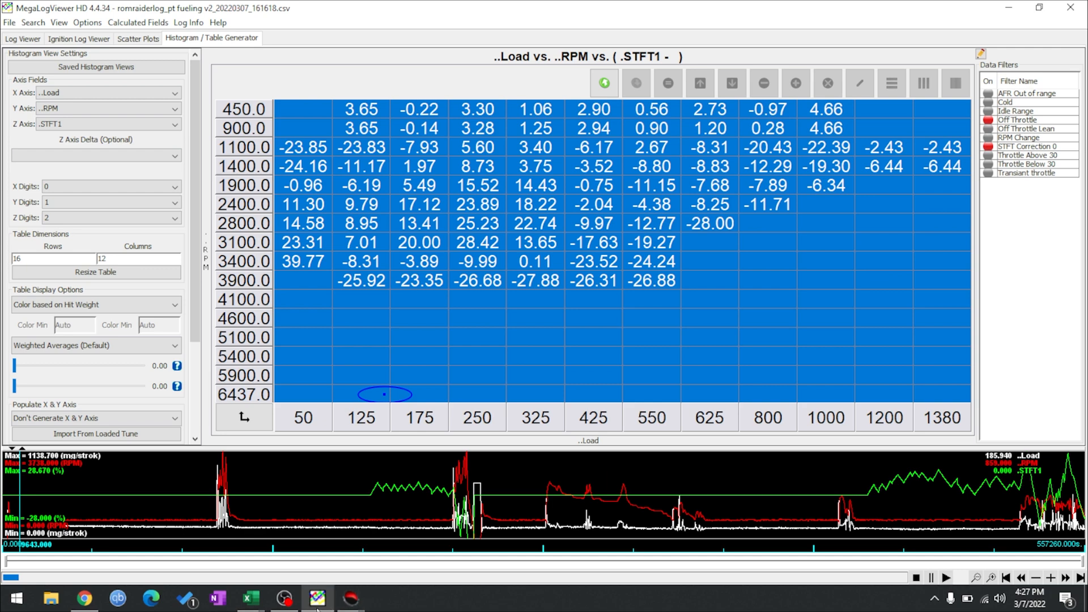
mouse_move(308, 602)
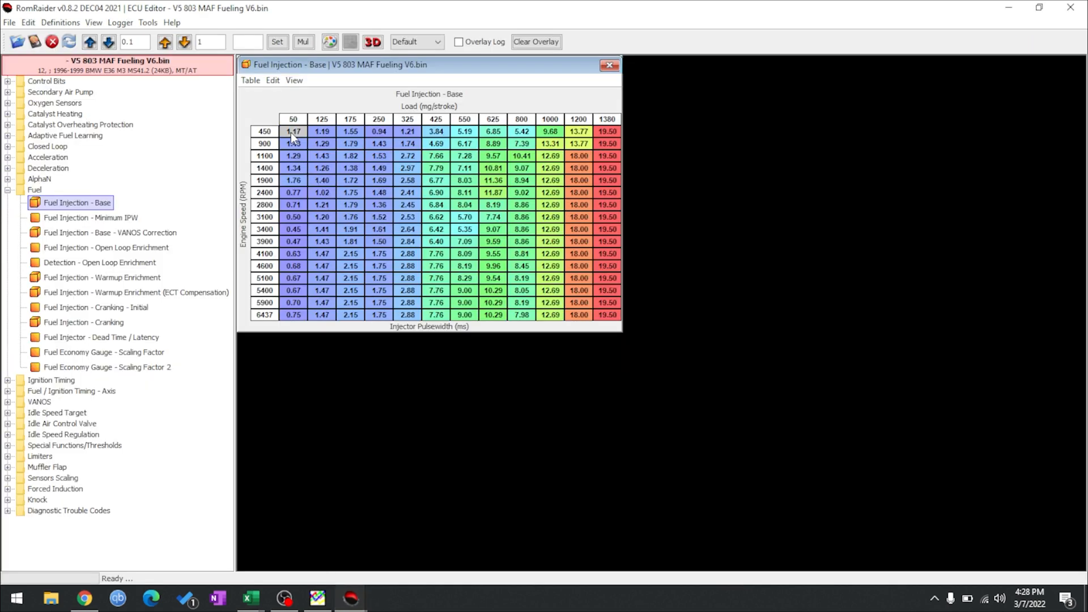
- Select the fuel cell at 450 RPM, 50 load and bring up the tune's File menu
click(272, 79)
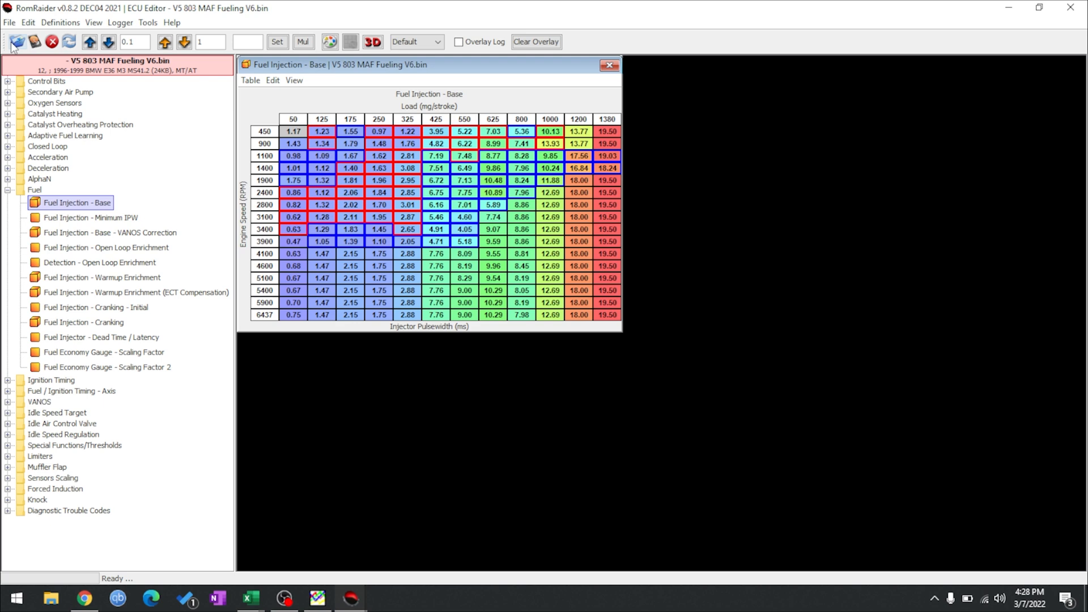
click(9, 22)
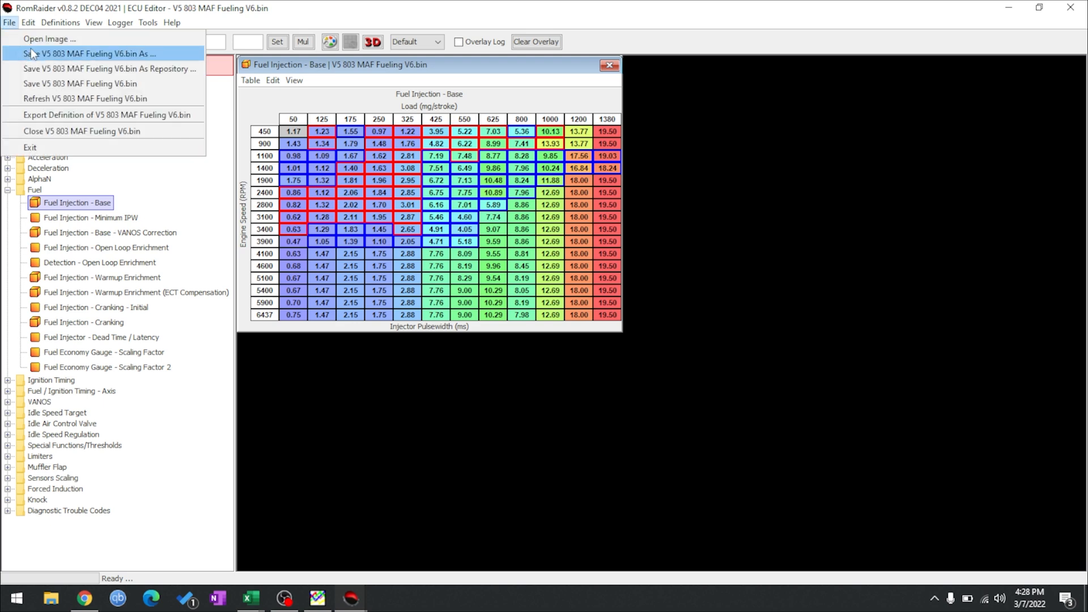
- Save the V6 tune under a new name, listing the folder's files in Details view
click(91, 53)
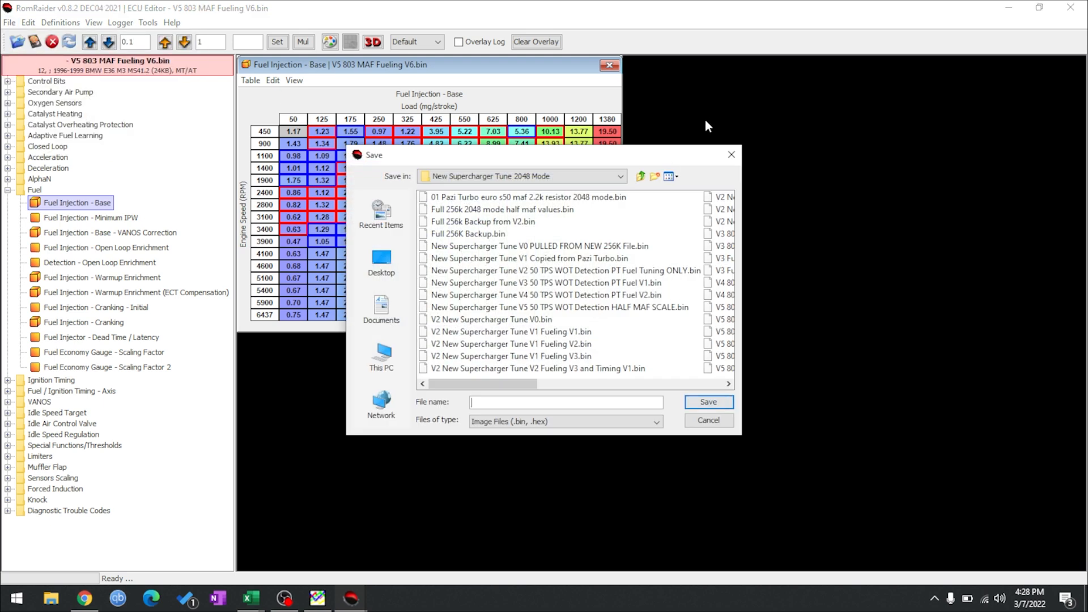
click(669, 176)
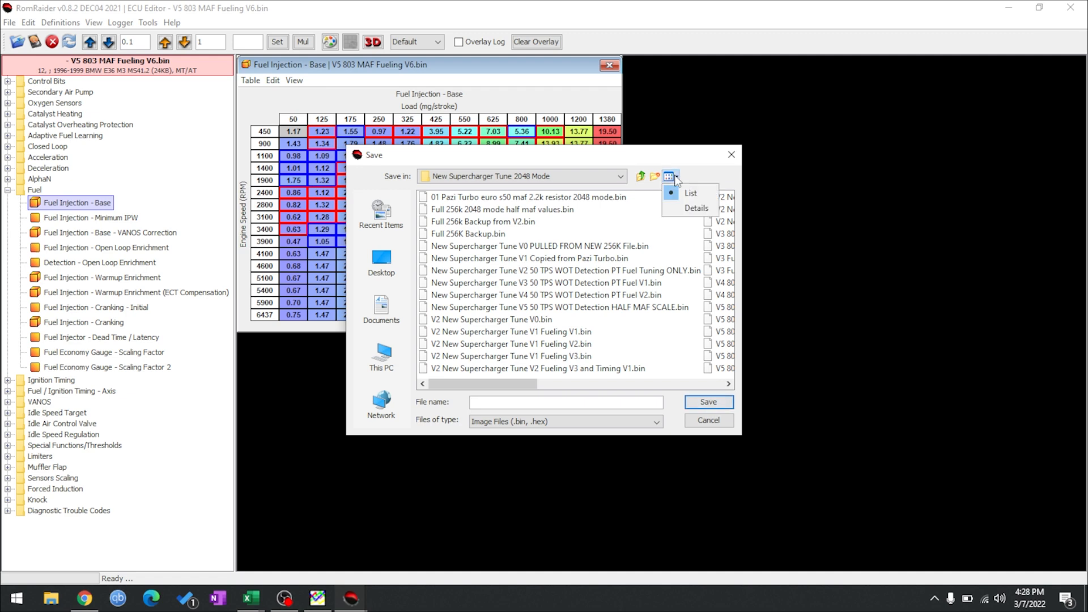
click(695, 208)
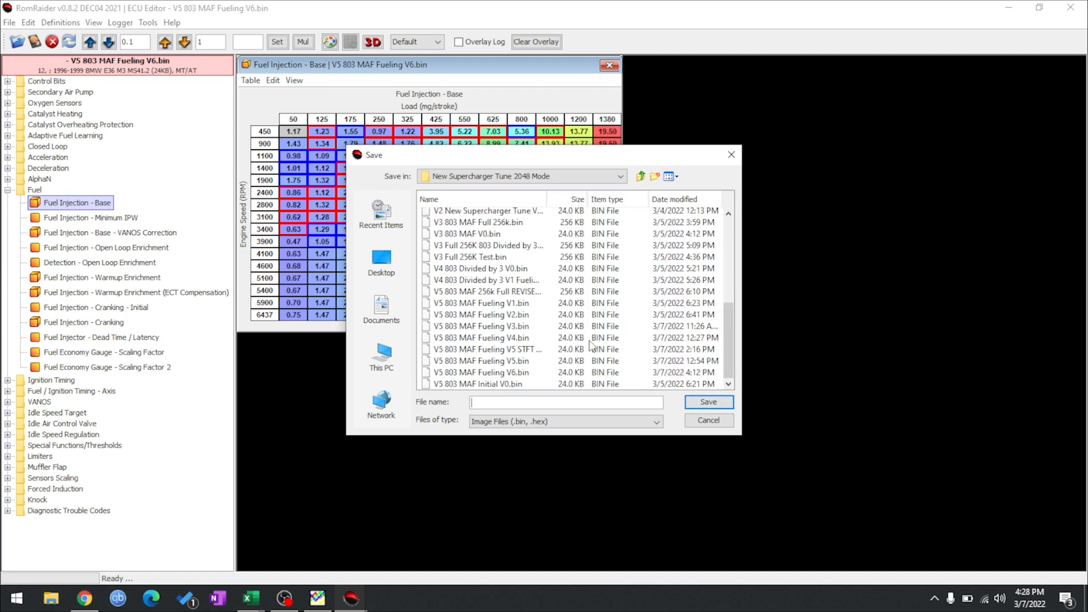
click(481, 372)
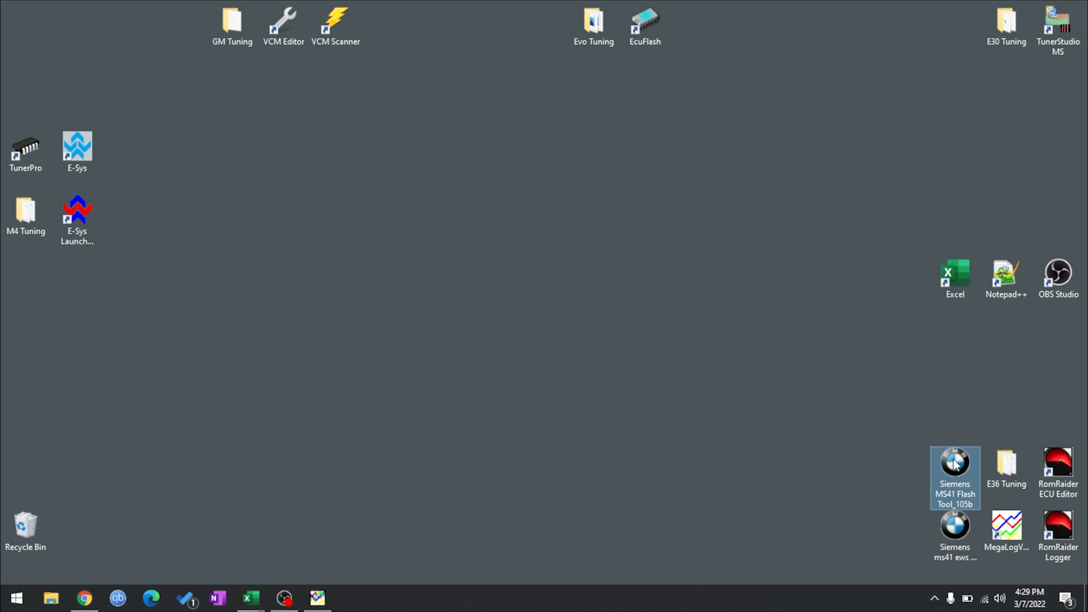
- Launch the MS41 Flash Tool and start the Partial 24kb Flash ECU operation
double_click(955, 464)
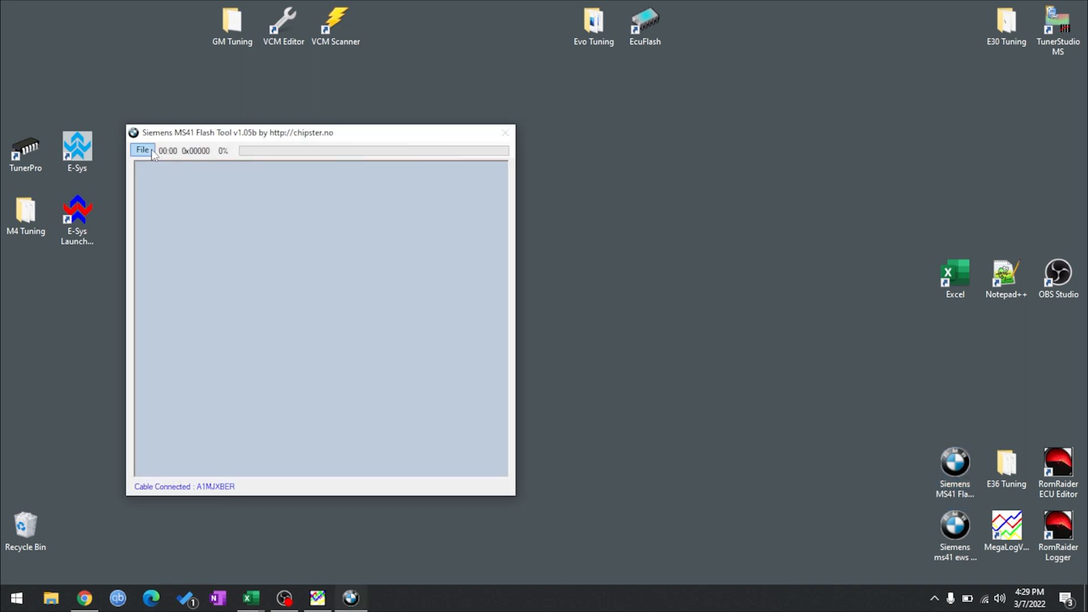
click(143, 150)
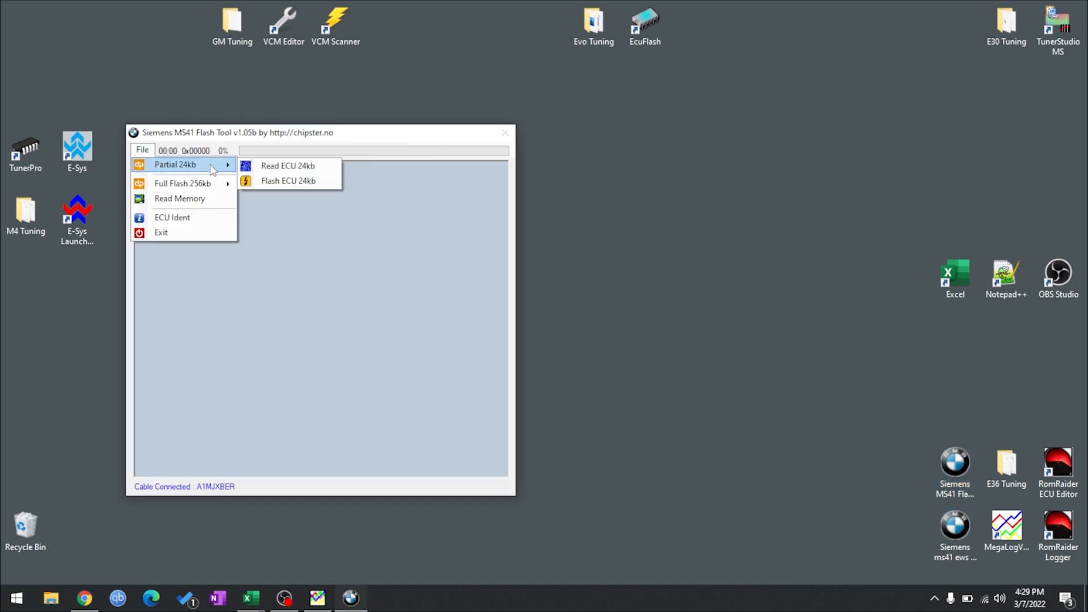
click(288, 165)
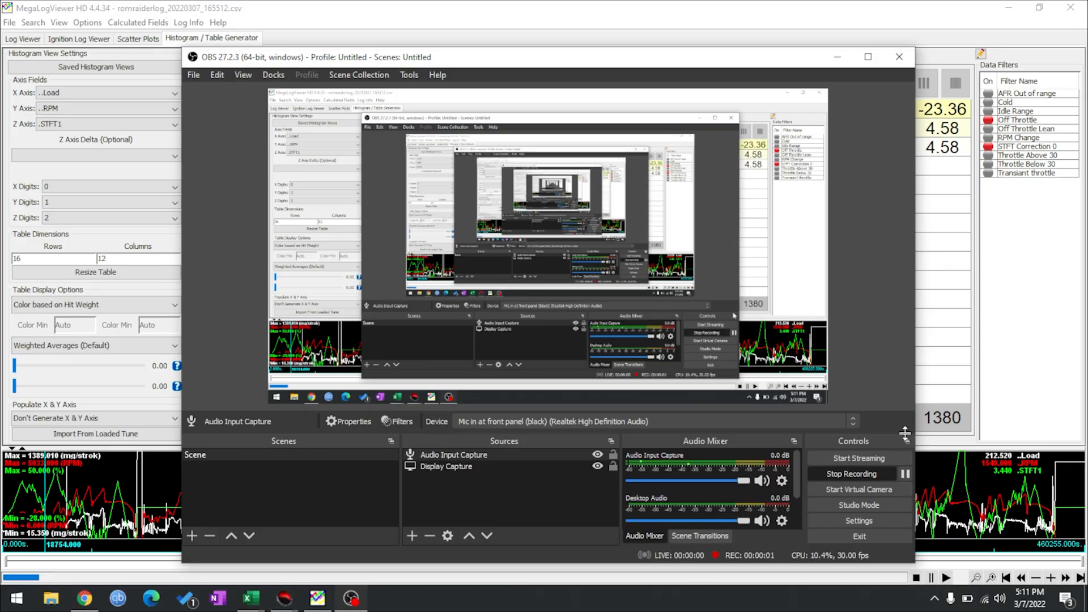
- Review the new log's STFT1 load-vs-RPM histogram, then switch to its IPW and MAF scatter plots
click(899, 57)
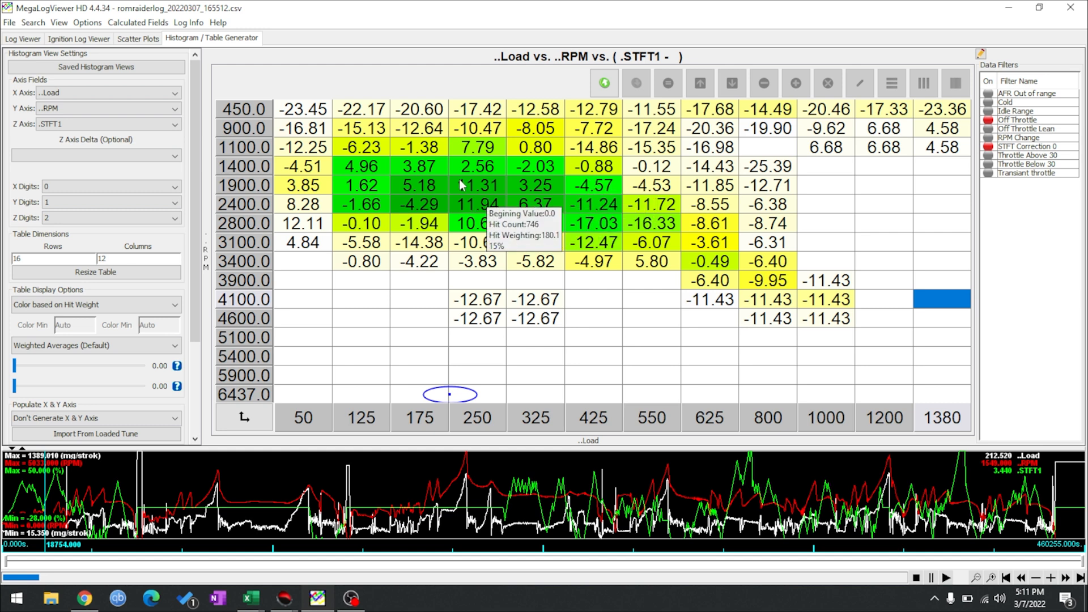
mouse_move(528, 240)
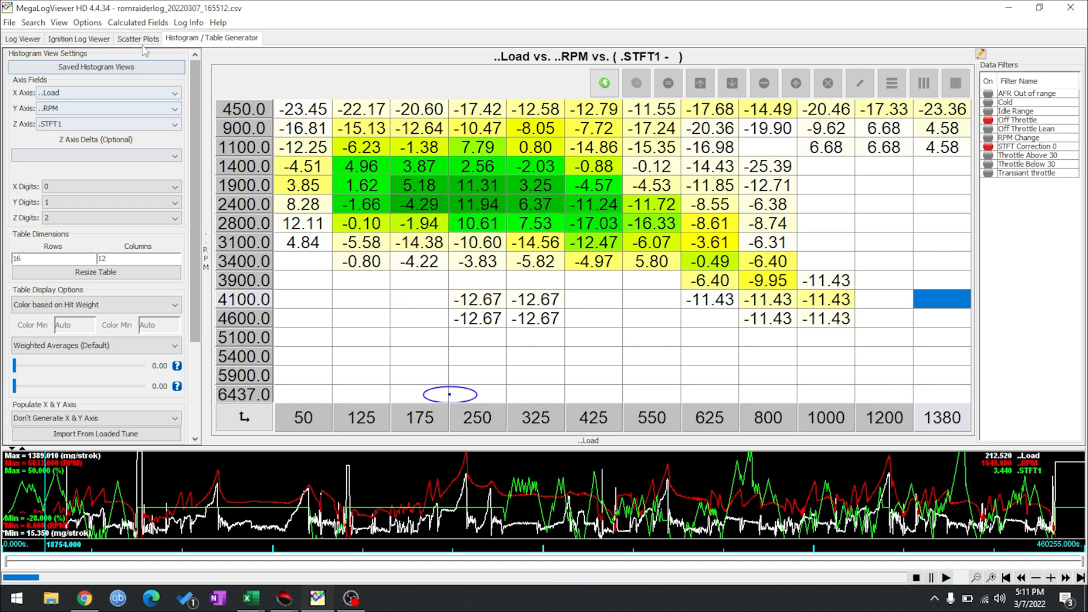
click(136, 38)
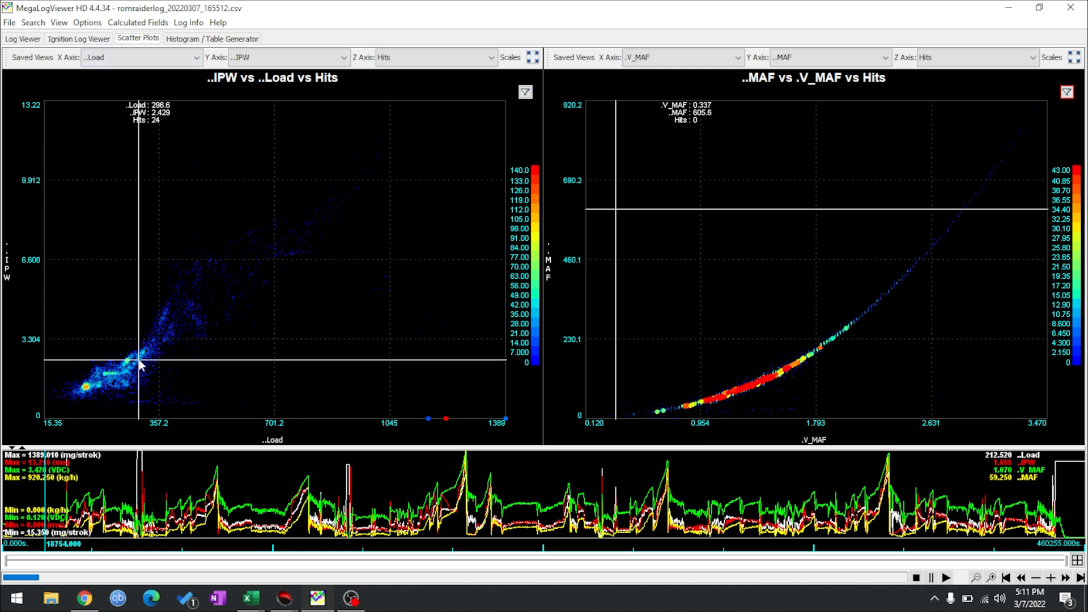
mouse_move(254, 262)
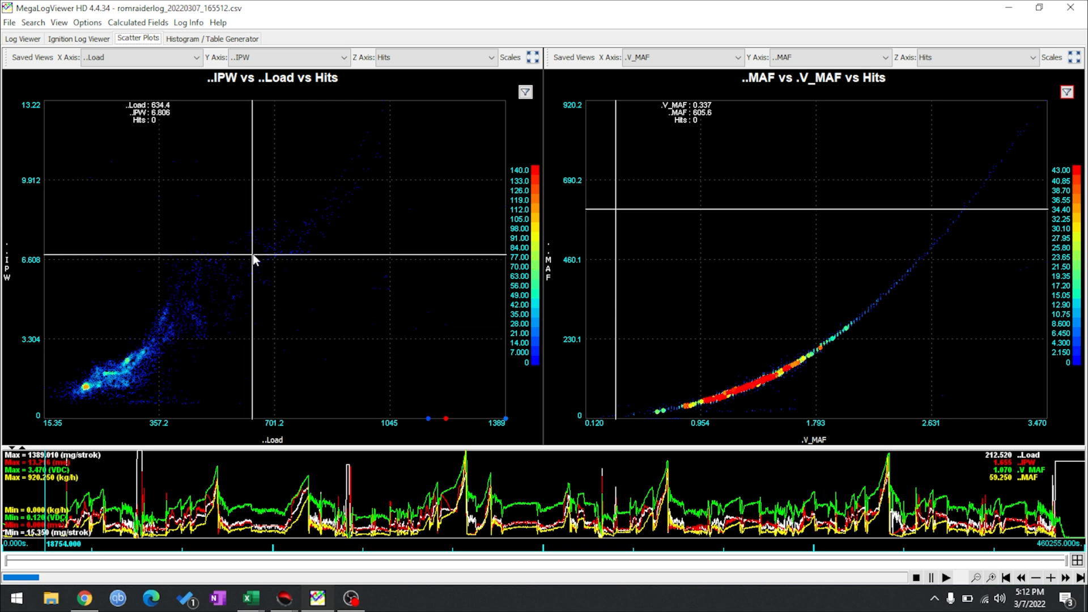
mouse_move(136, 354)
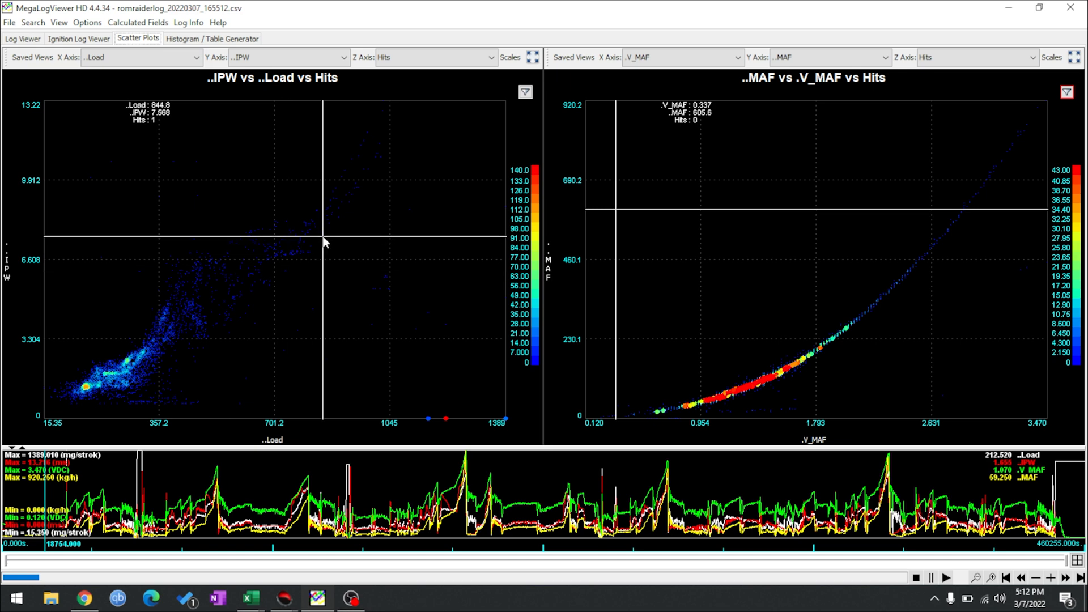
mouse_move(278, 262)
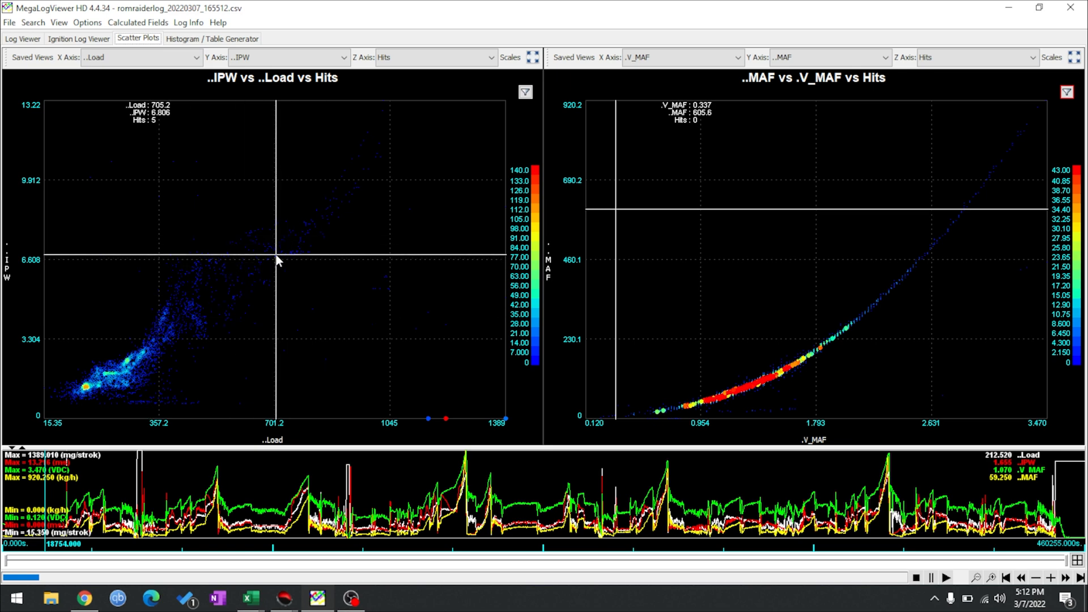
mouse_move(377, 117)
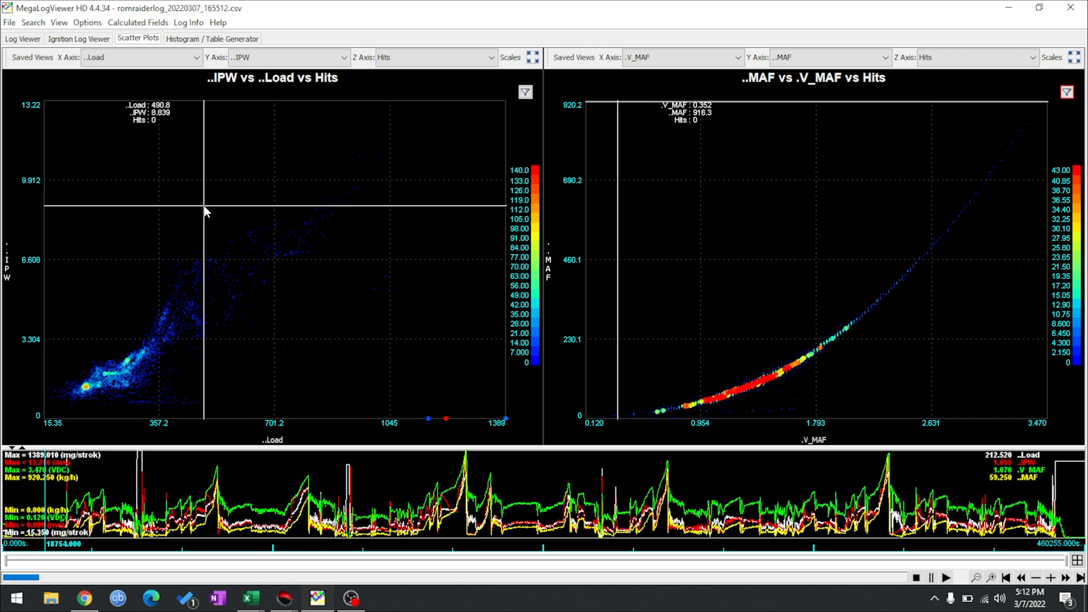
- Return from the IPW vs Load and MAF vs V_MAF scatter plots to the STFT1 histogram
click(206, 38)
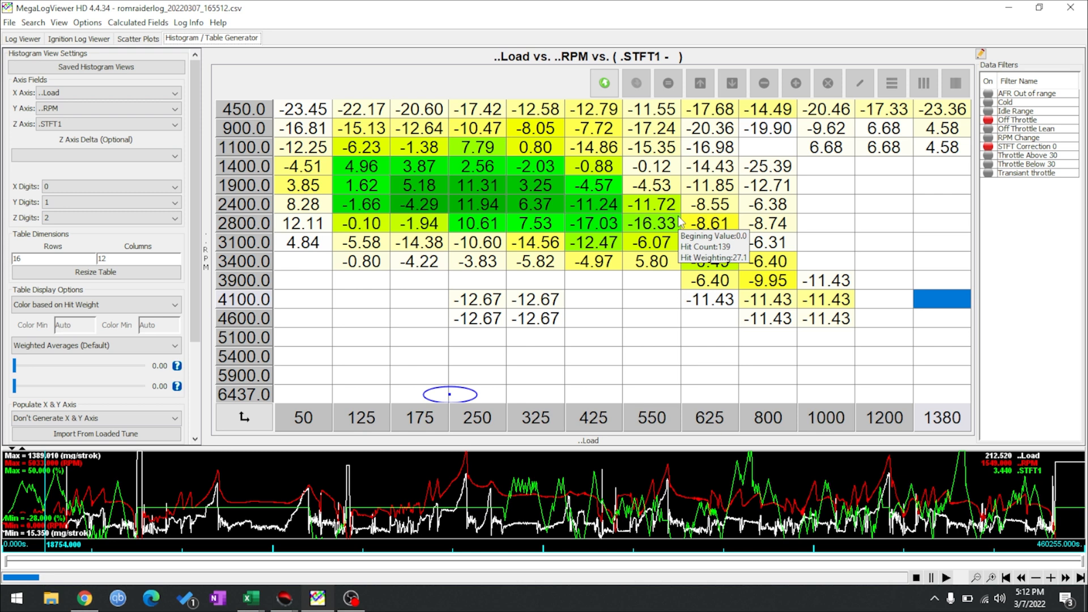
mouse_move(776, 260)
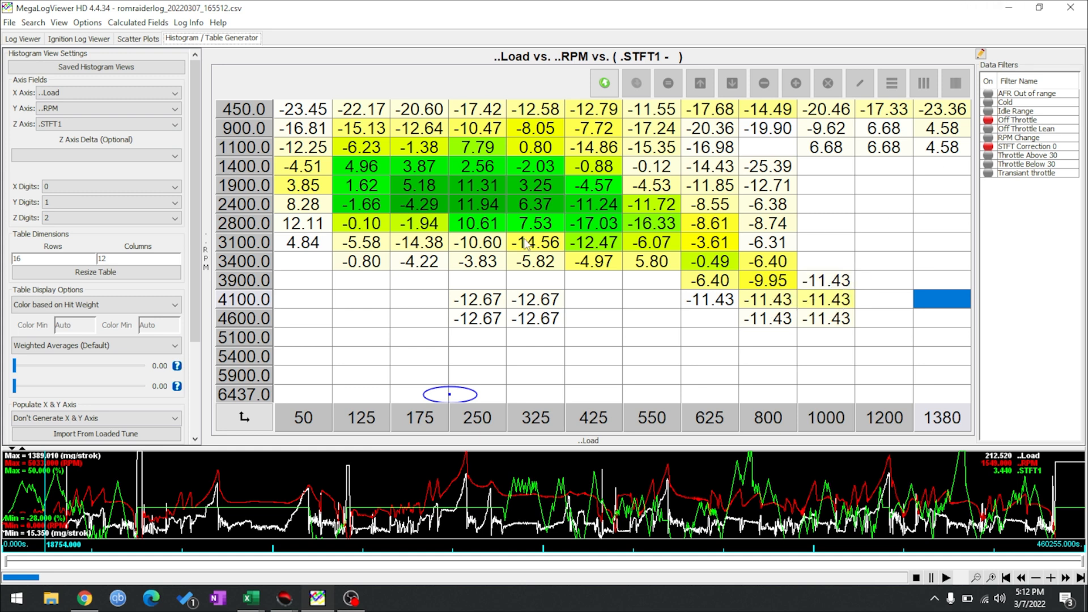
mouse_move(431, 267)
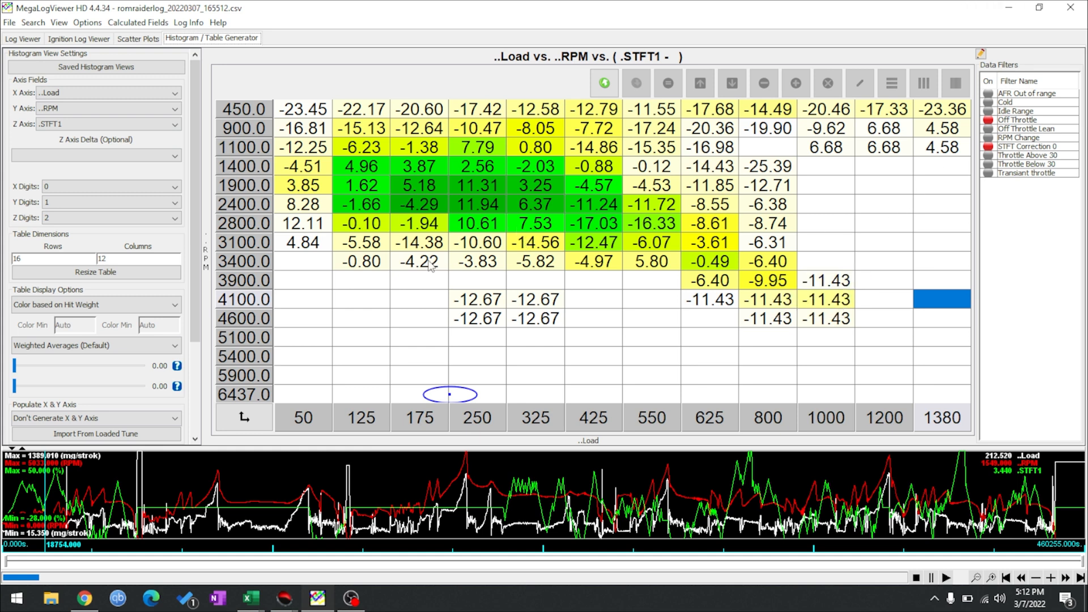
mouse_move(429, 265)
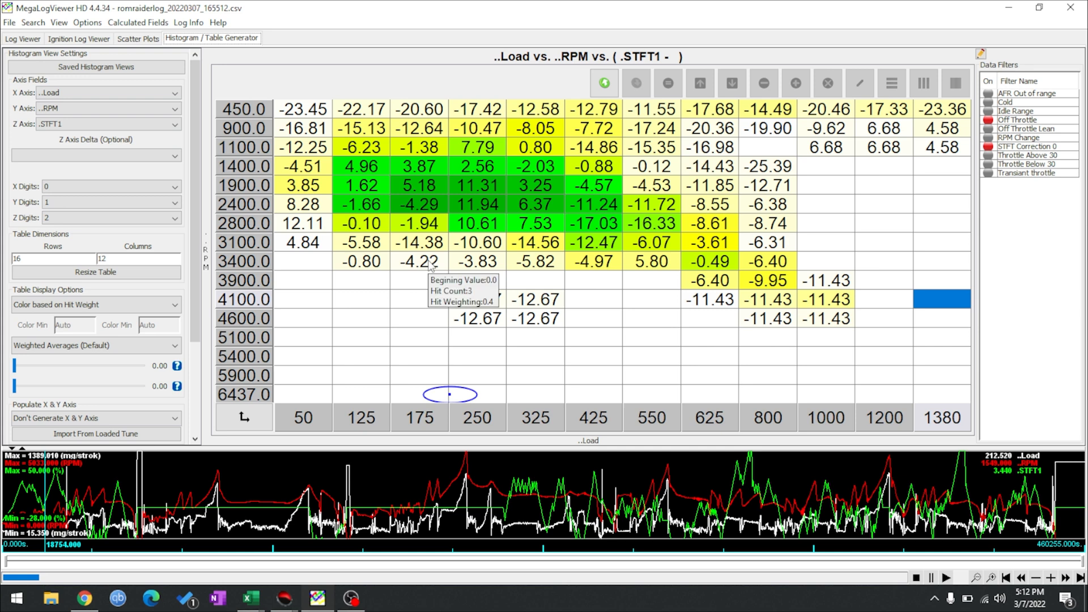
mouse_move(694, 213)
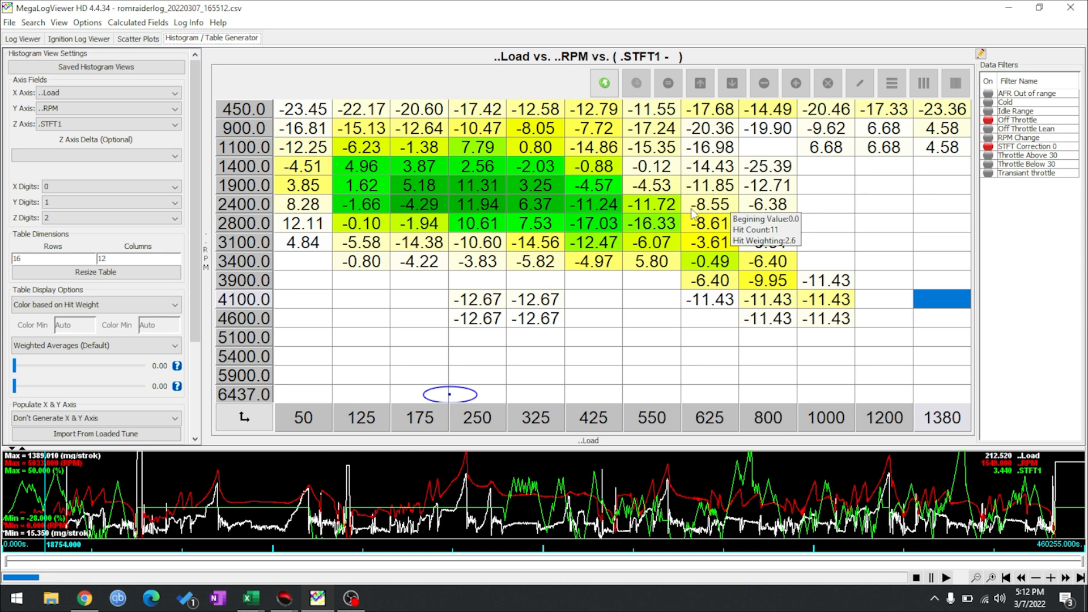
mouse_move(351, 263)
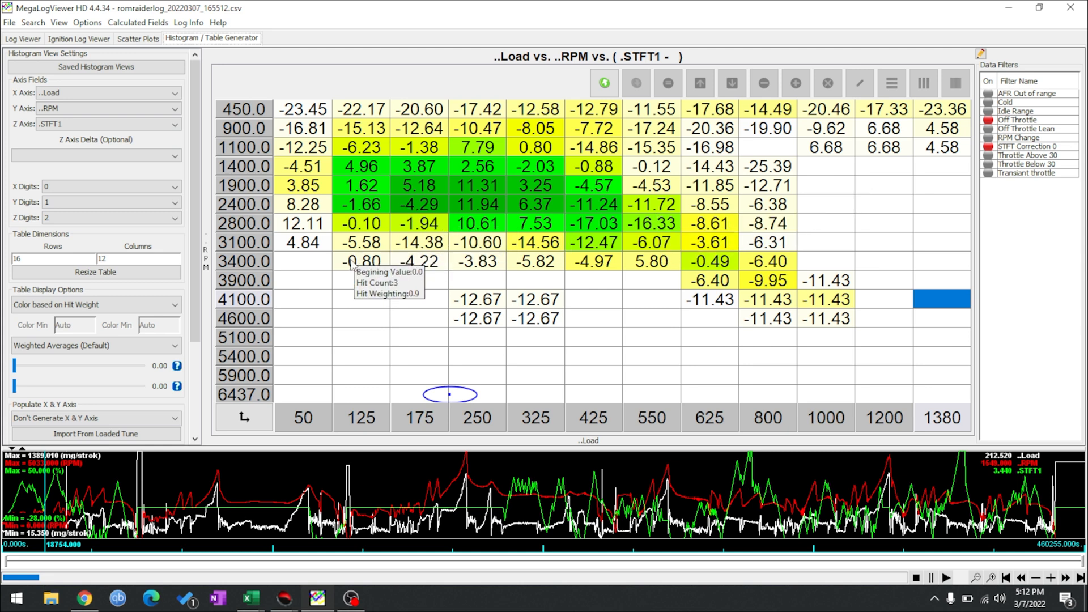
mouse_move(766, 344)
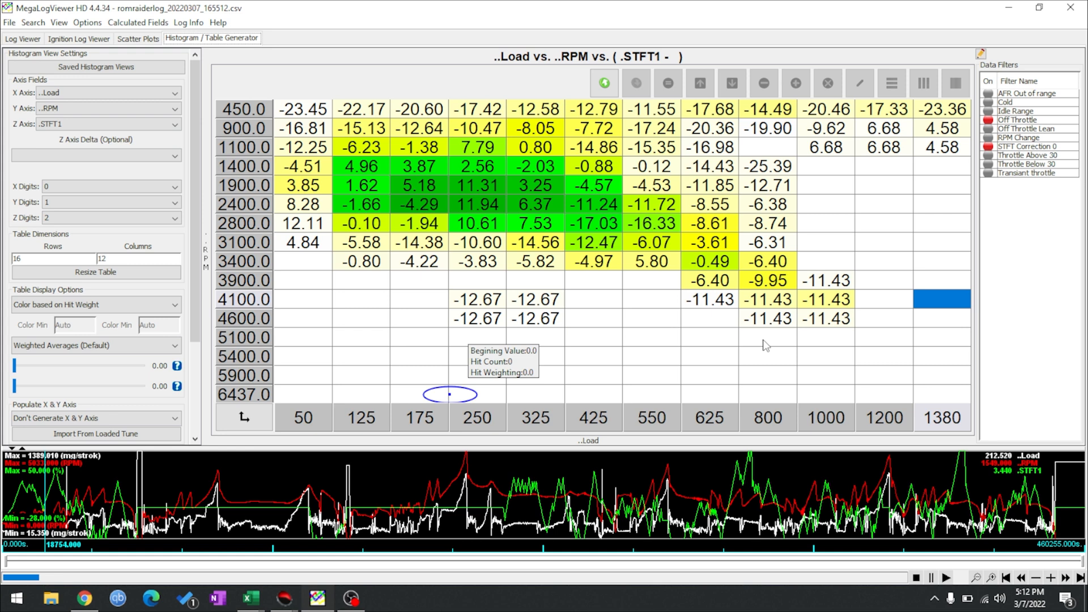
mouse_move(685, 202)
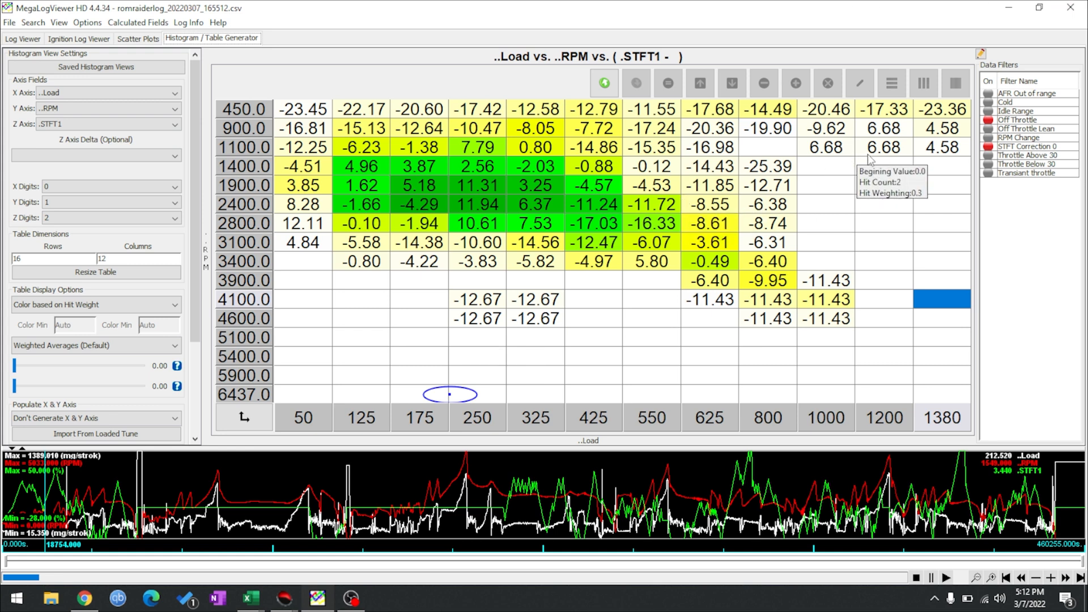
mouse_move(658, 183)
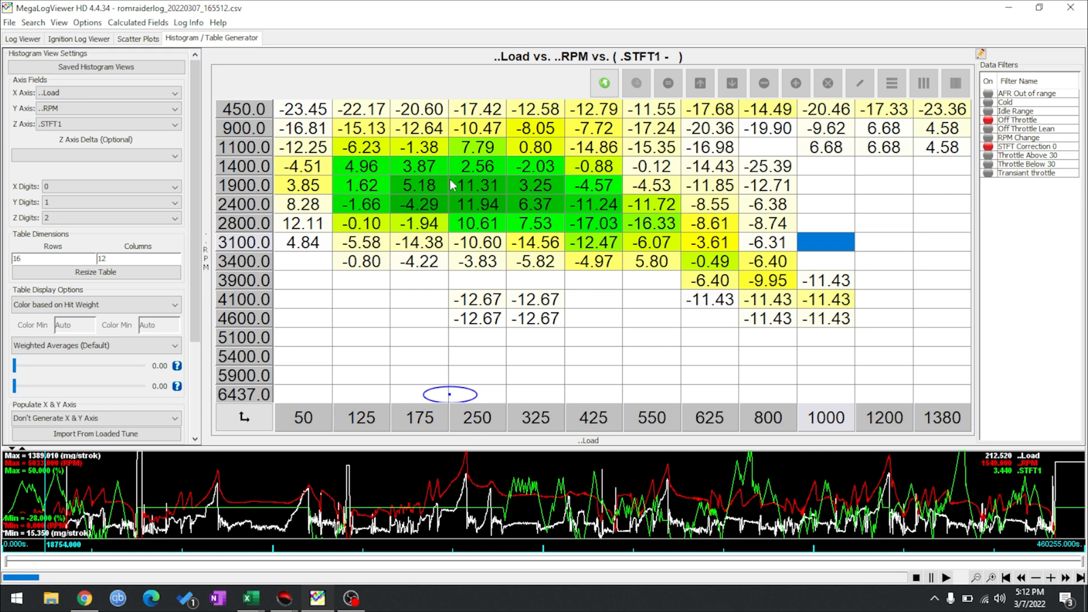
mouse_move(383, 213)
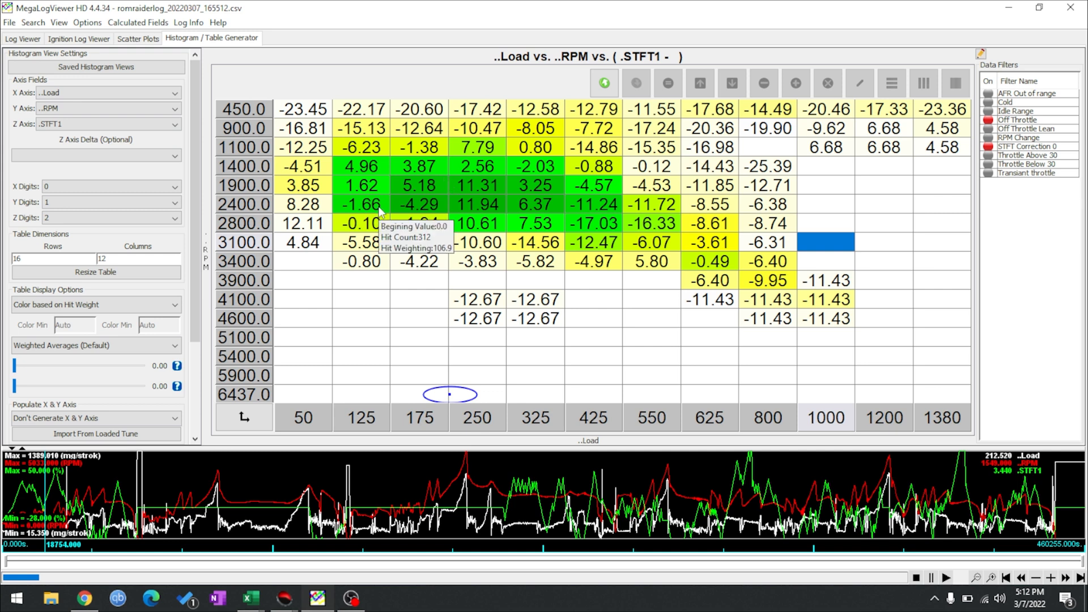
mouse_move(699, 82)
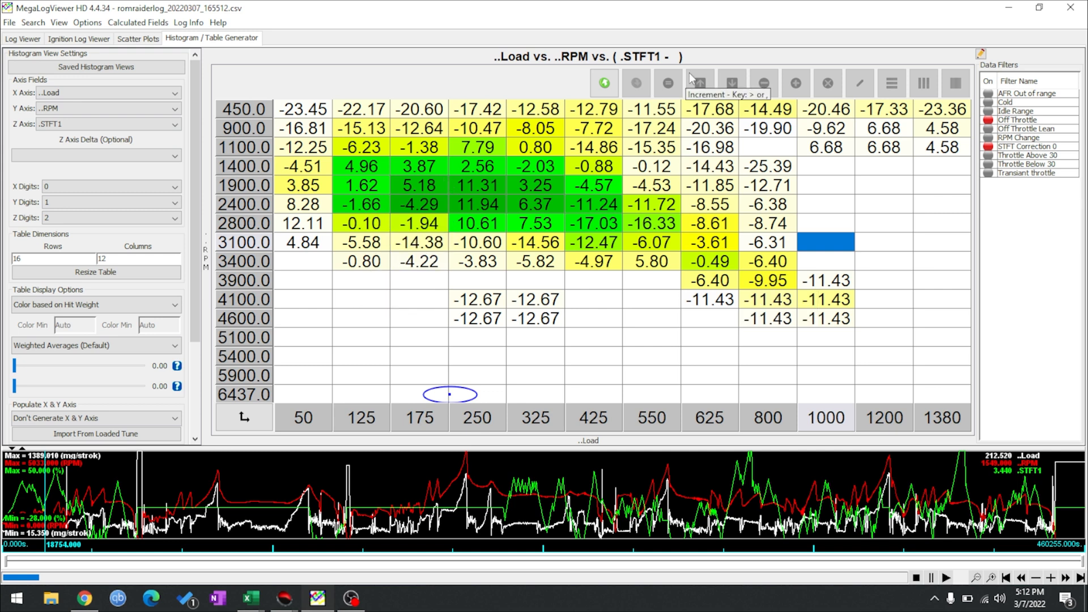
mouse_move(922, 10)
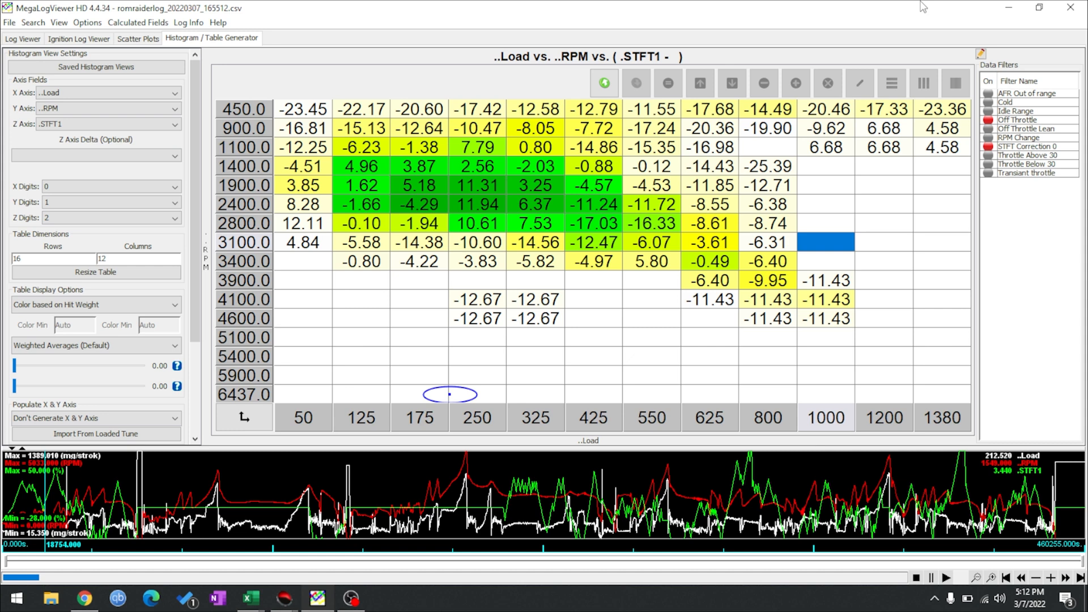
mouse_move(668, 82)
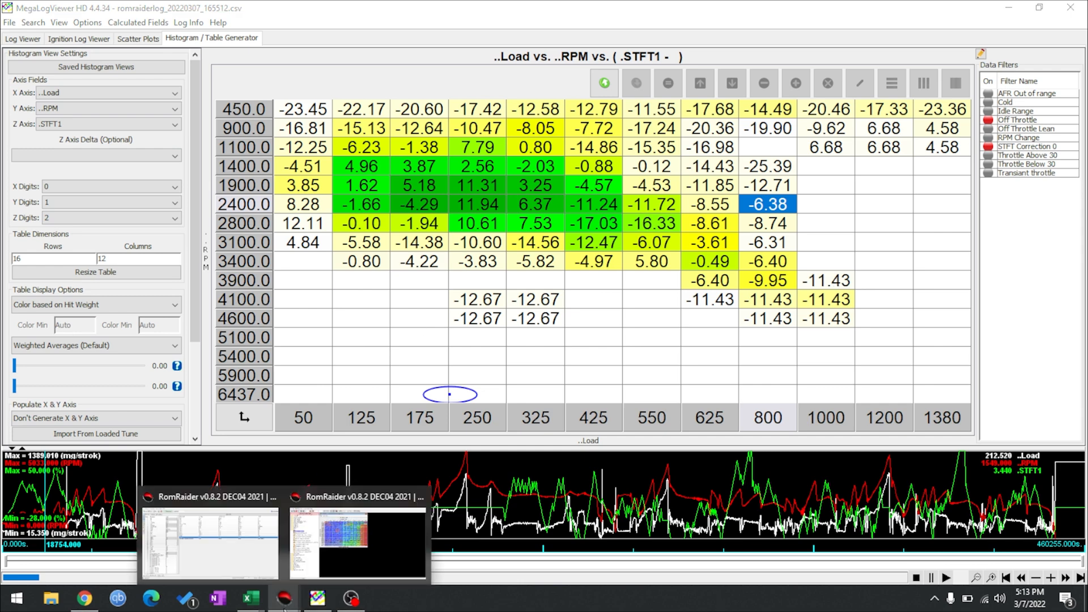
mouse_move(352, 602)
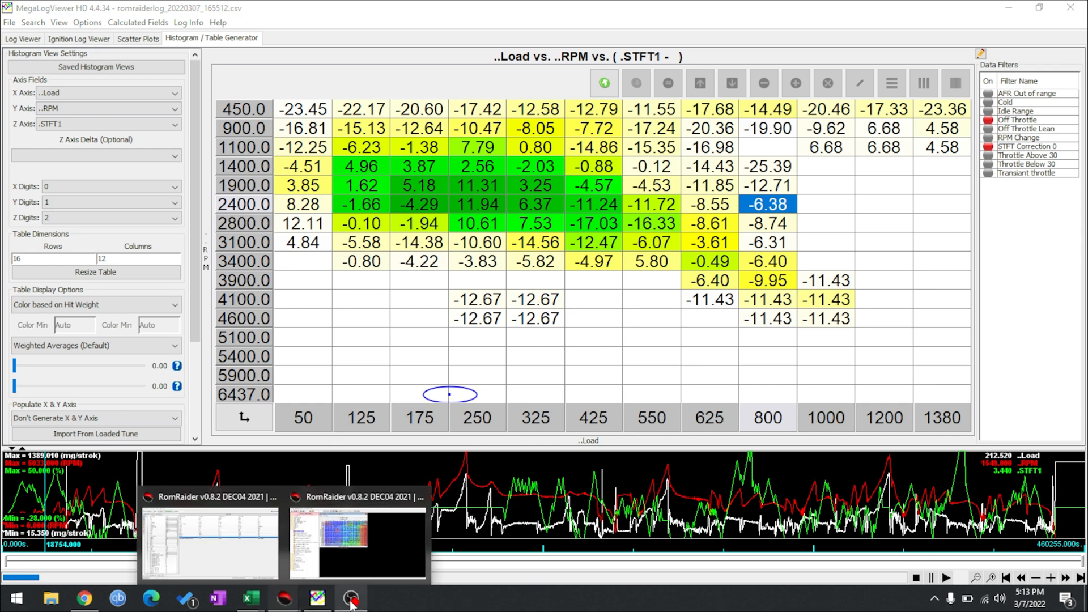